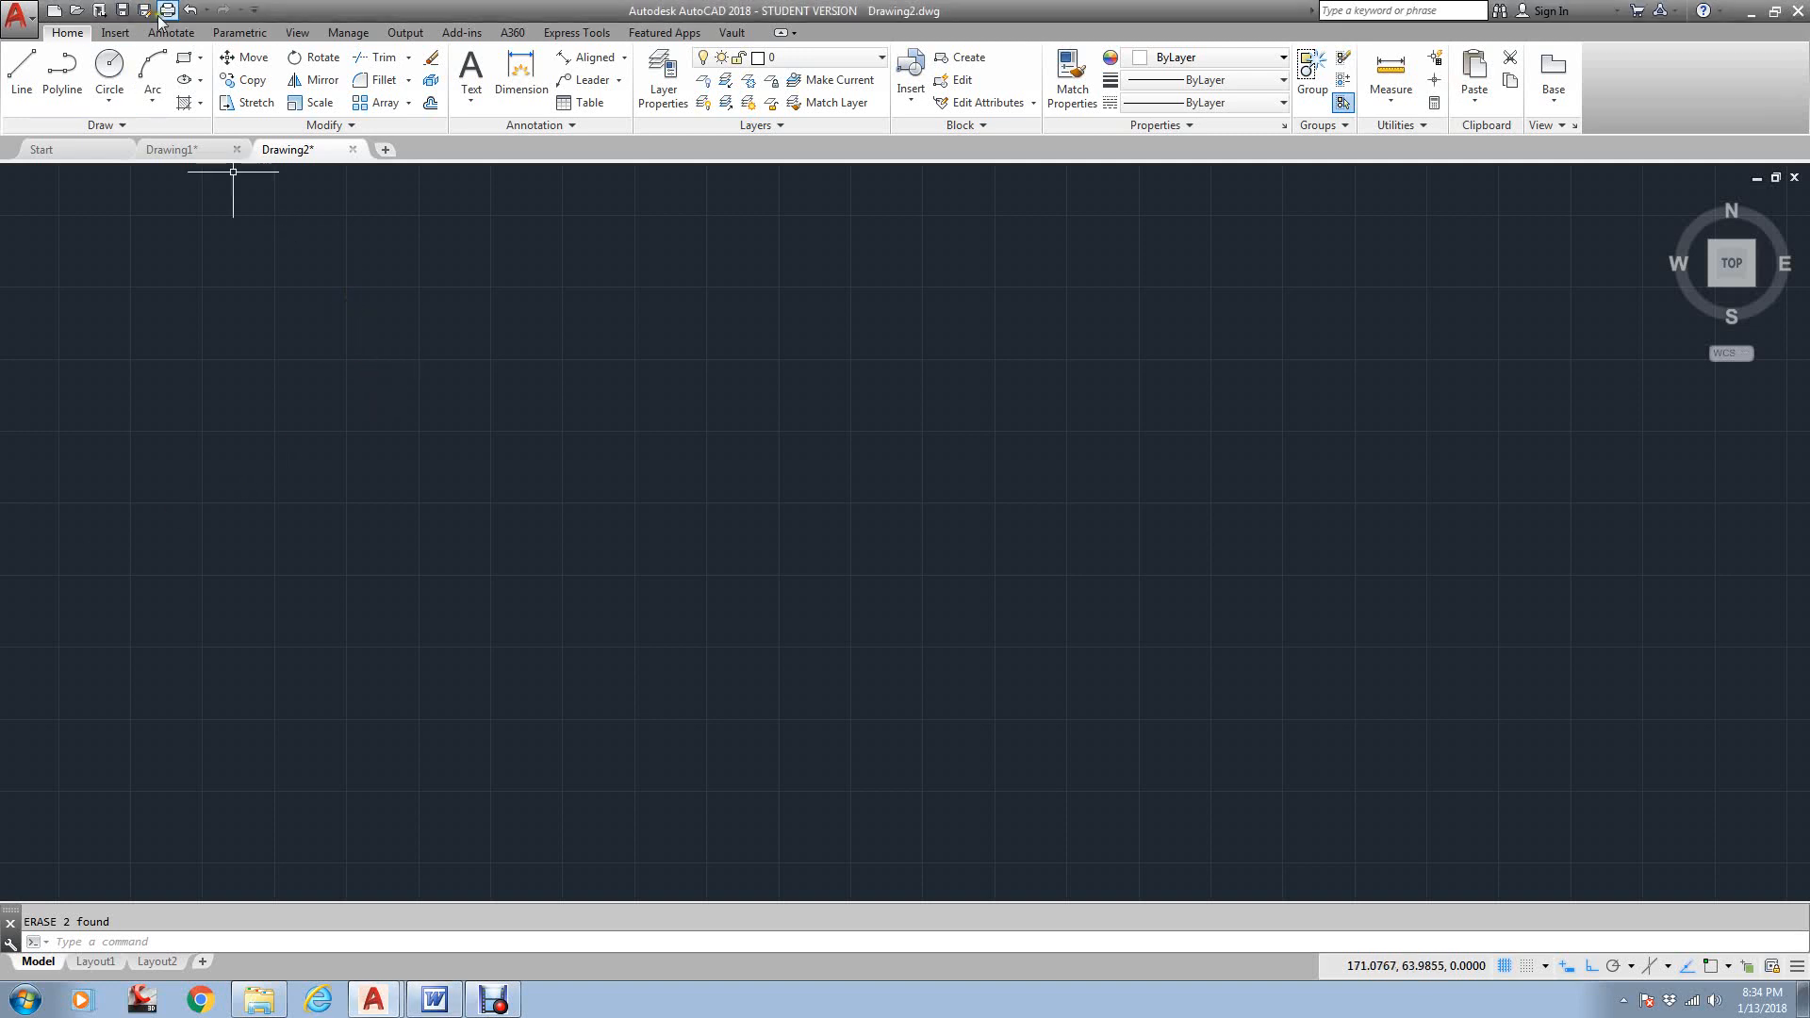
Show the Annotate tools and the list of text types to create
click(170, 32)
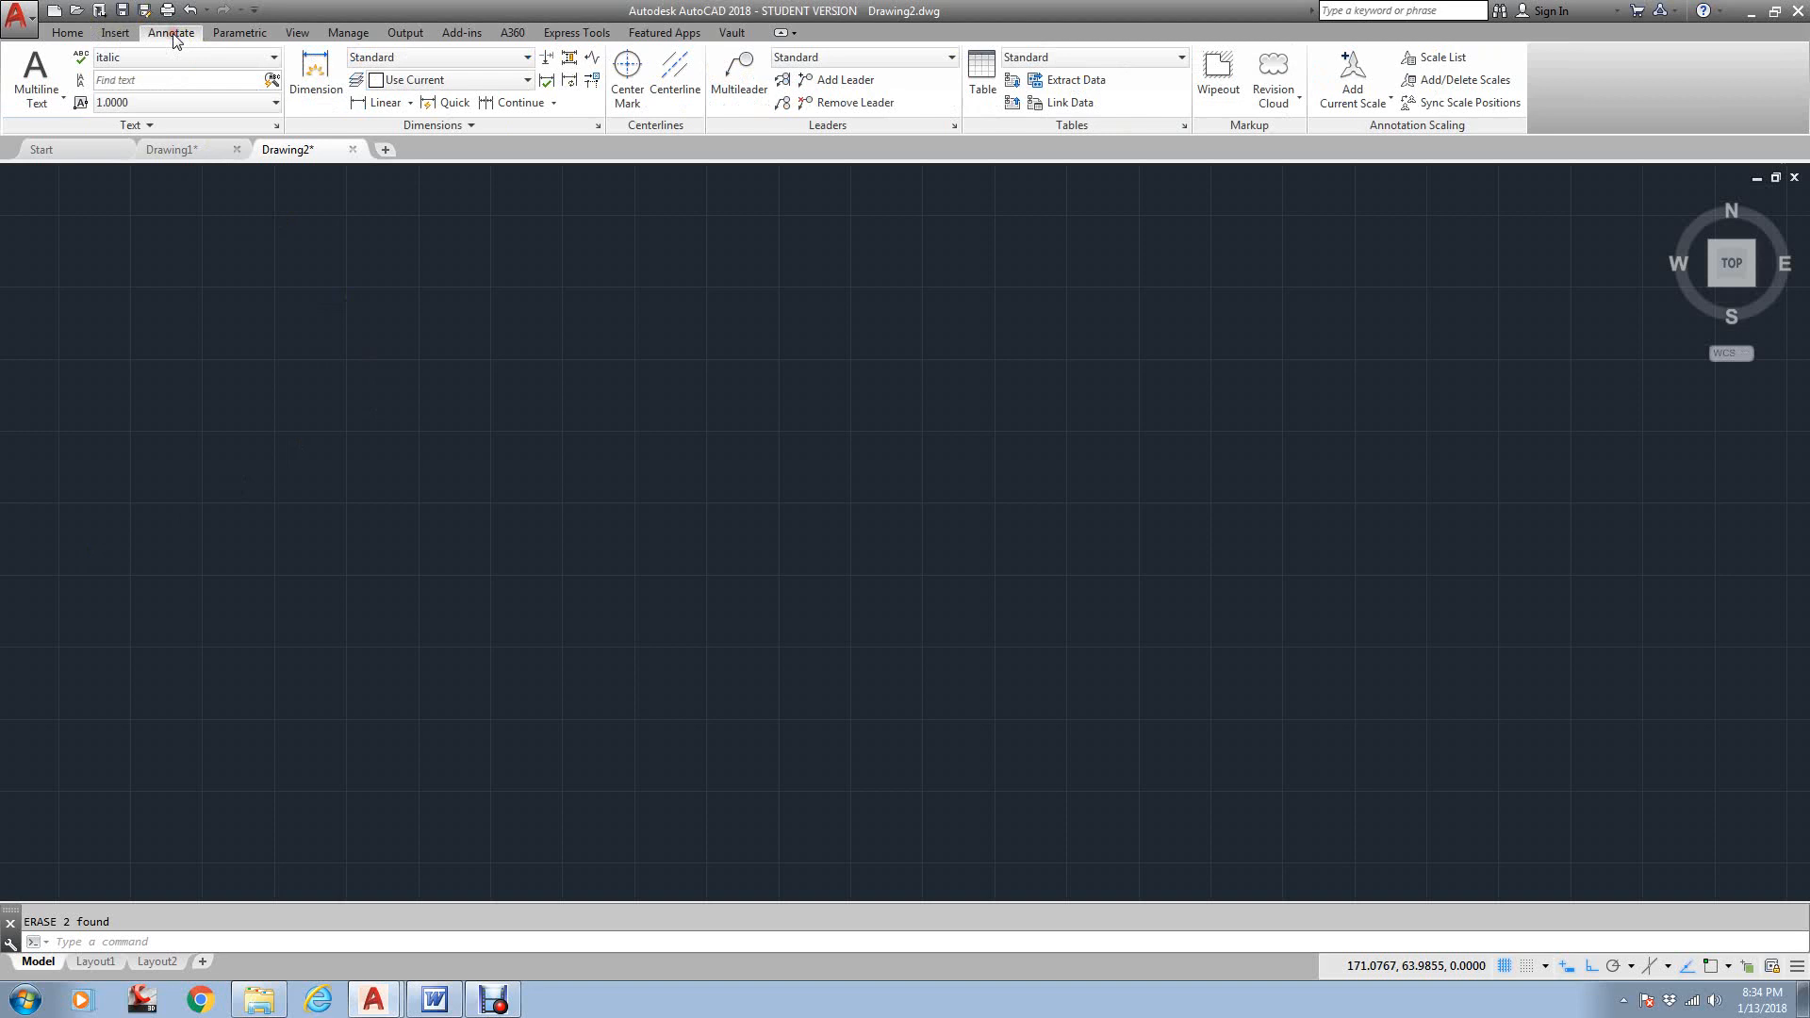
click(36, 102)
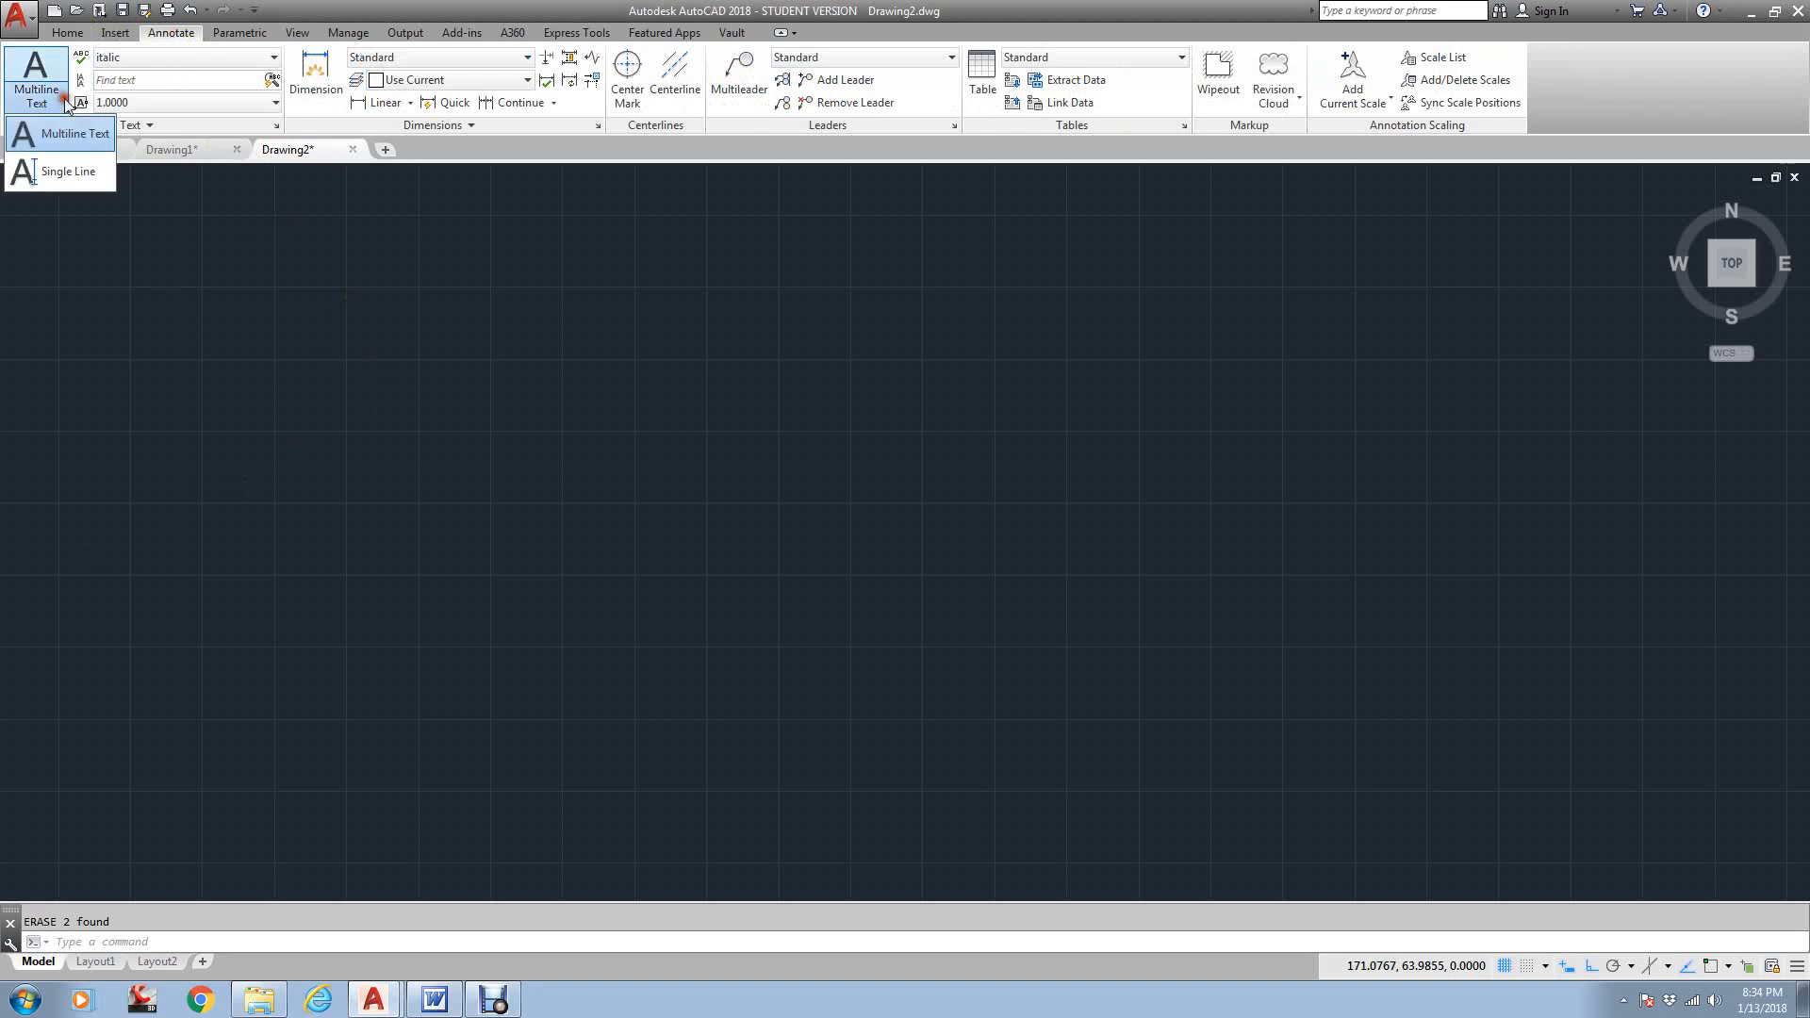
mouse_move(62, 147)
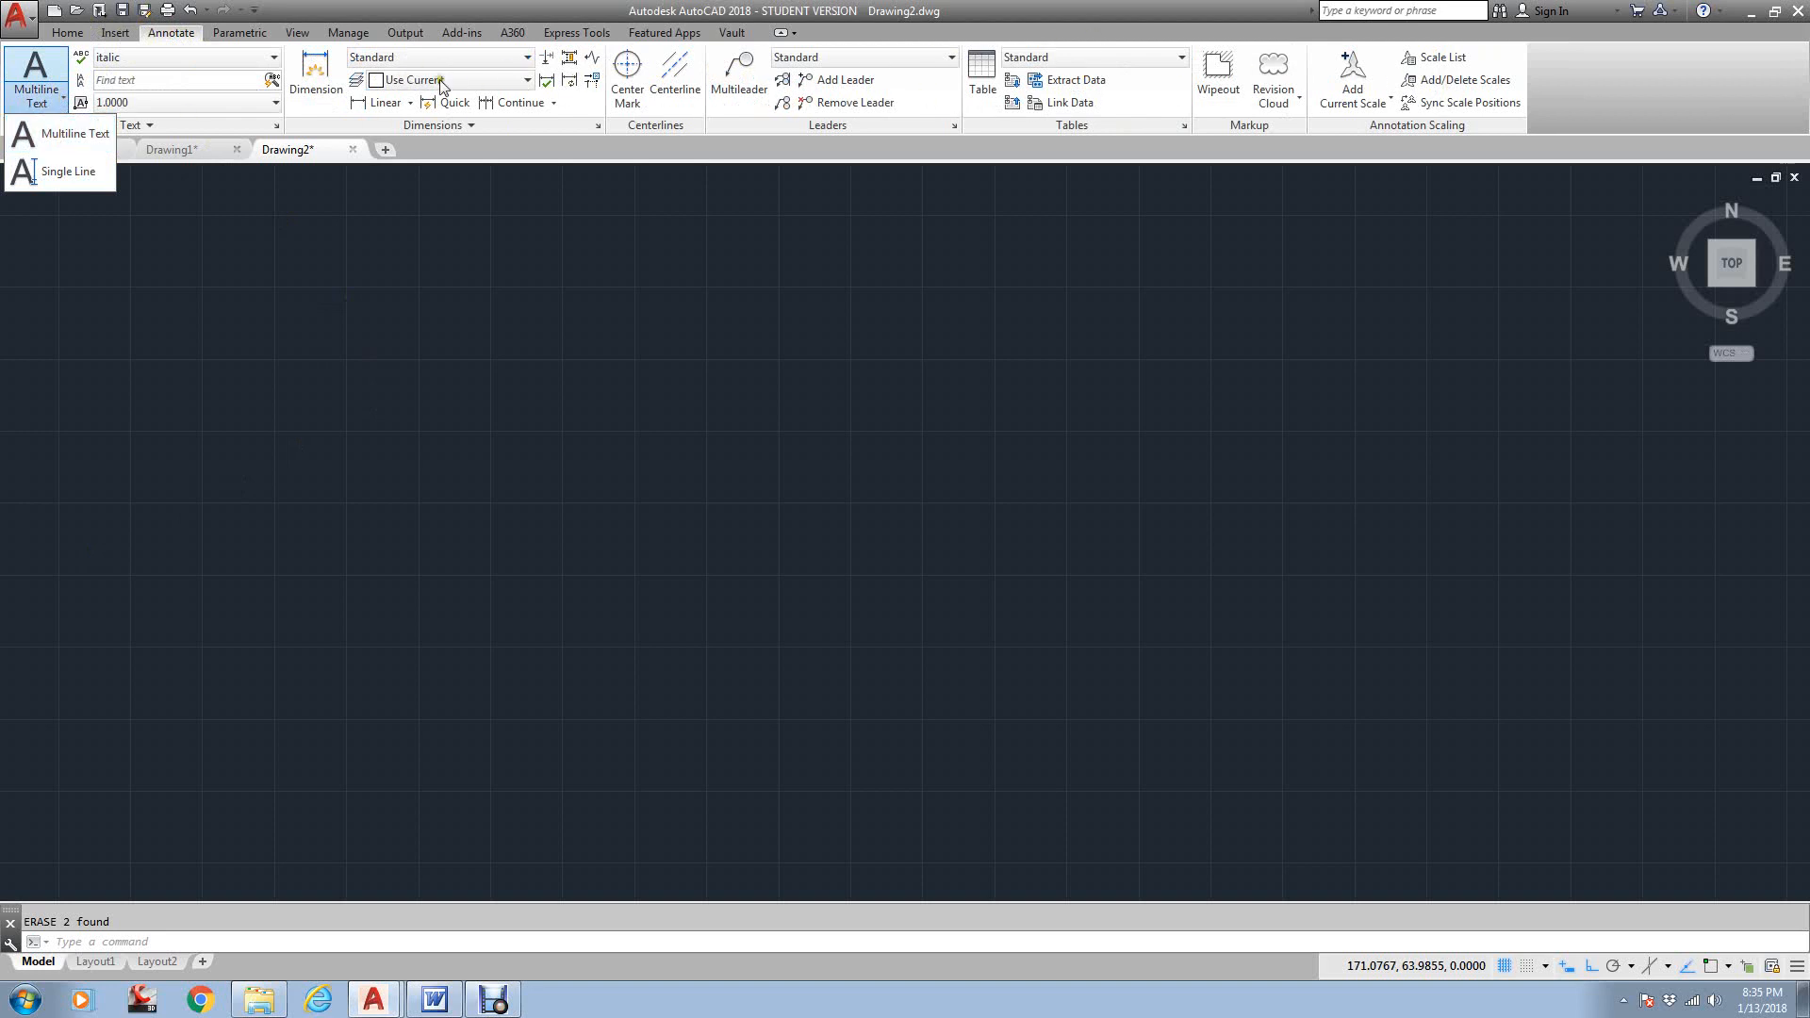
mouse_move(70, 139)
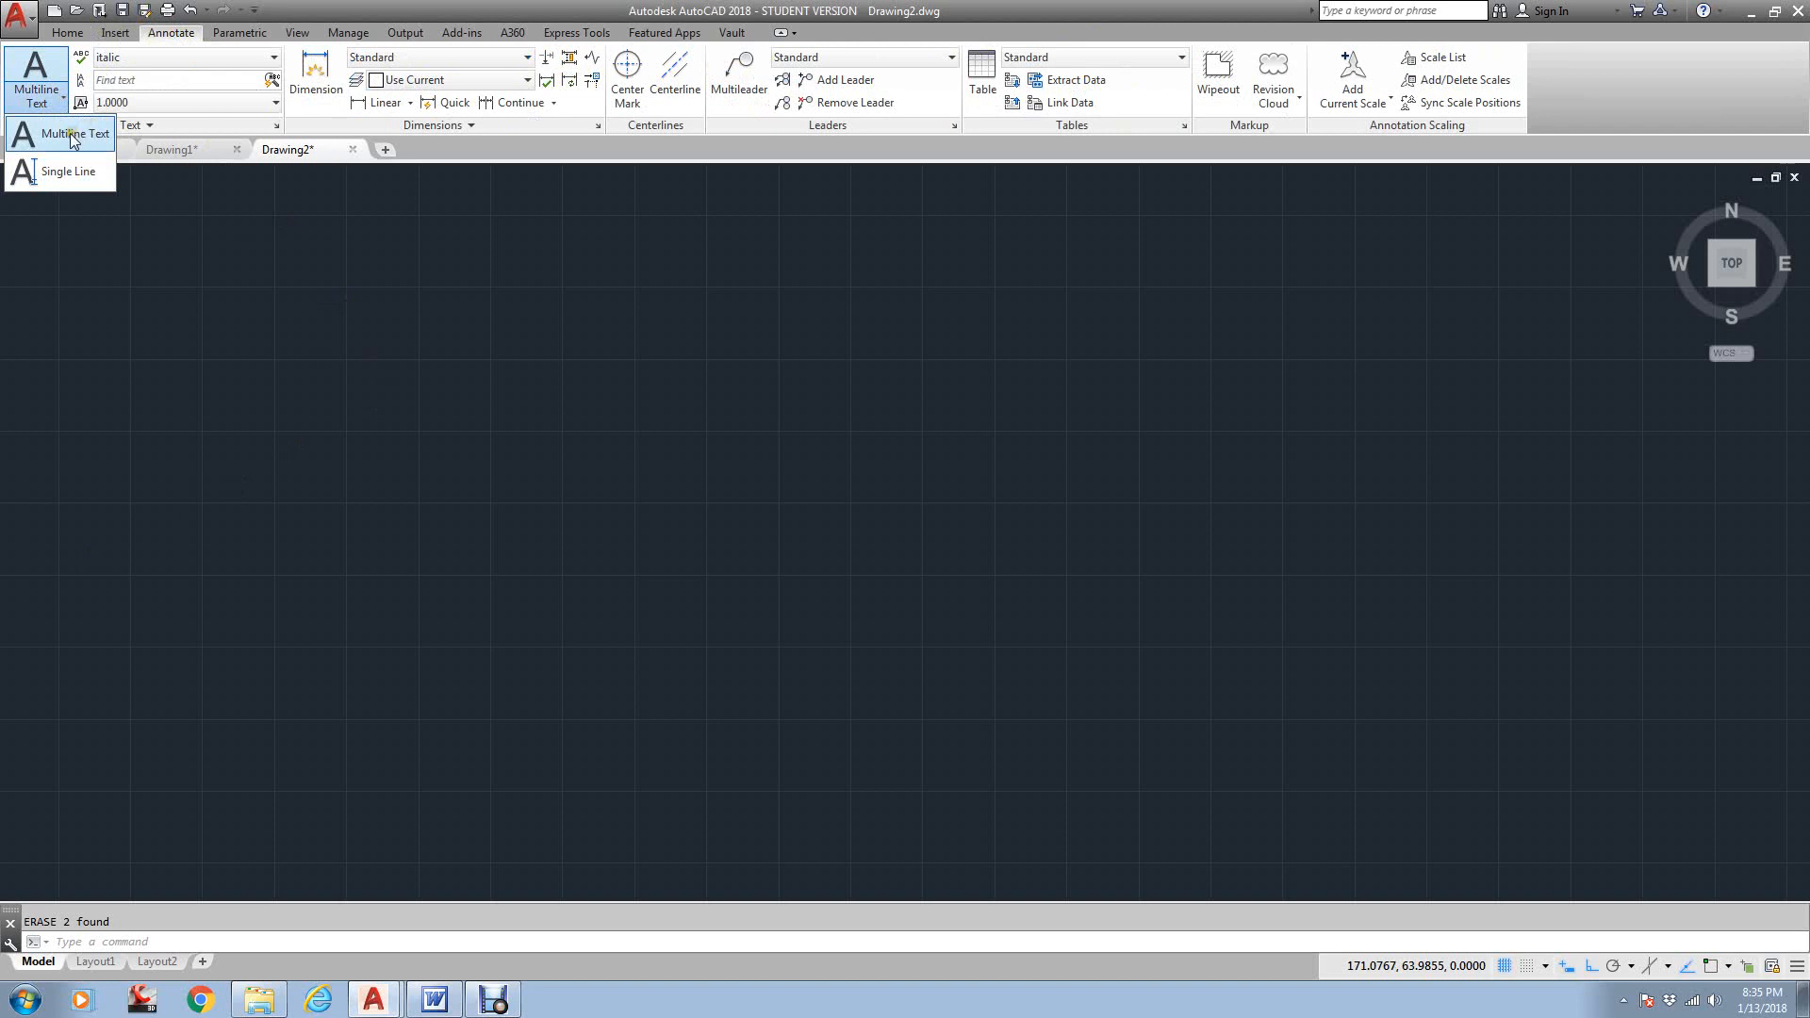
Start the Multiline Text command for a new text box
click(78, 134)
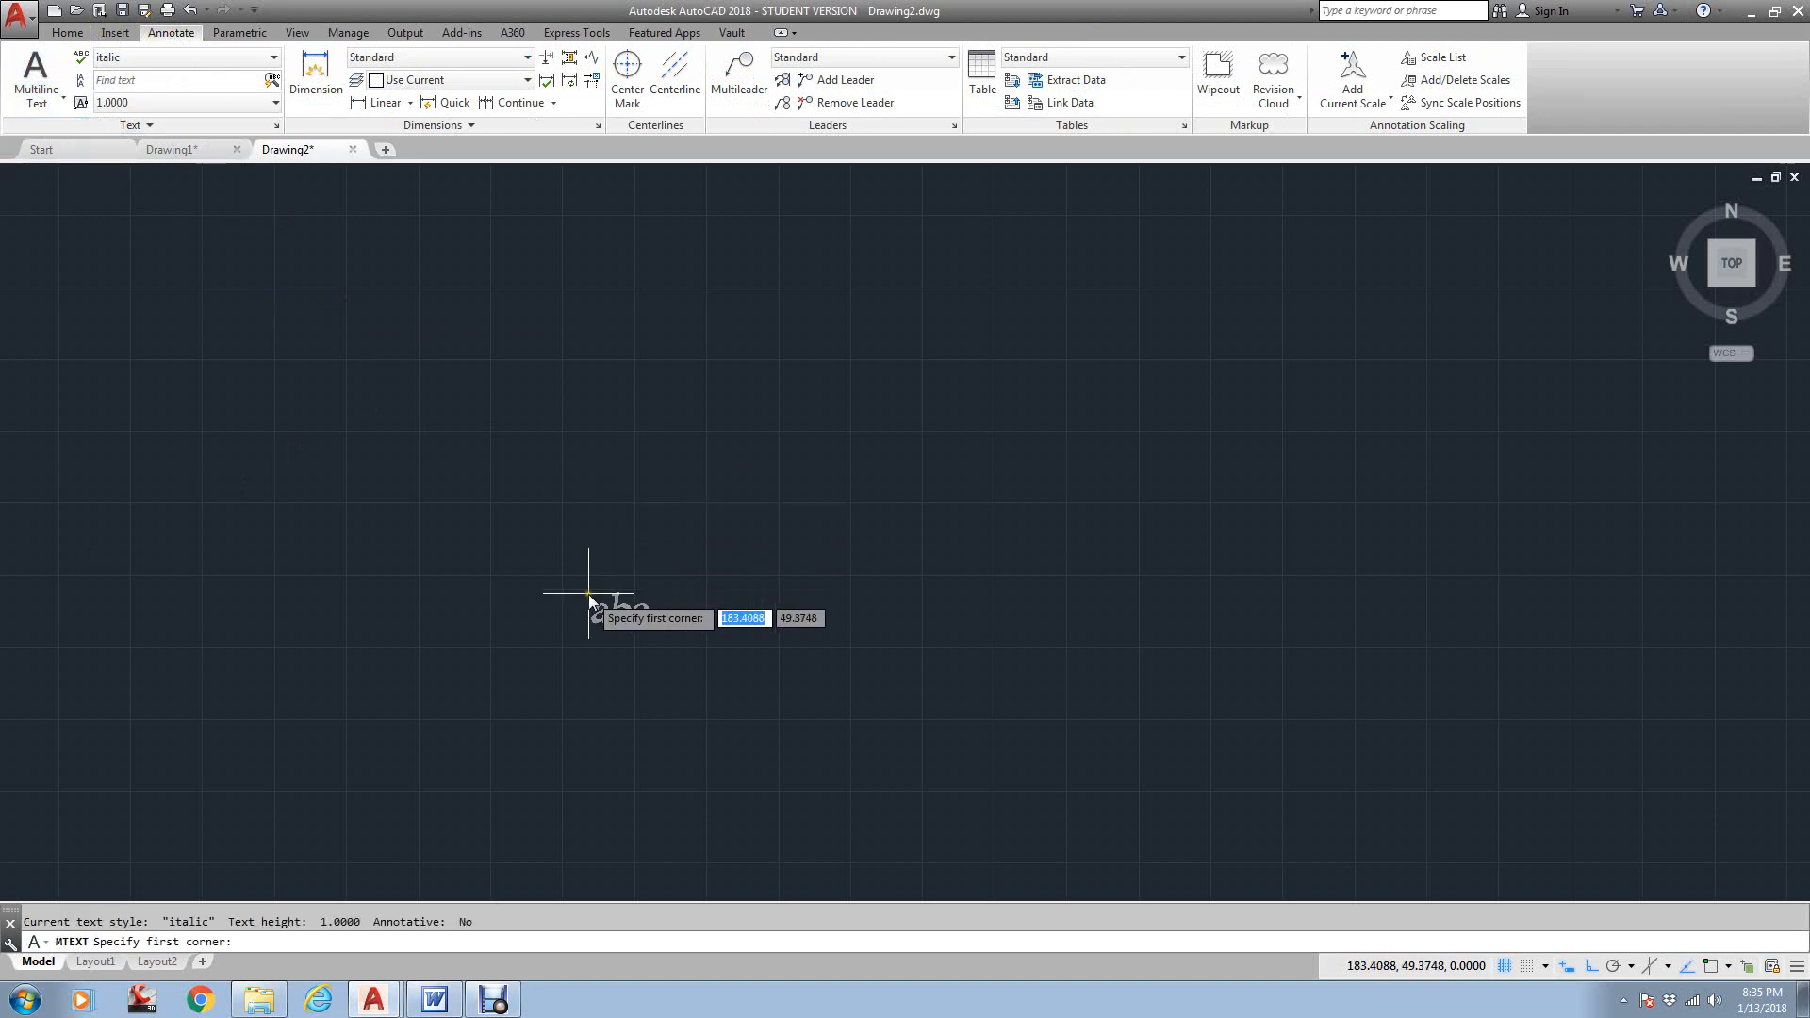
mouse_move(554, 641)
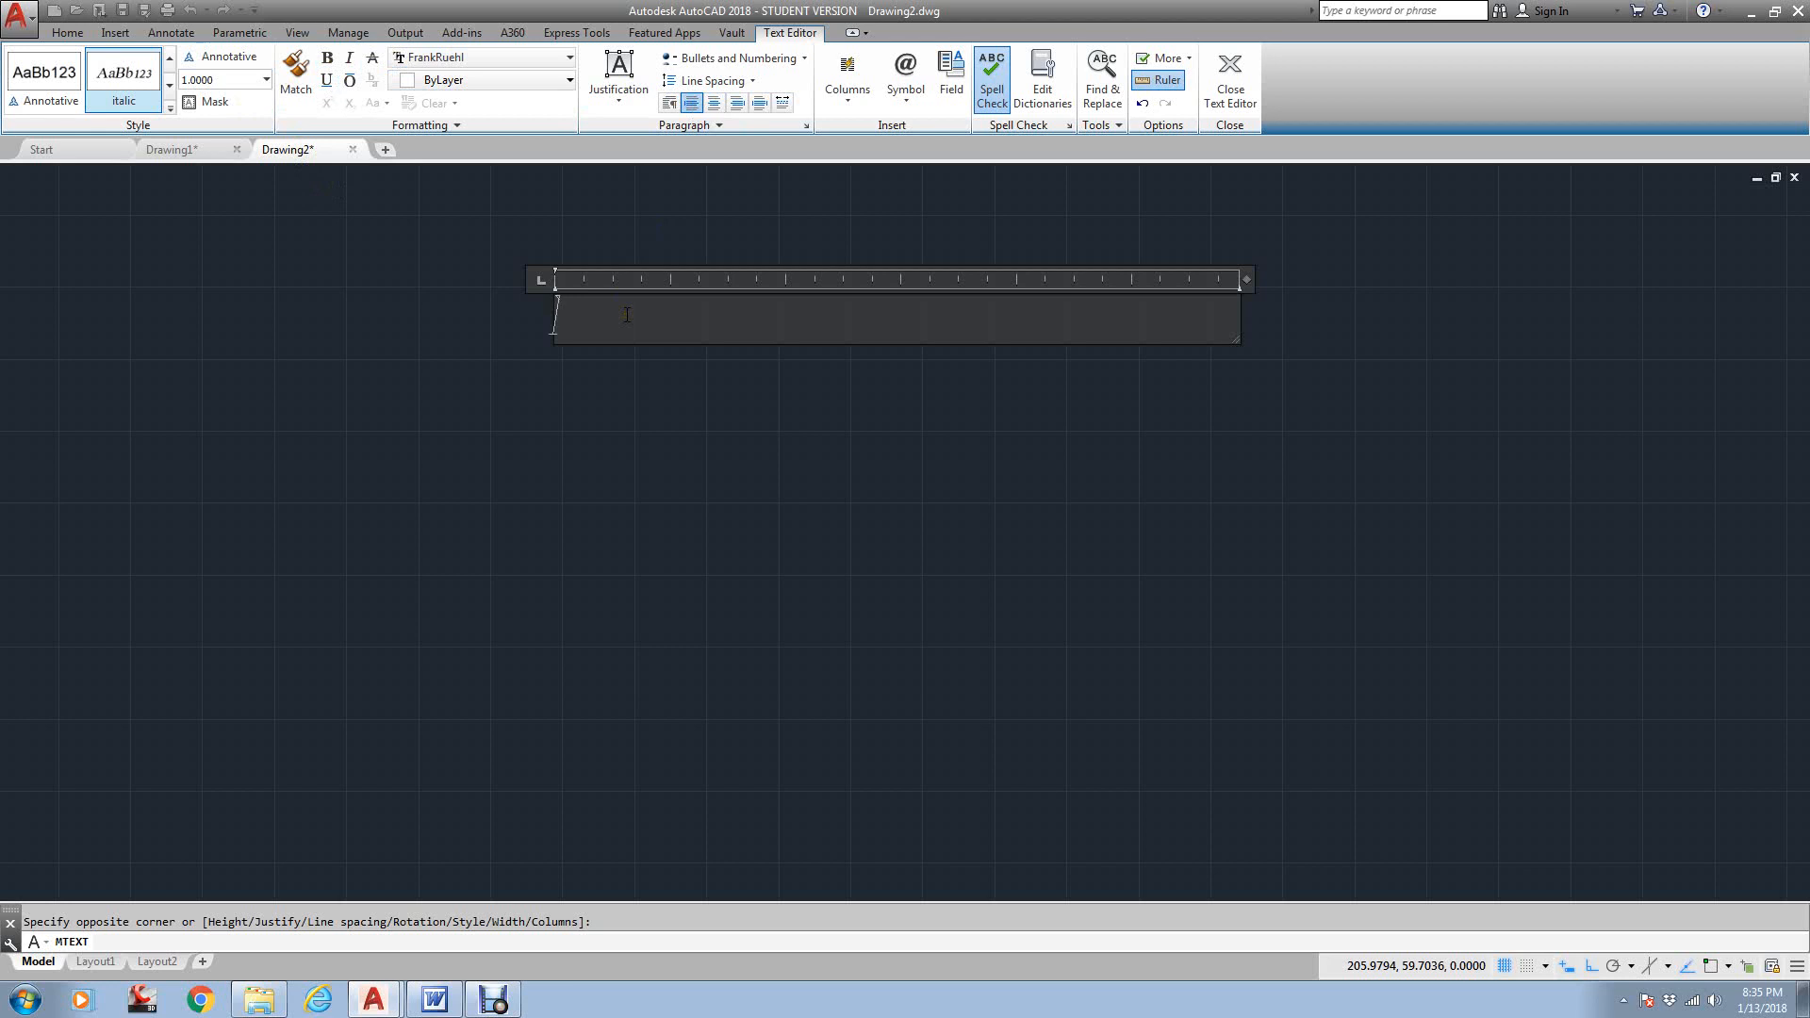
Enter 'Houston Community College in Houston Texas.. I teach Autocad at serveral locations.'
text(Houston C)
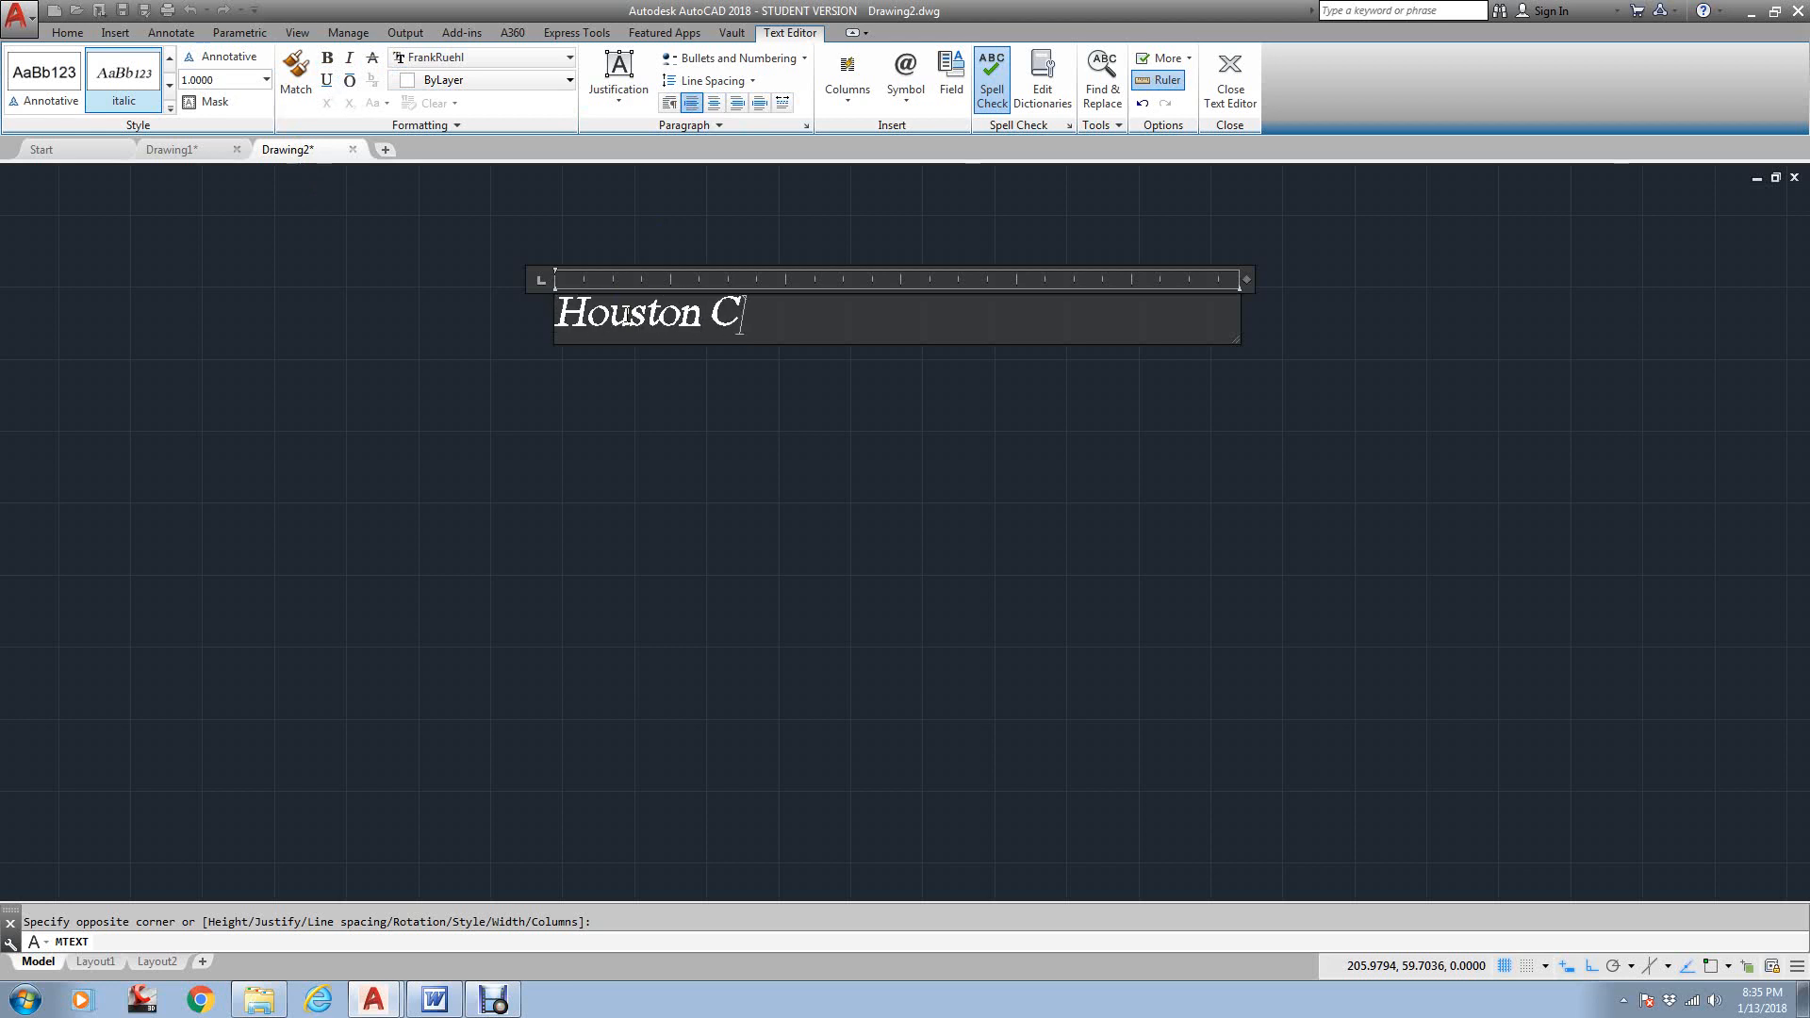
text(ommunity Col)
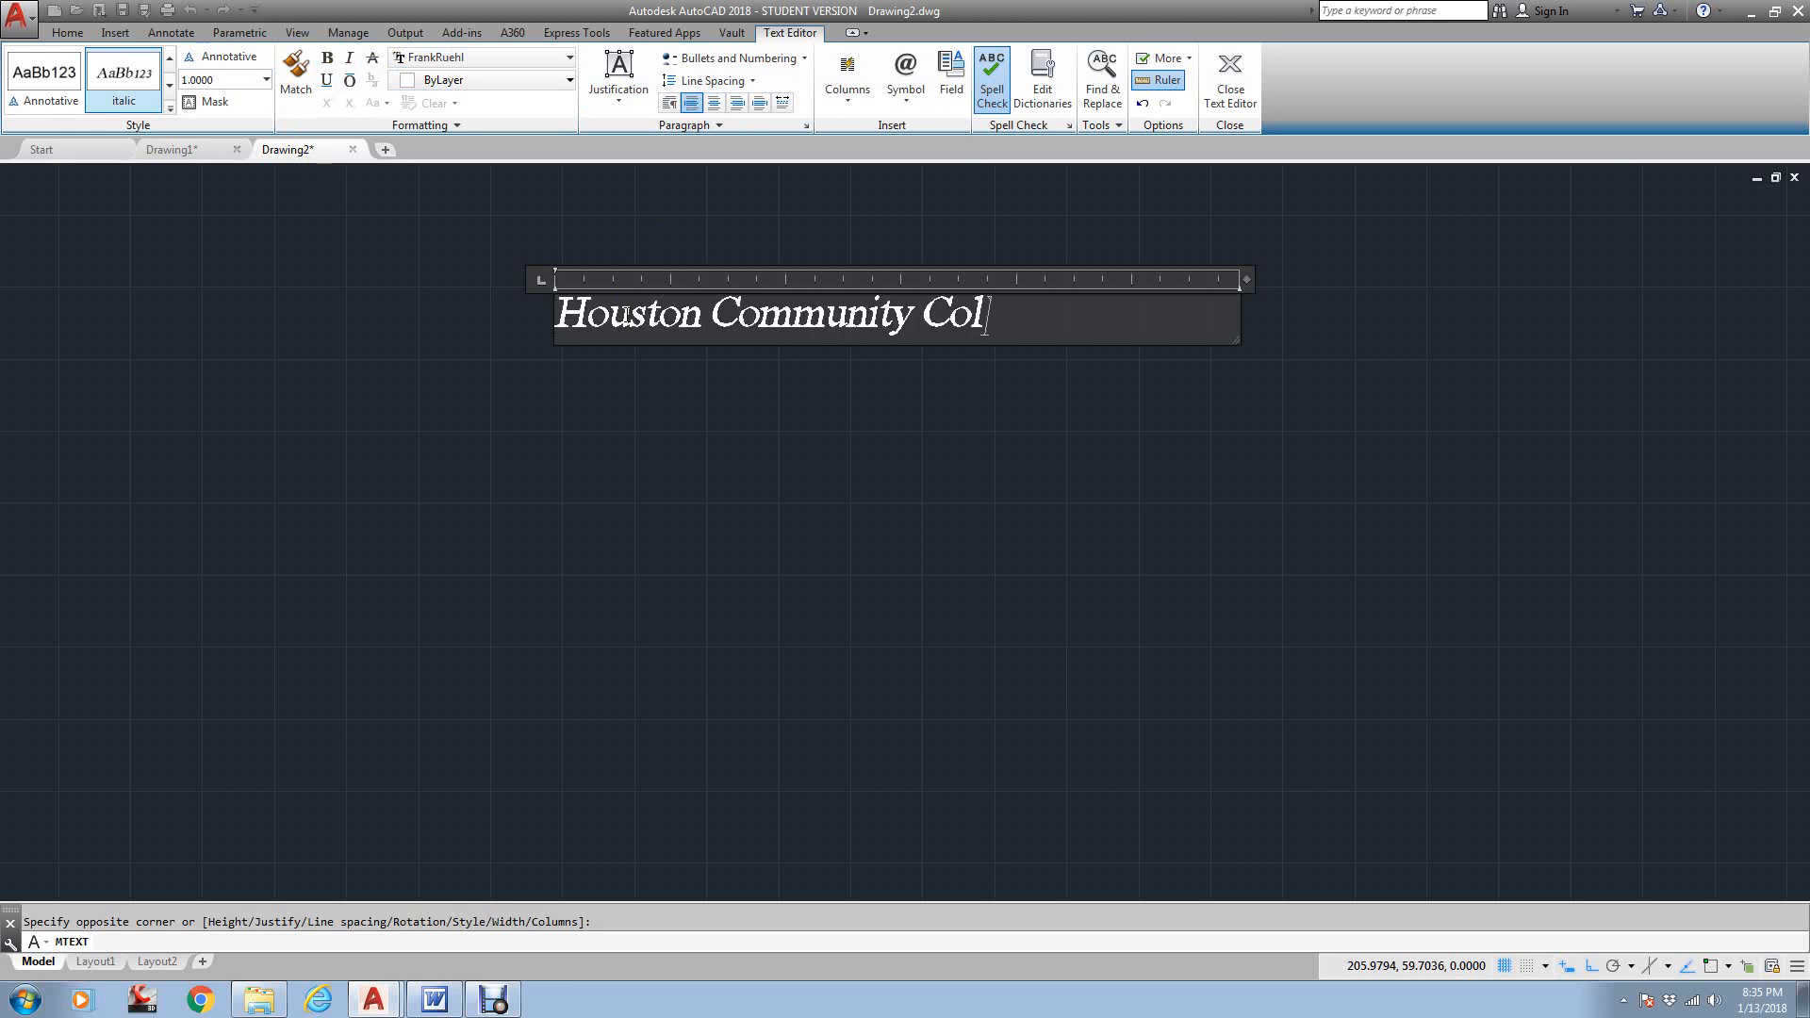
text(lege in Houston Texas)
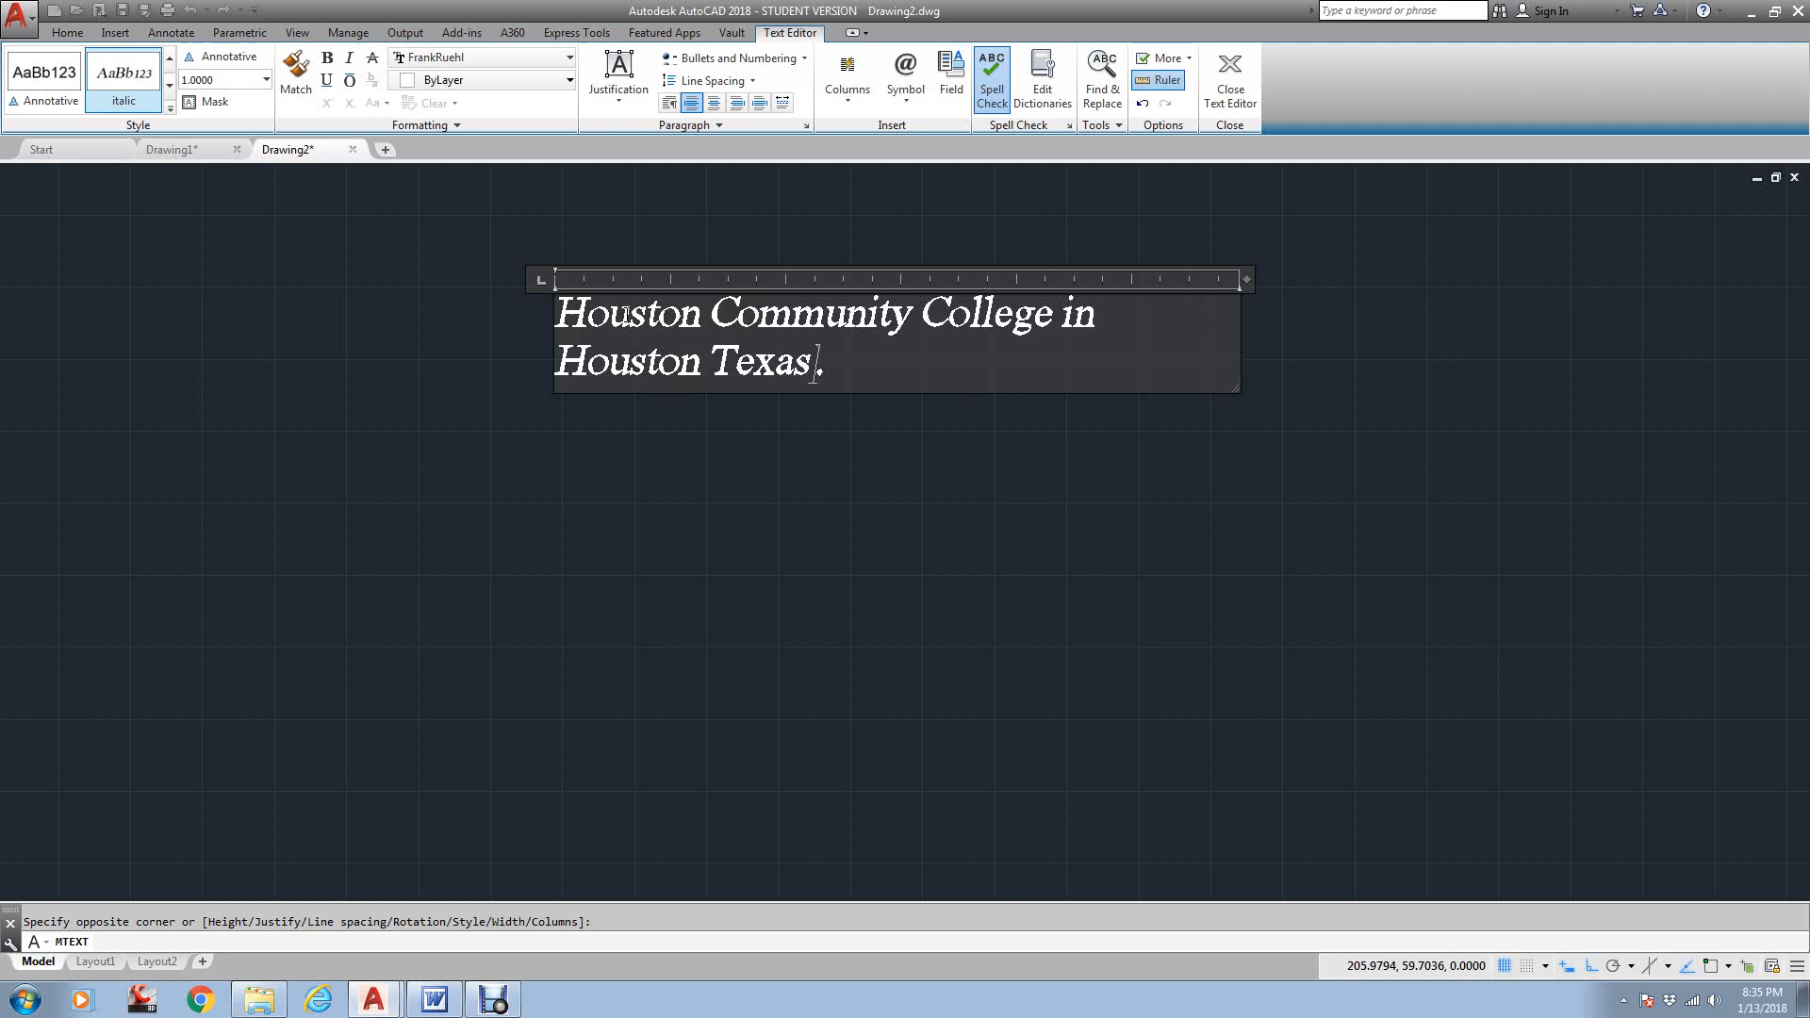
text(..)
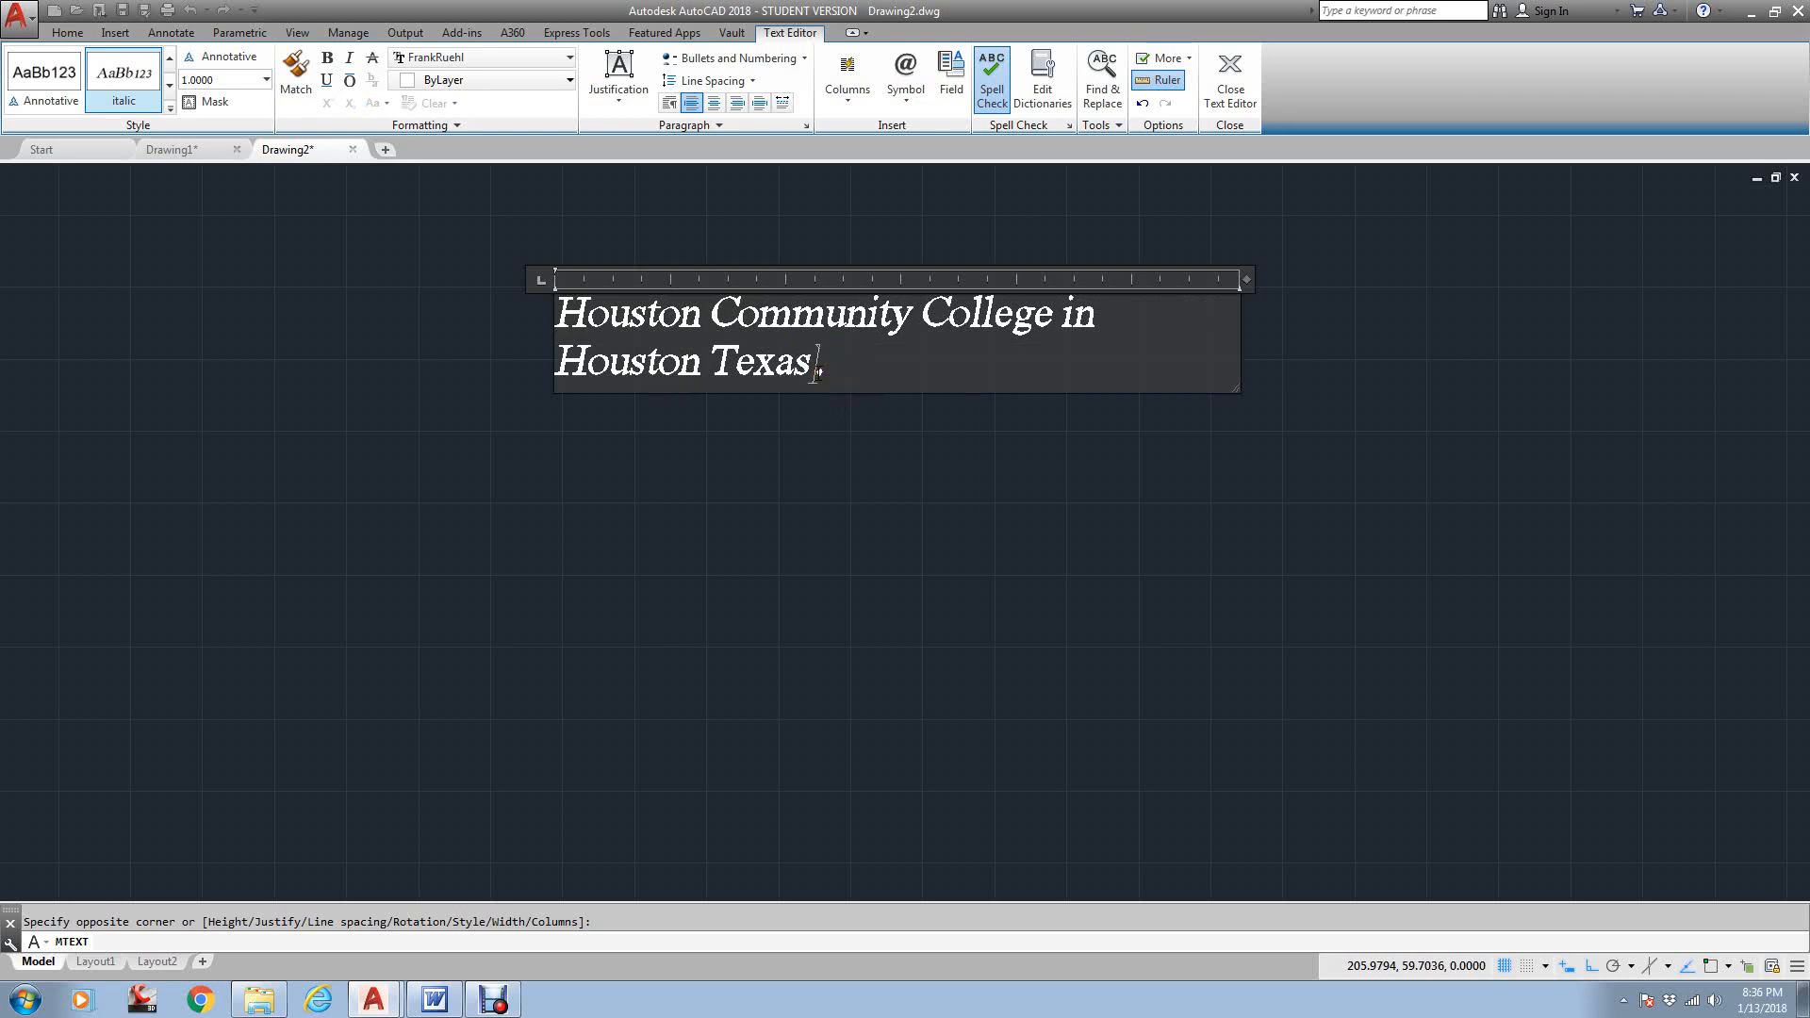
text(. as)
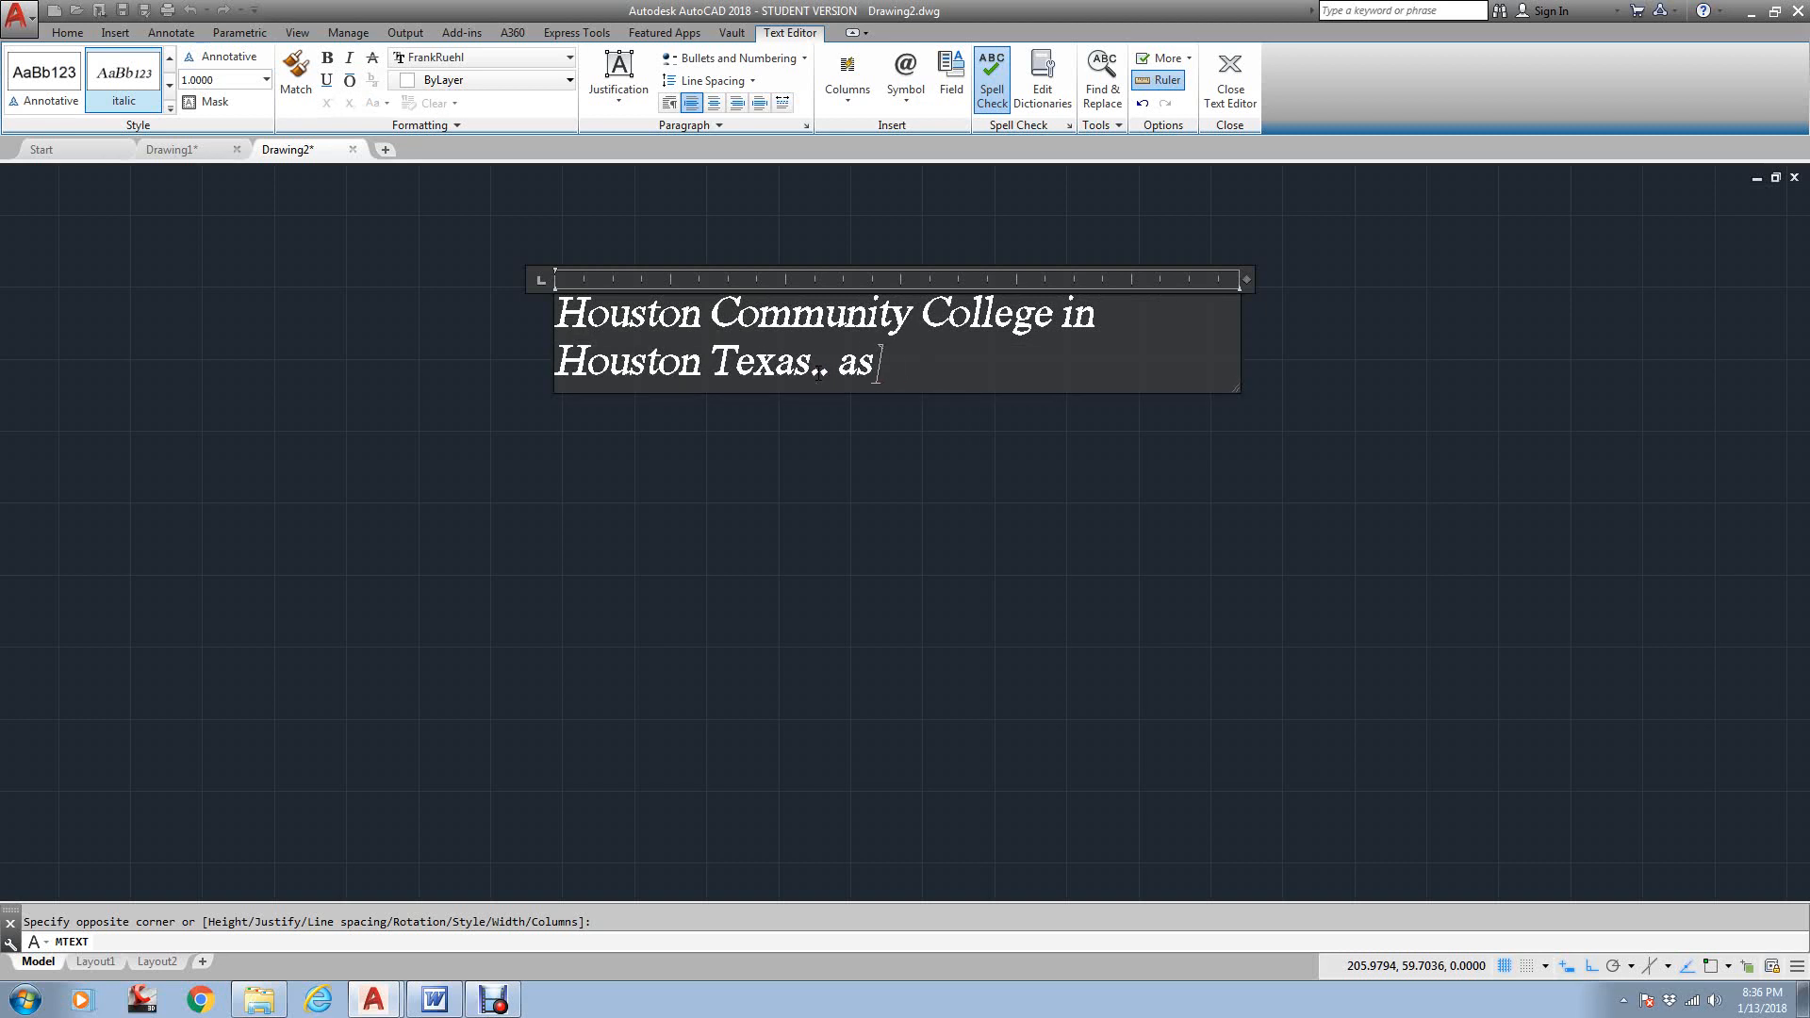
text(I te)
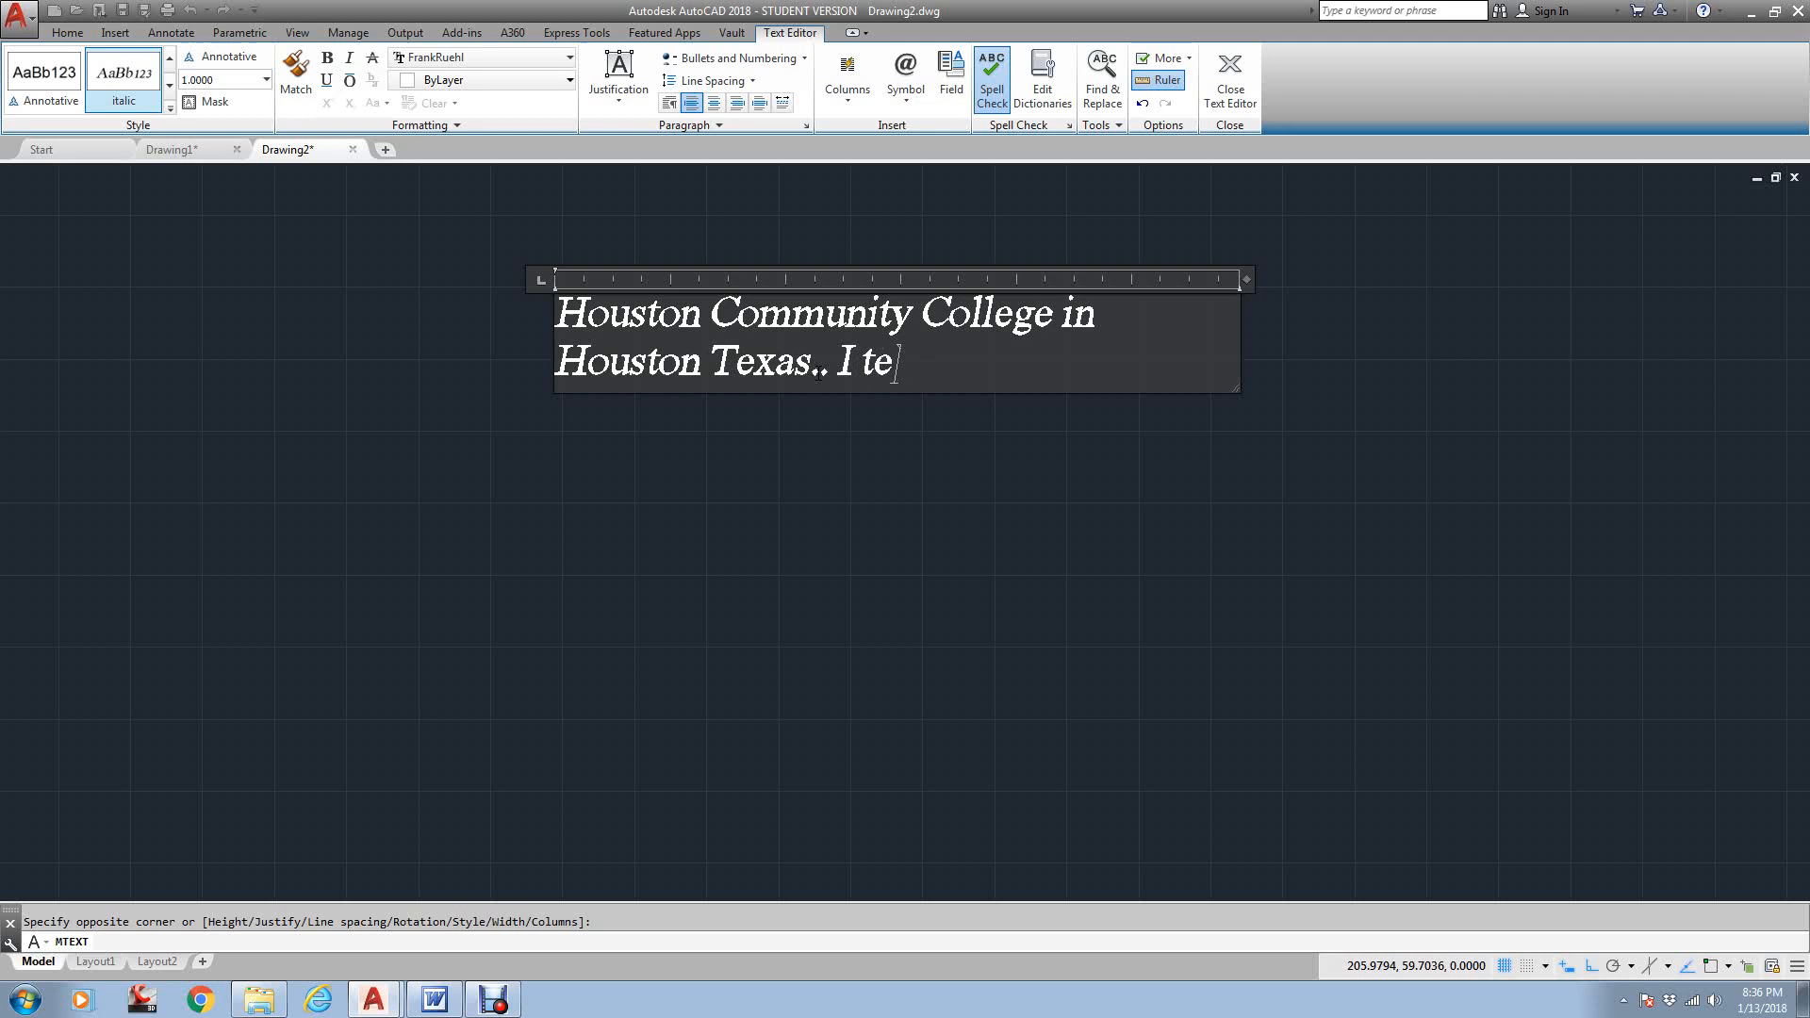
text(ach Autocad)
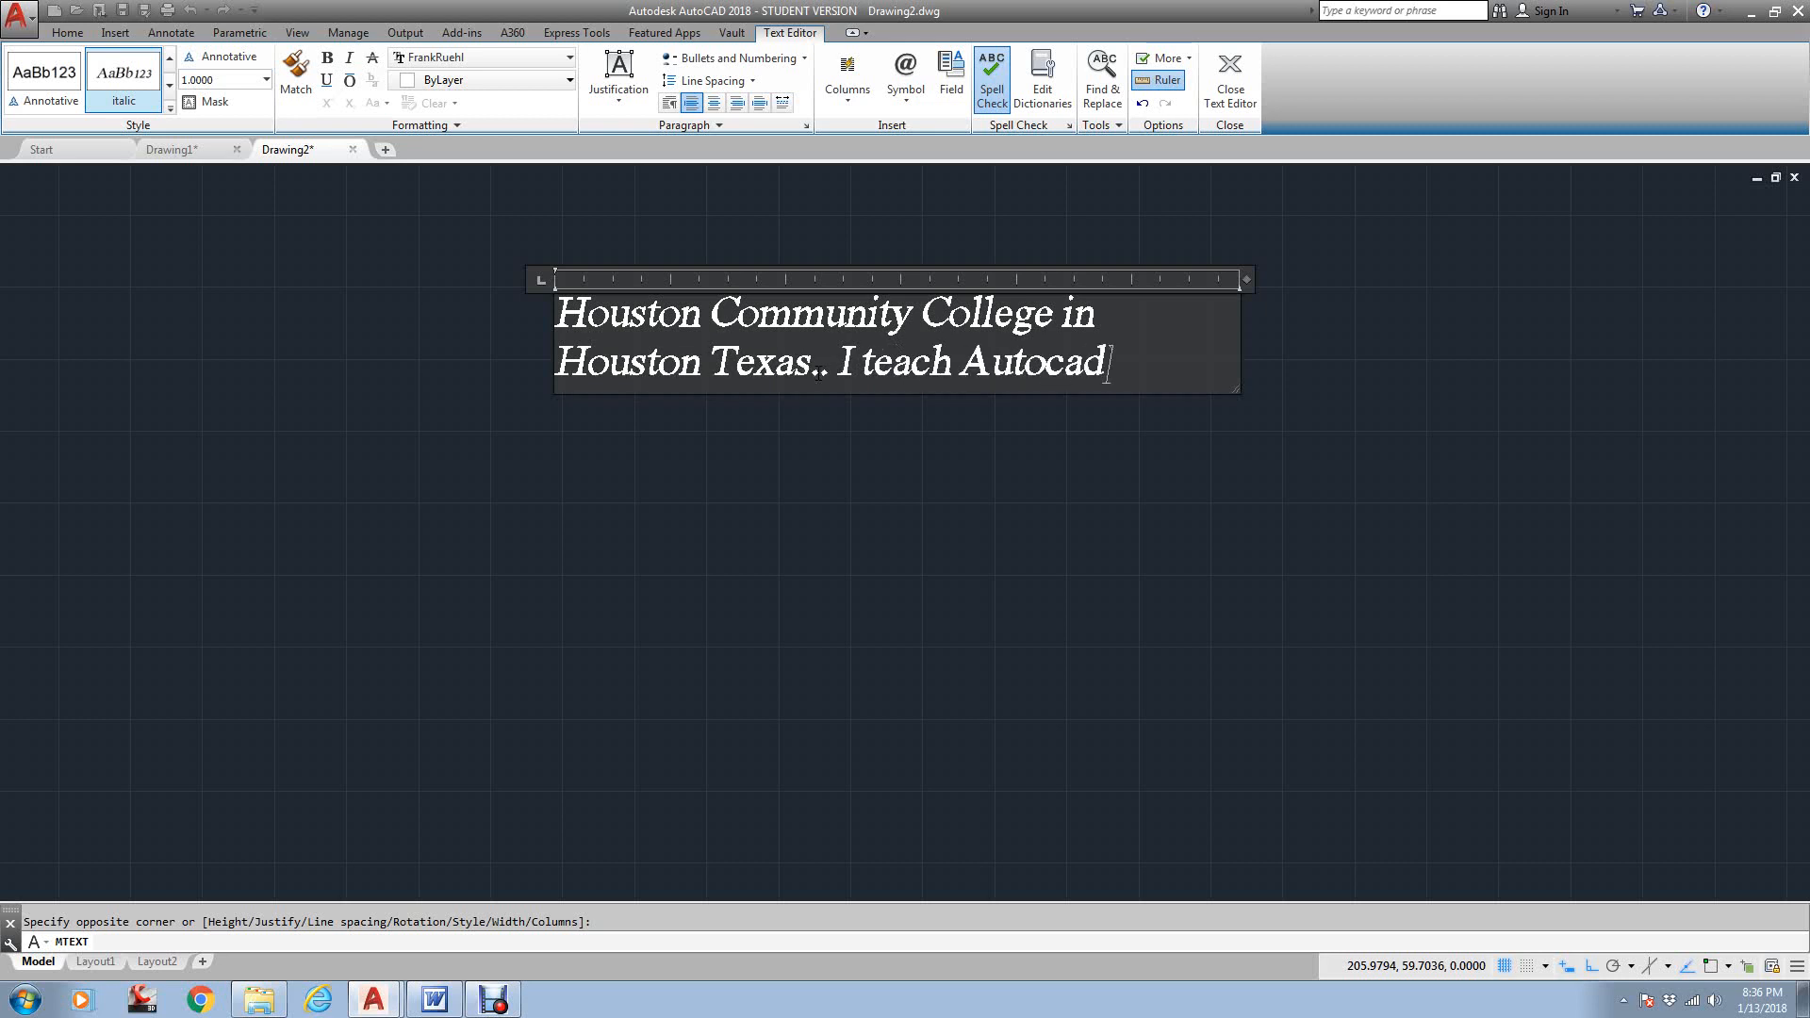
text(at serveral locations .)
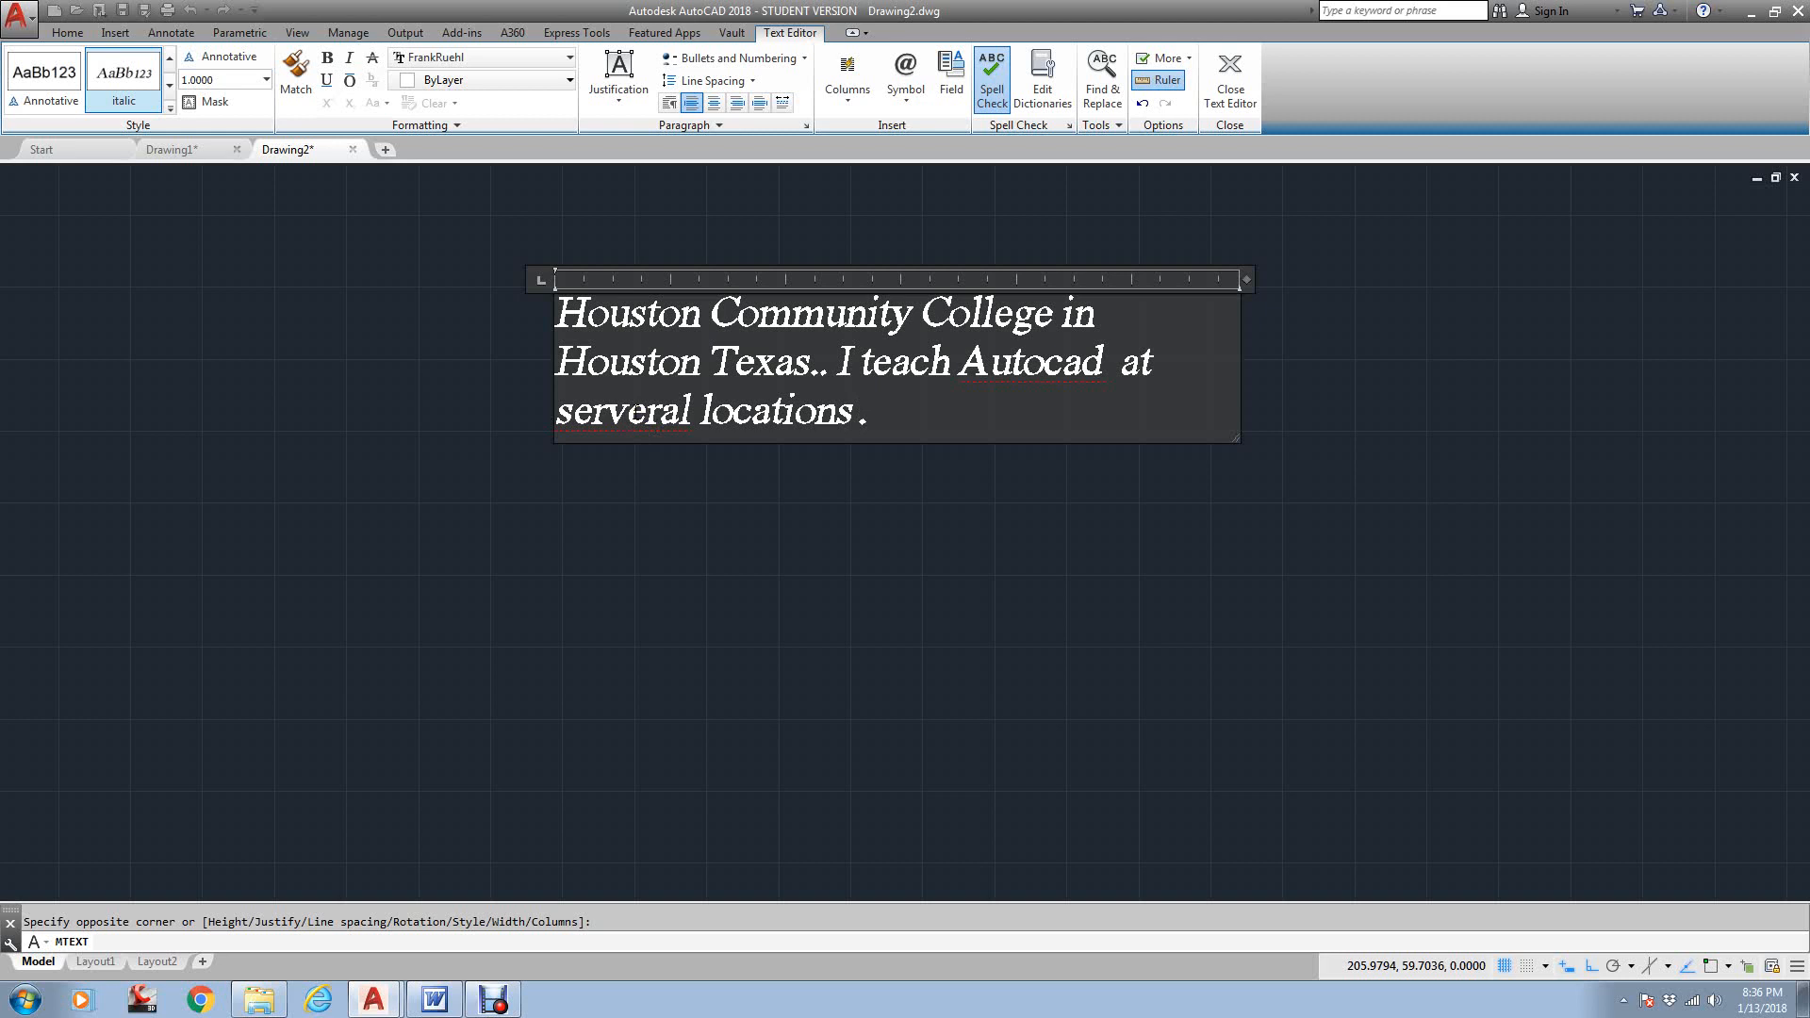
Correct 'serveral' to 'several' and 'Autocad' to 'AutoCAD' via spelling suggestions
right_click(630, 413)
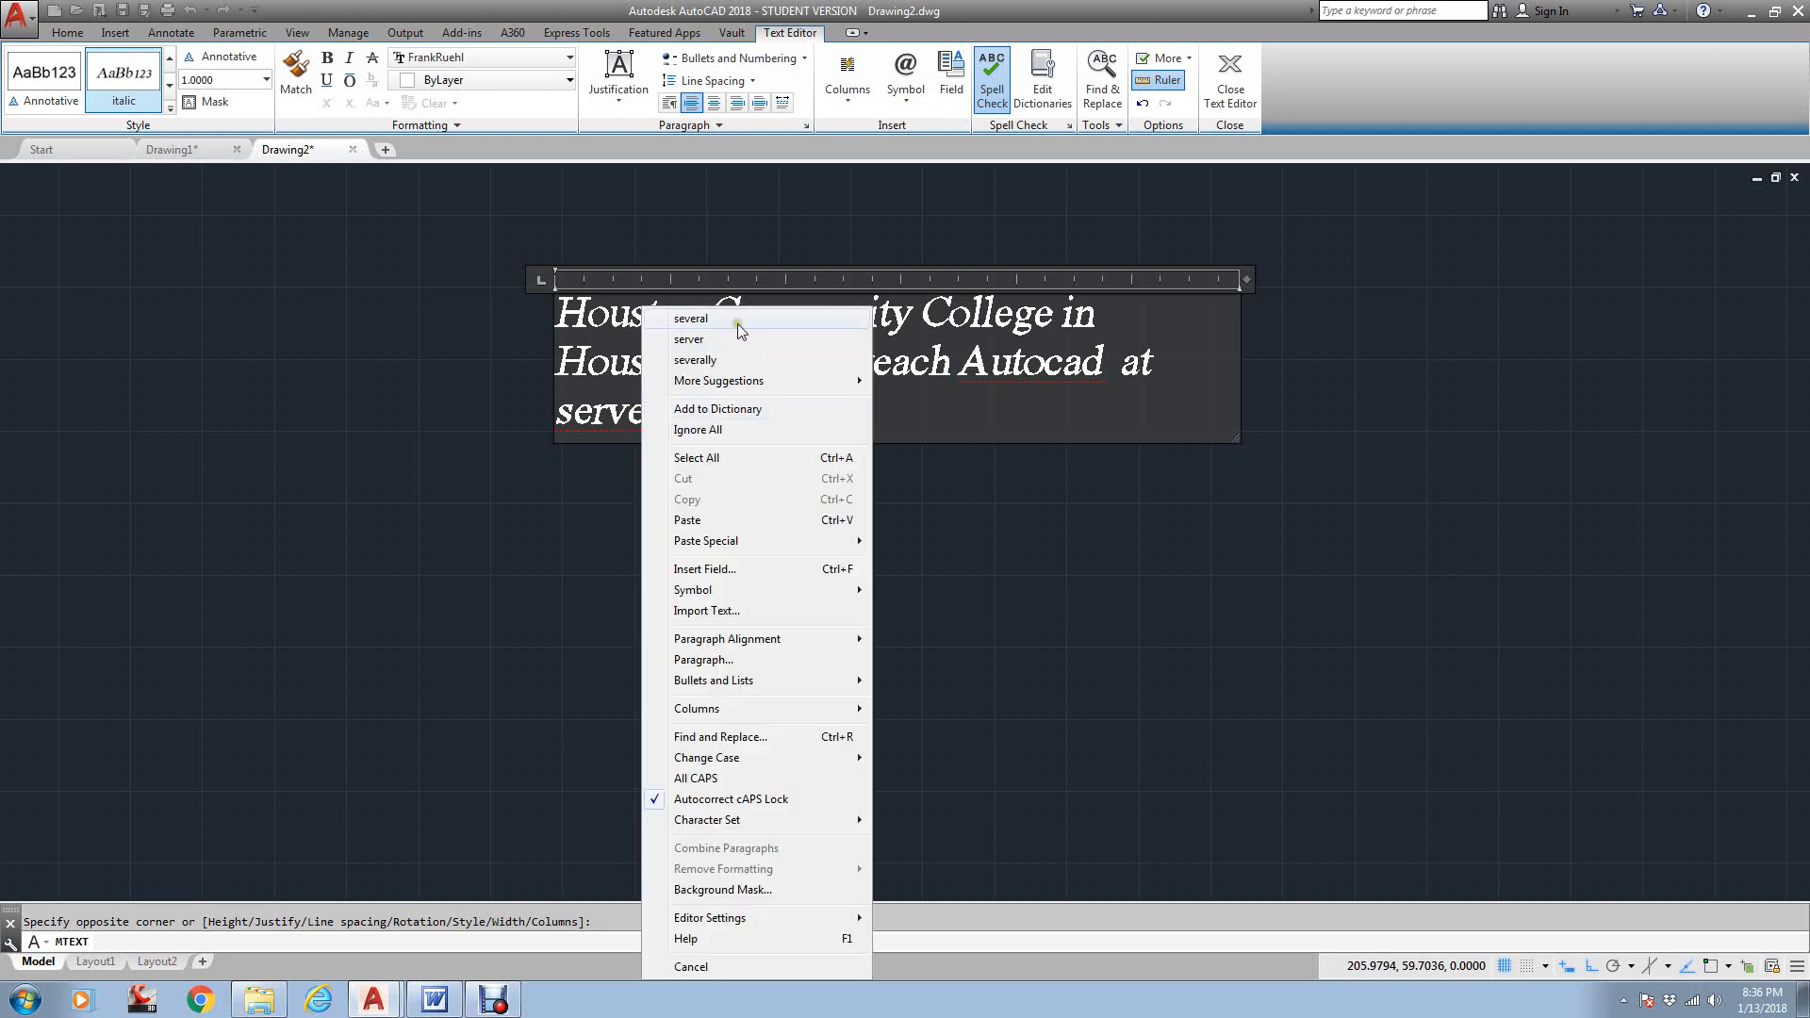
mouse_move(716, 350)
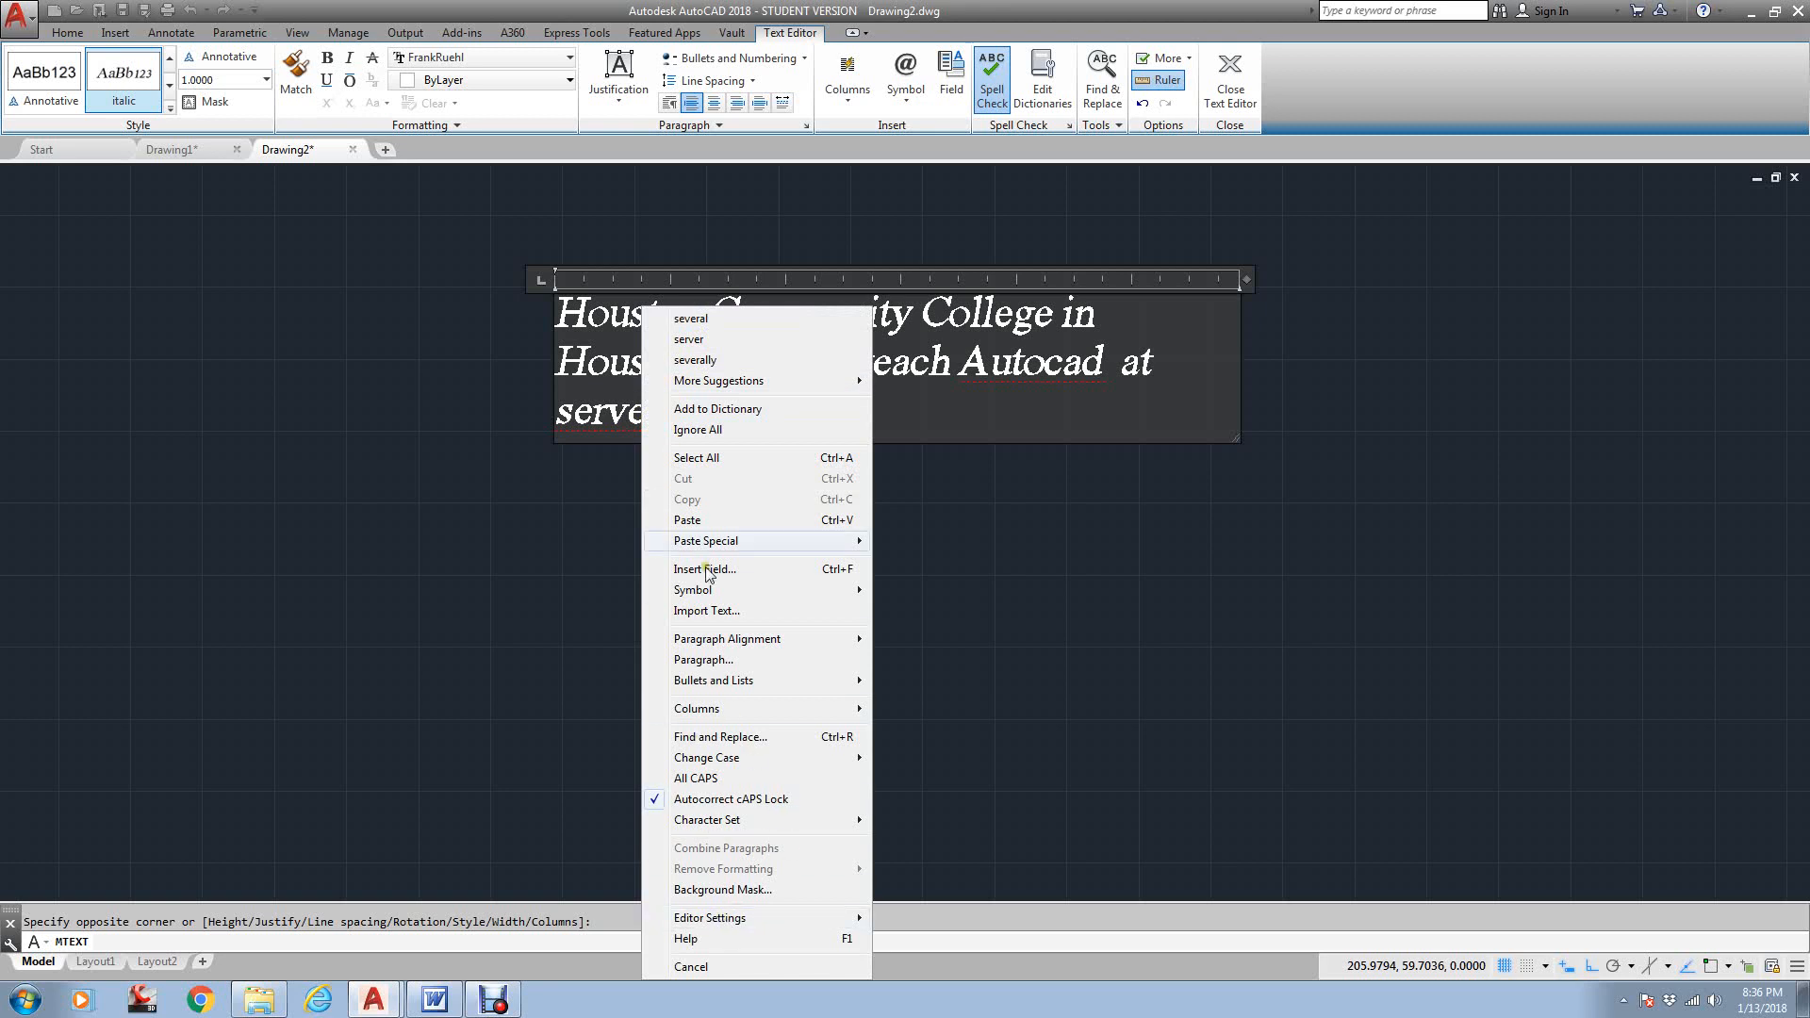
mouse_move(690, 337)
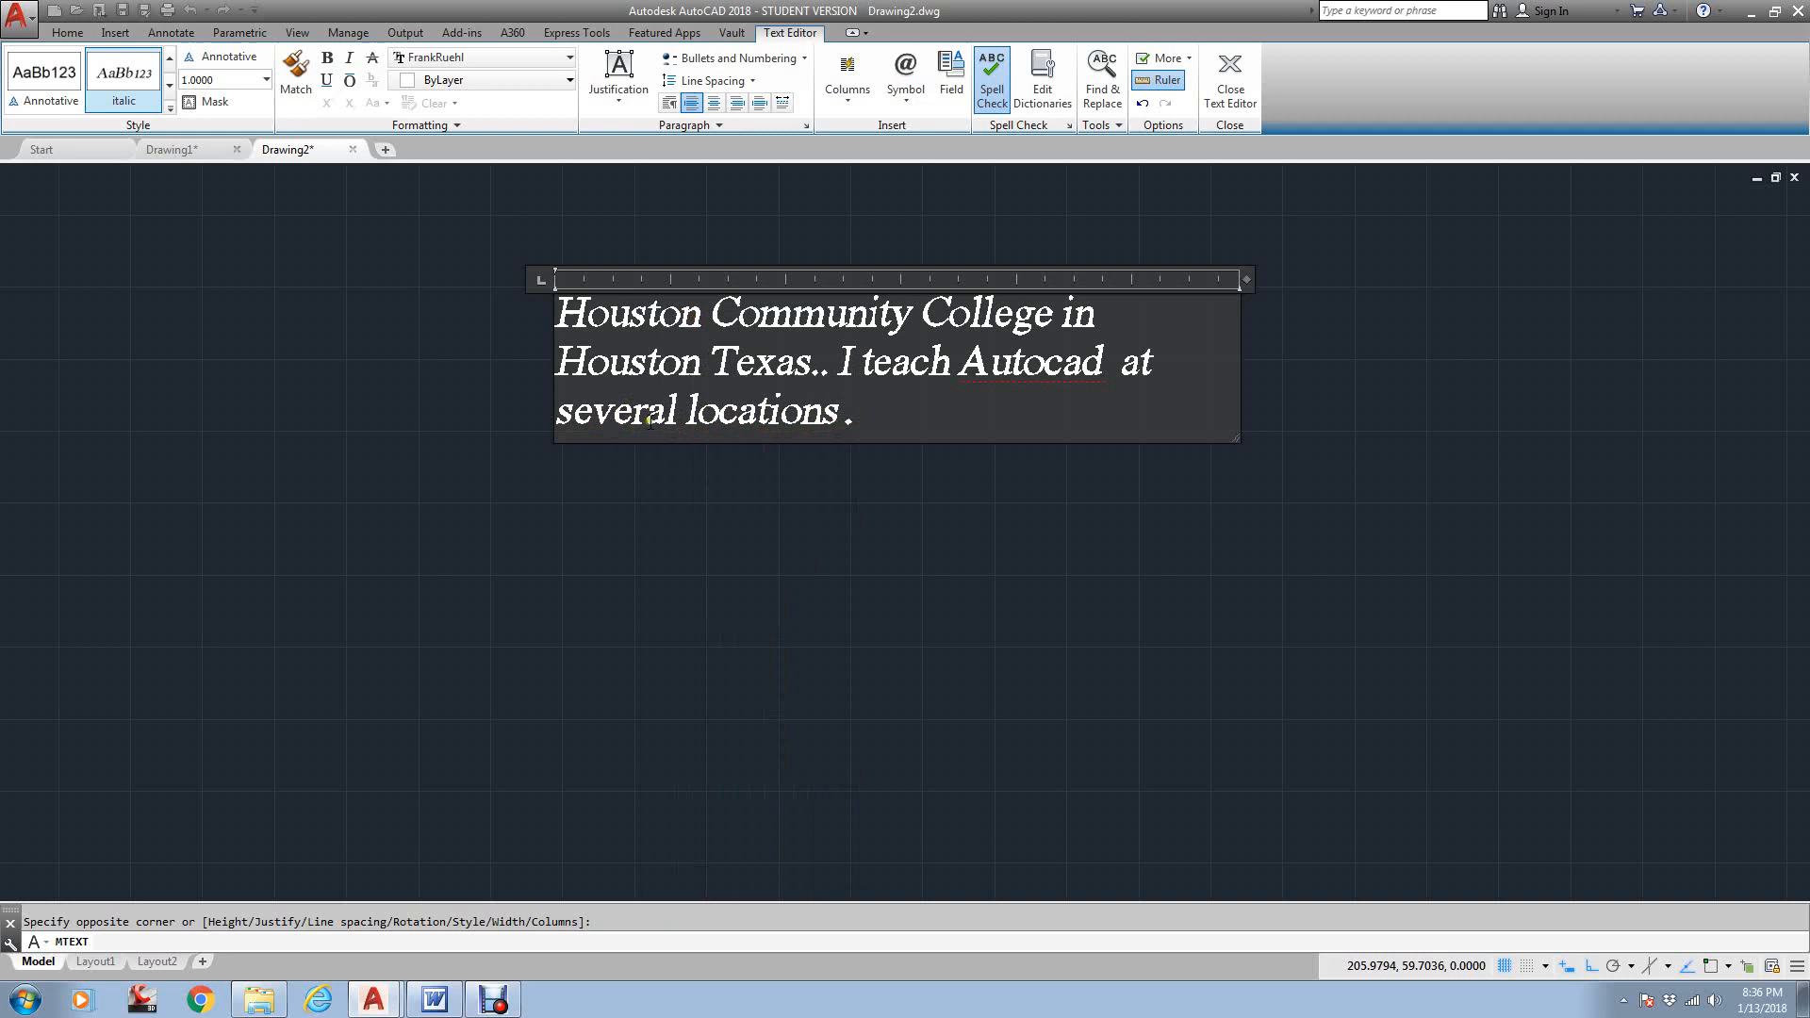
right_click(1039, 371)
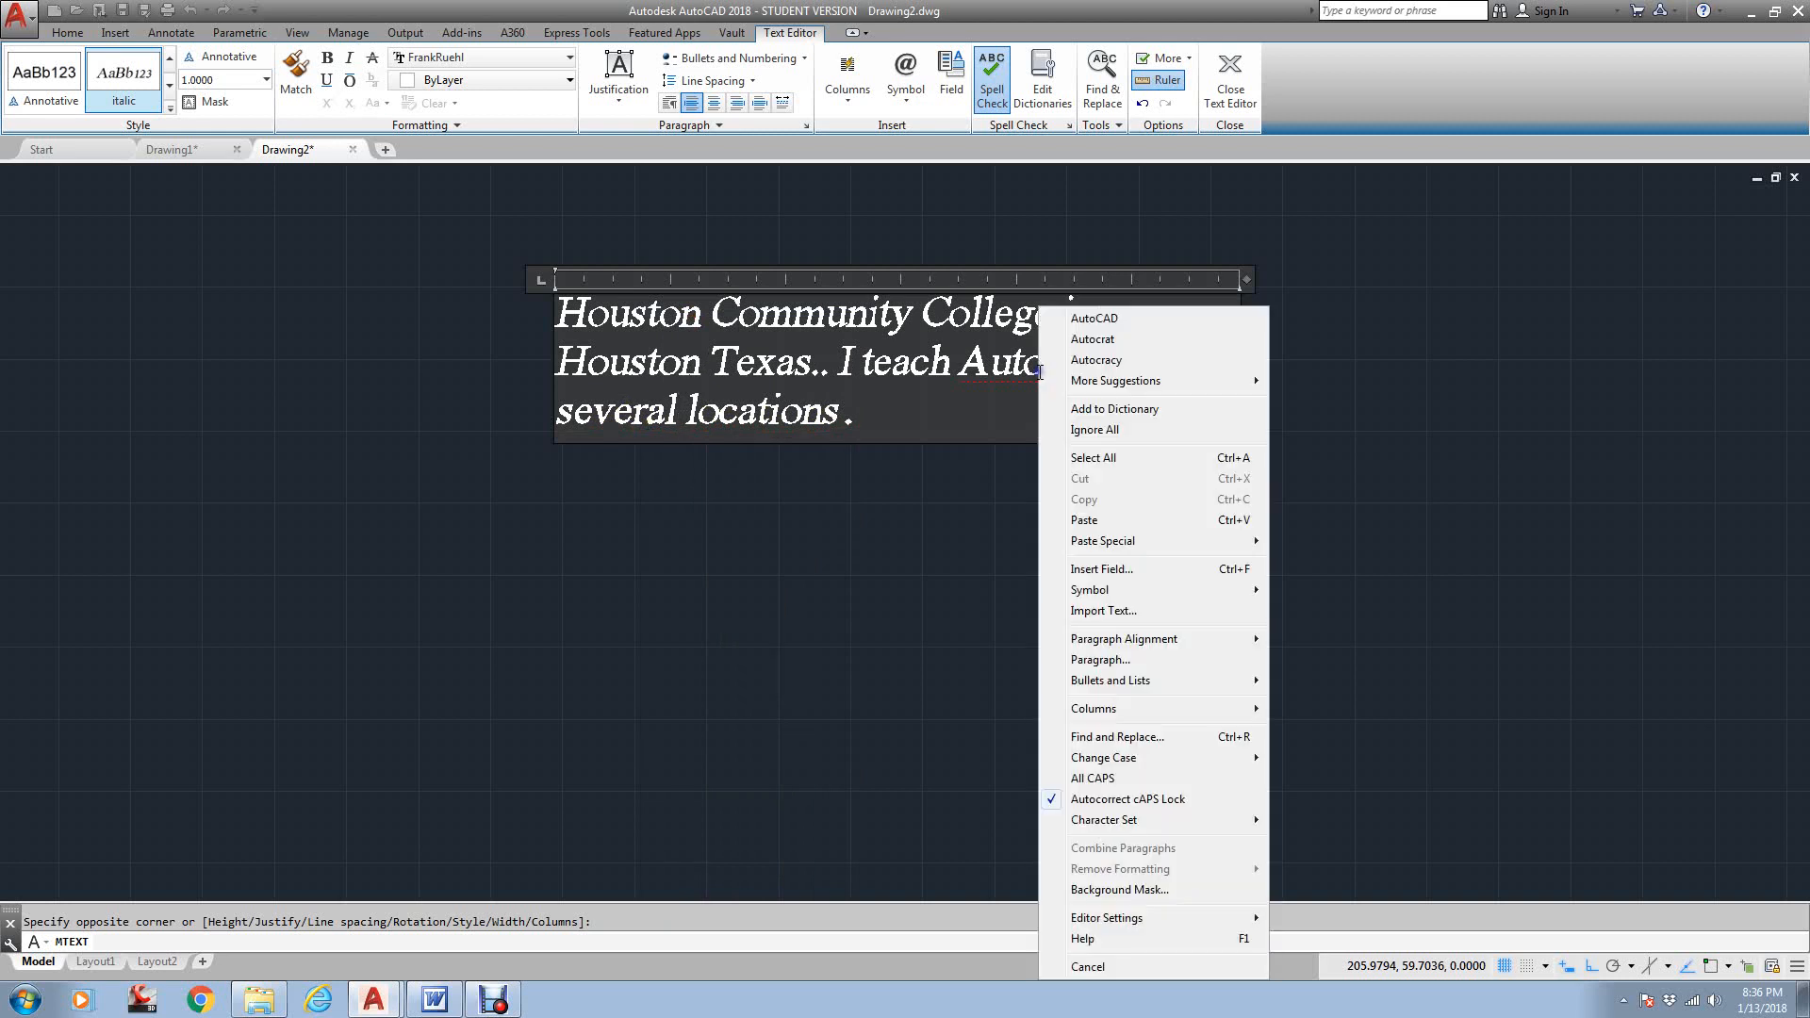
mouse_move(1103, 318)
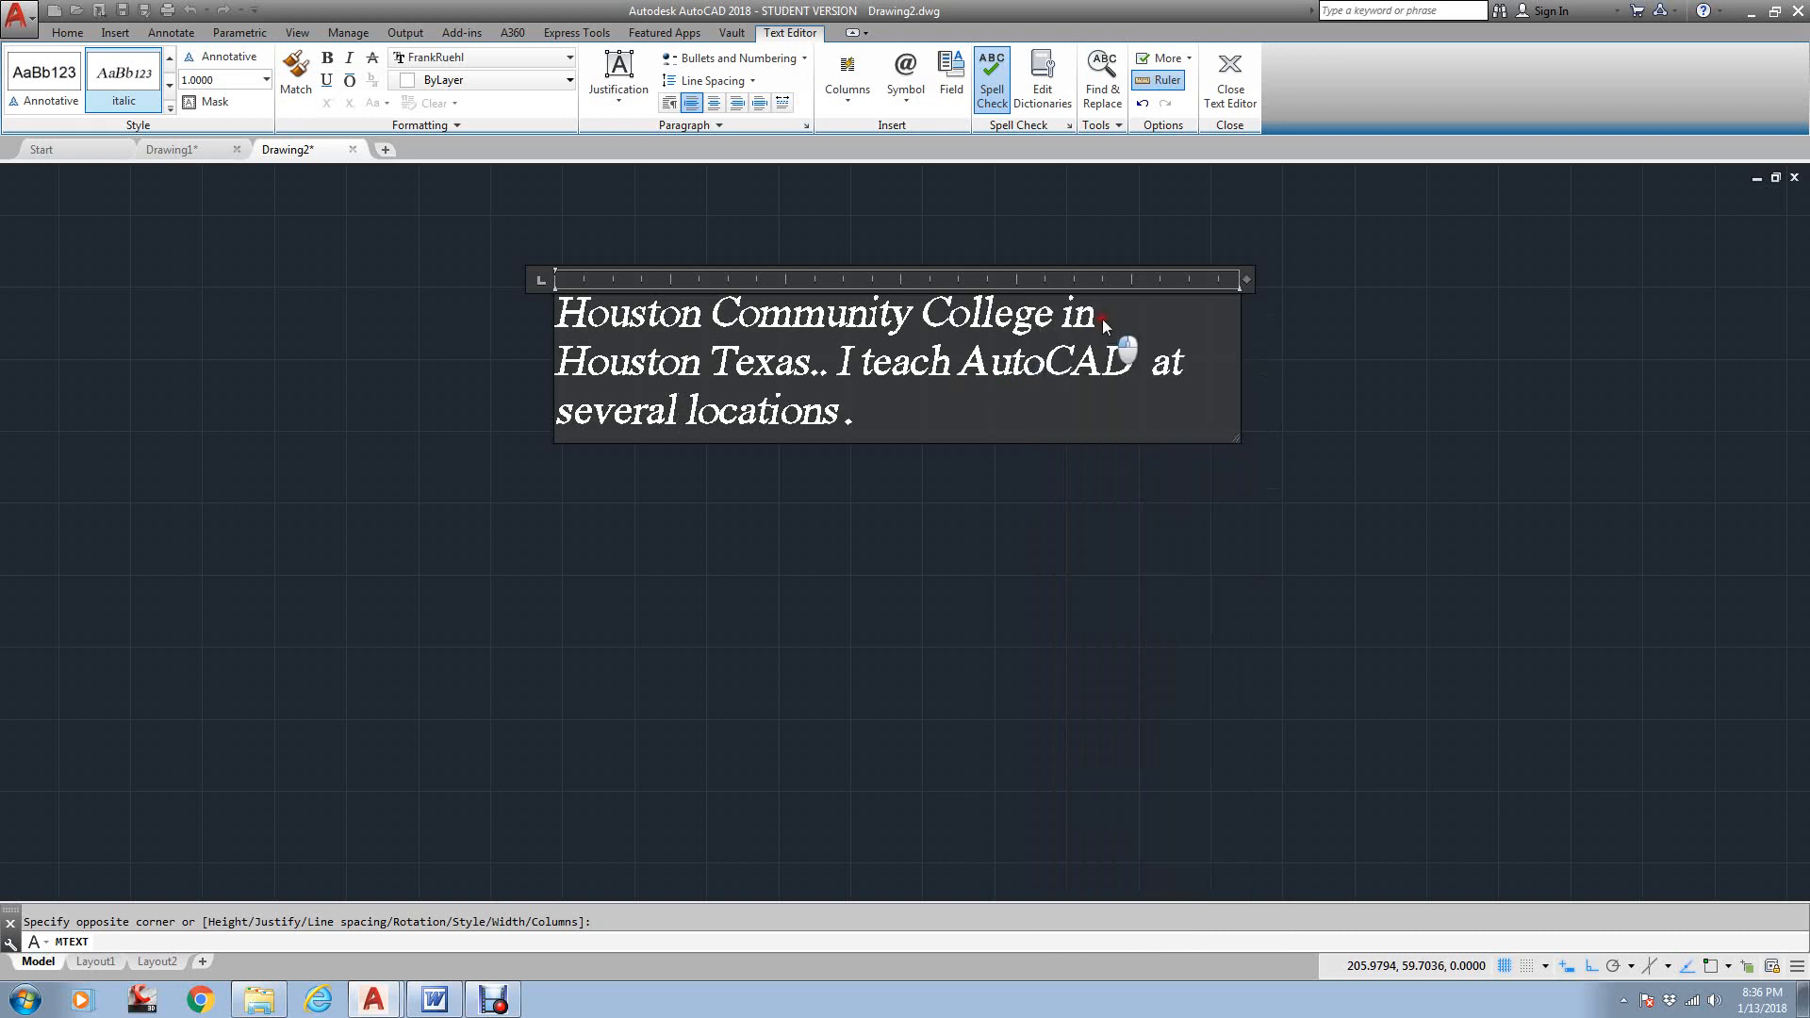
mouse_move(1227, 545)
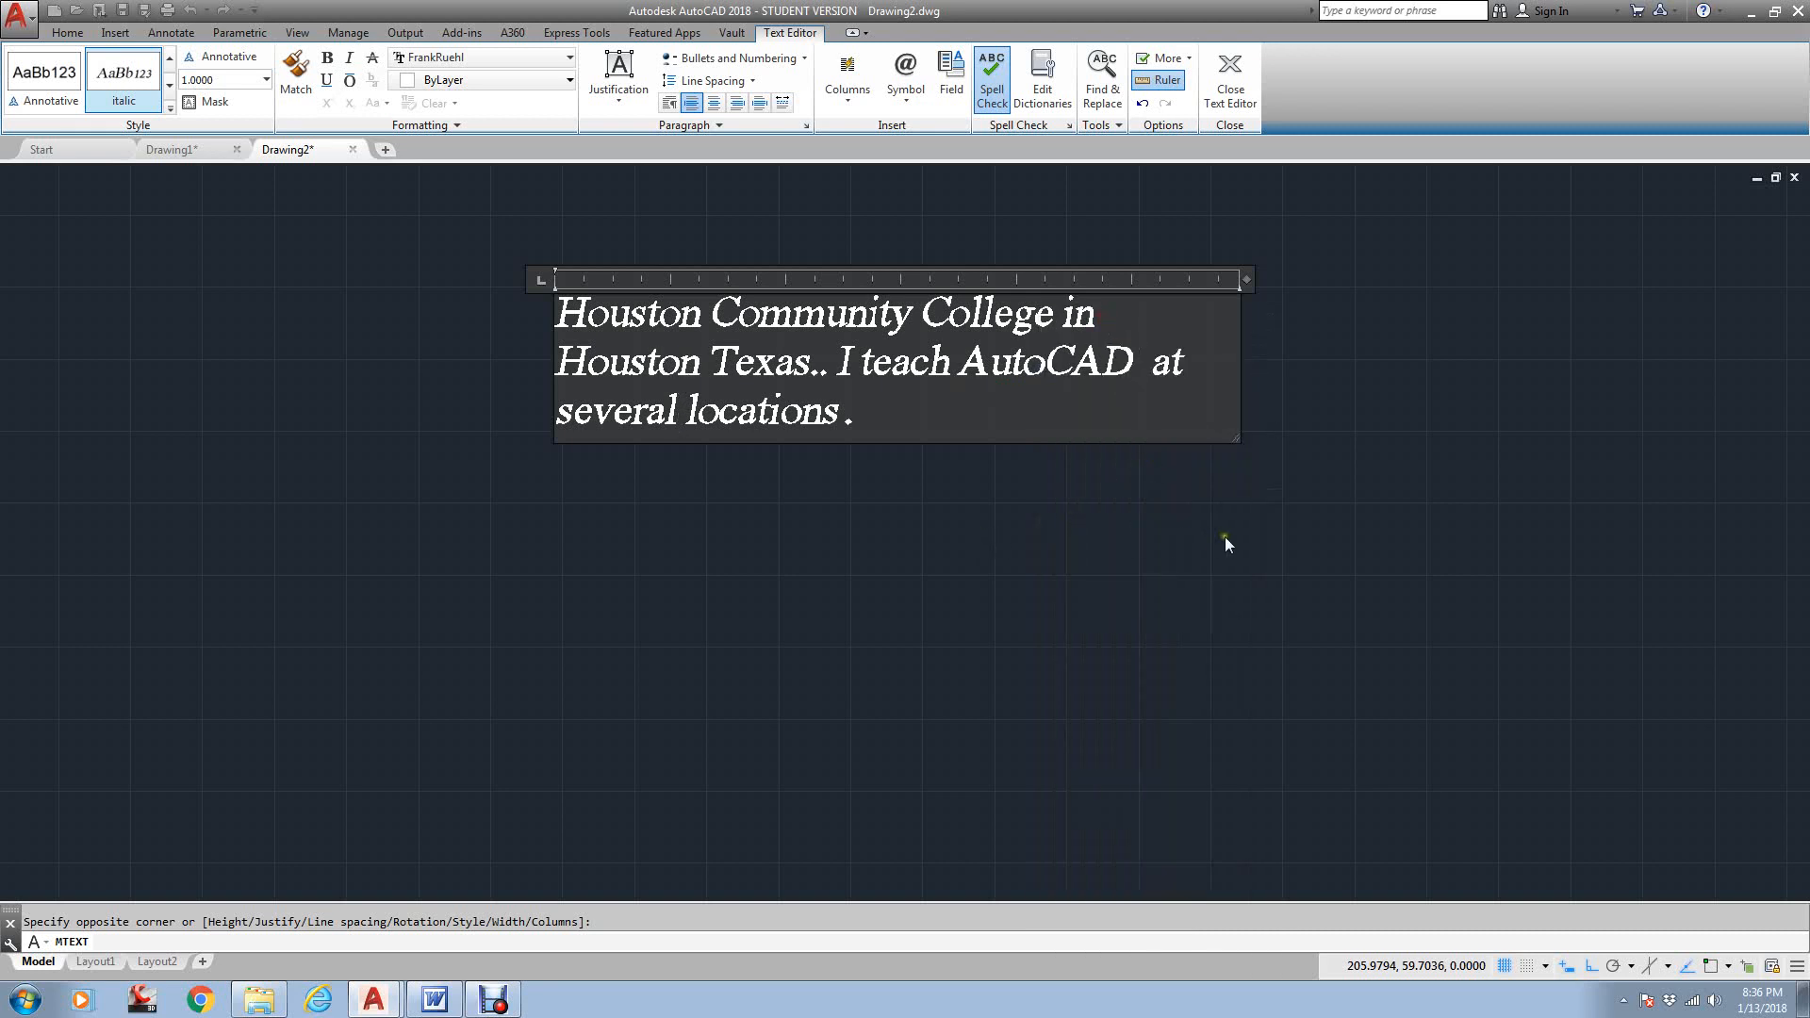
mouse_move(1107, 546)
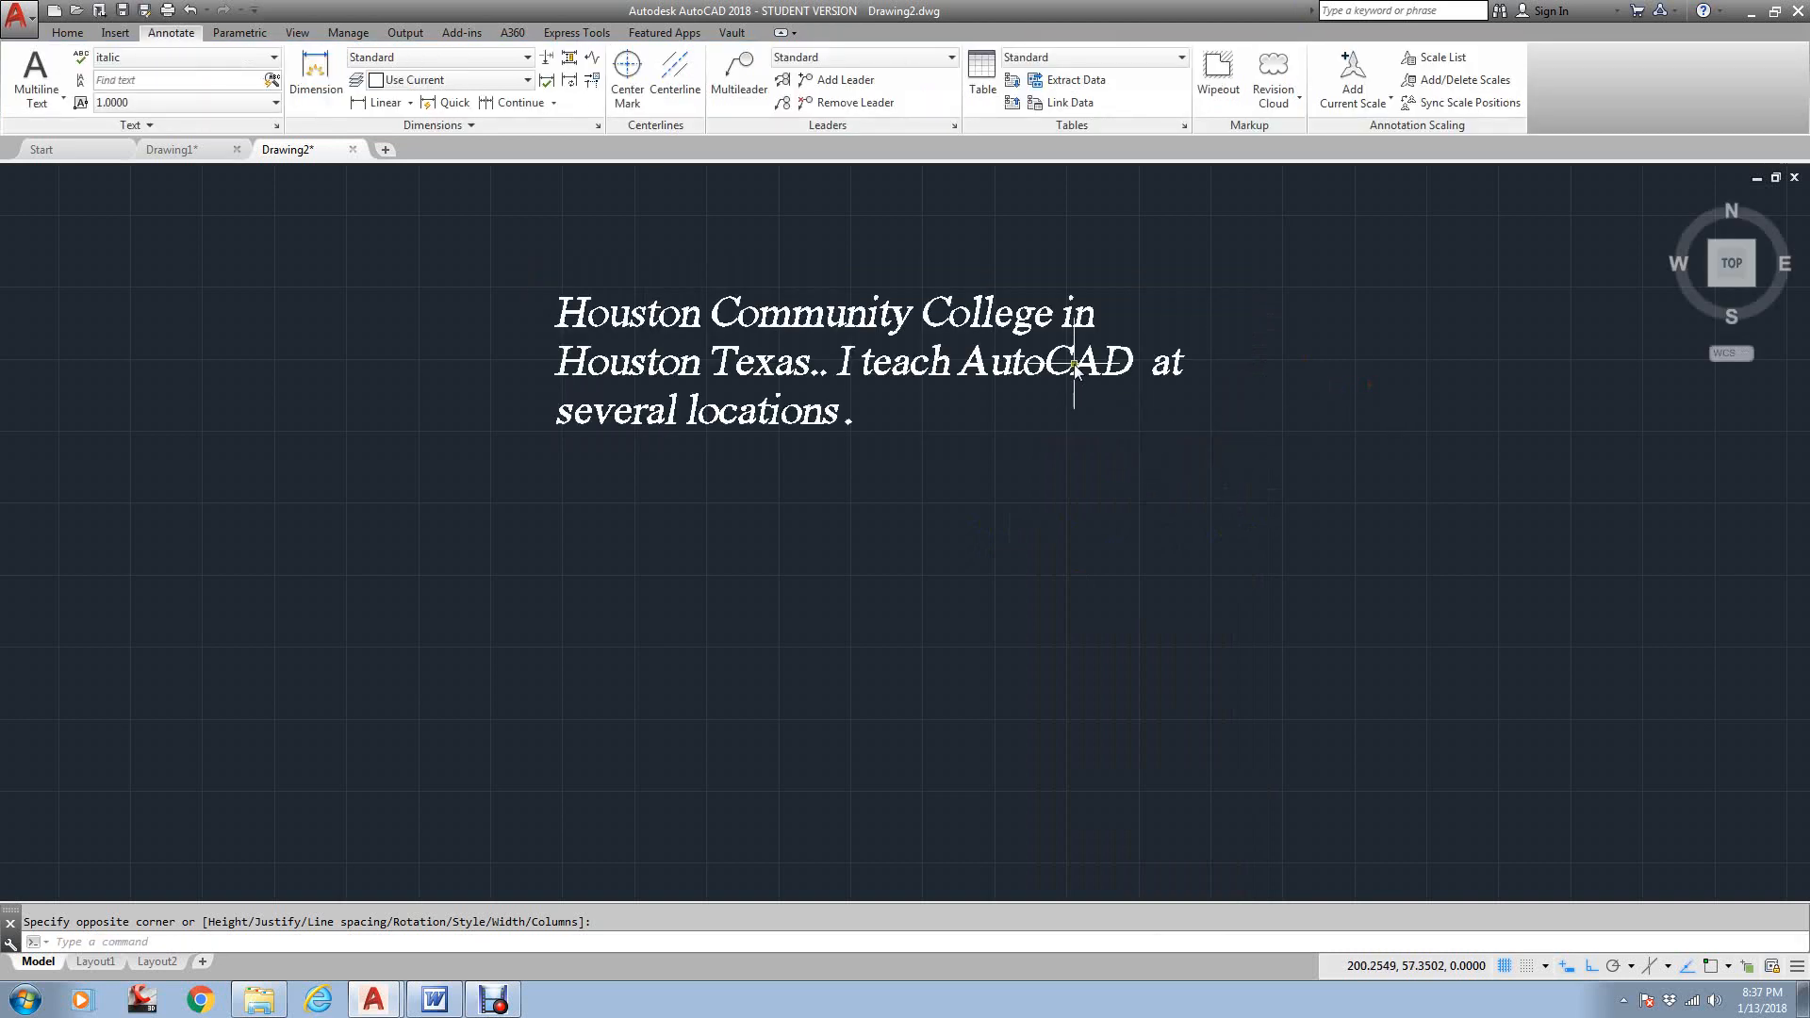
mouse_move(1063, 362)
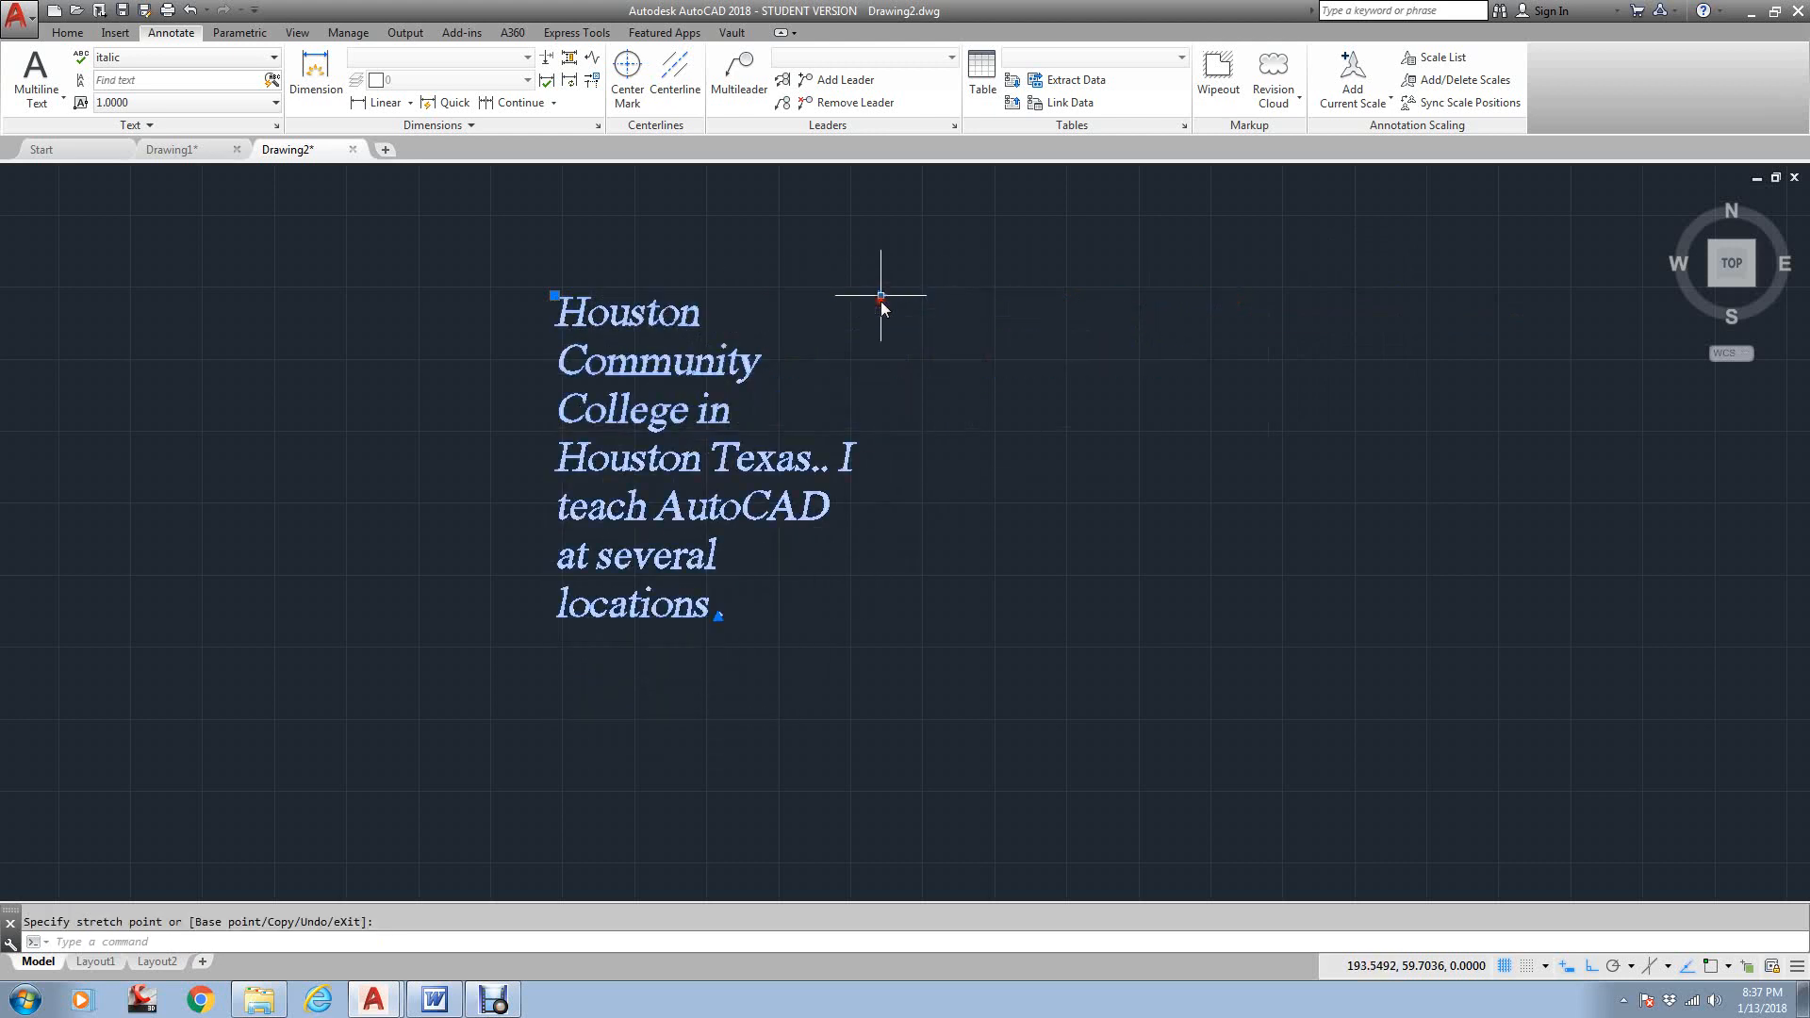
Widen the paragraph with its width grip so it wraps onto three lines
key(Escape)
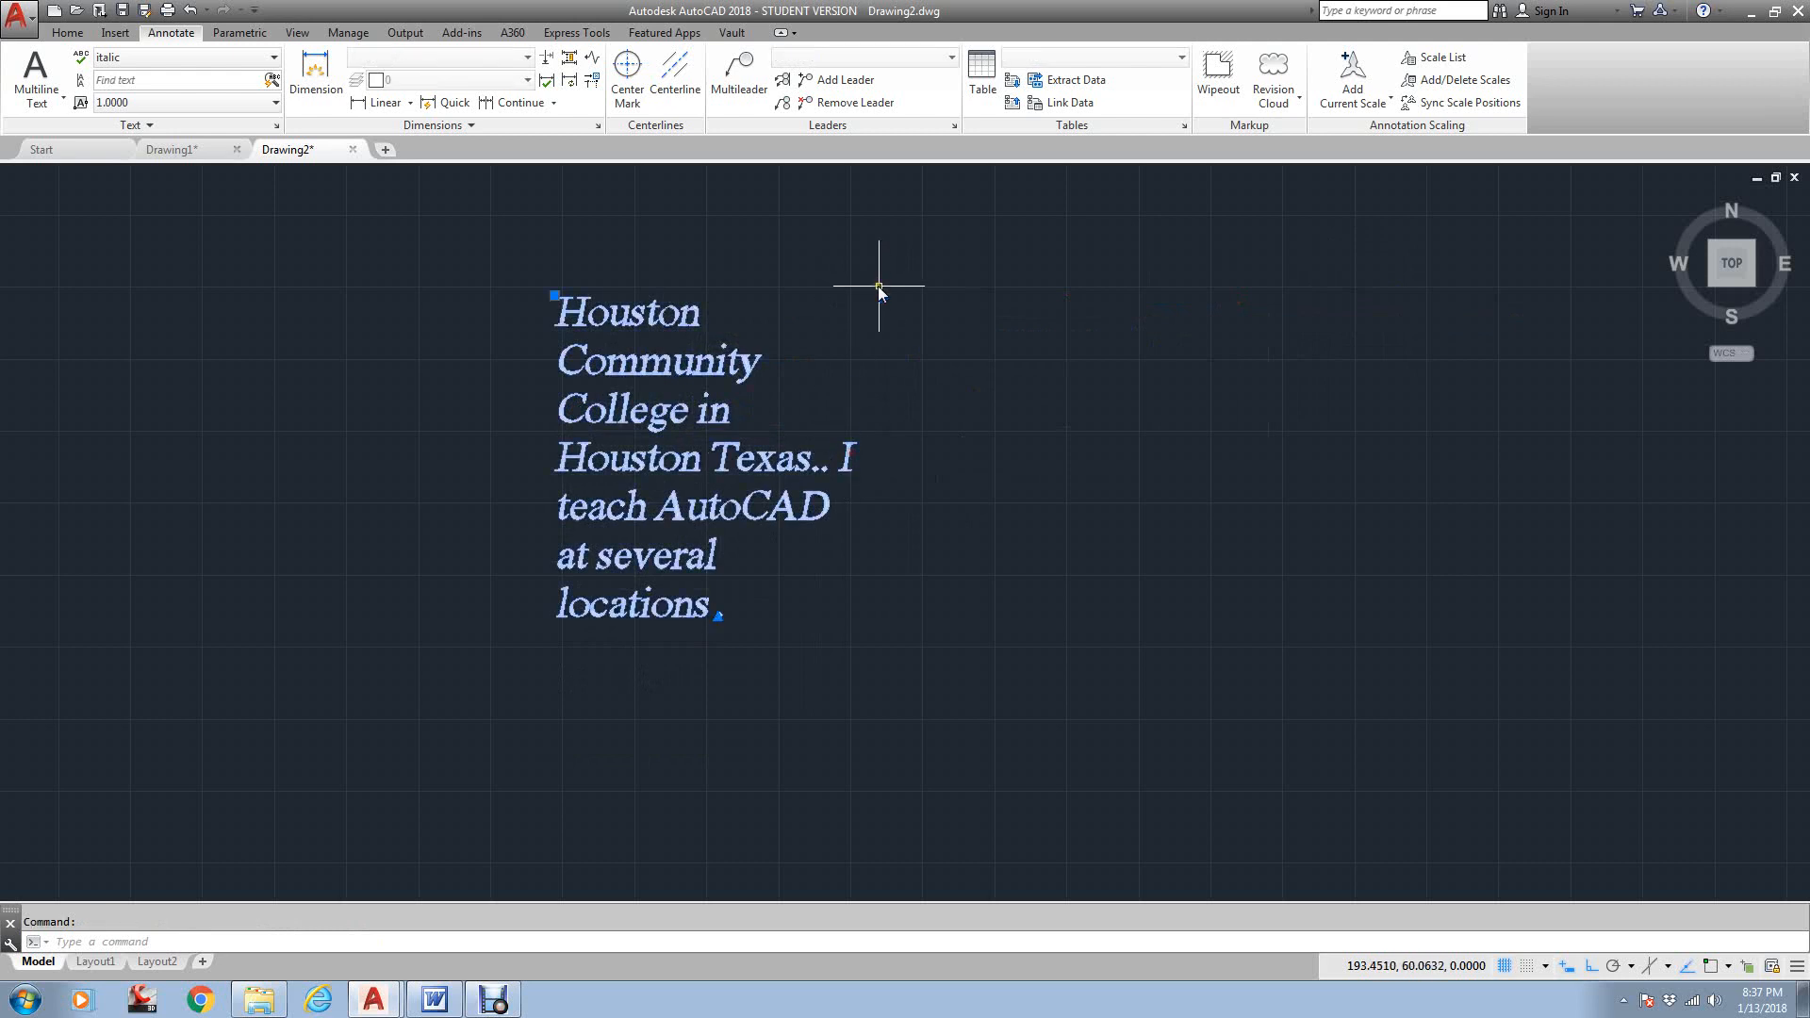
drag(876, 286, 1246, 315)
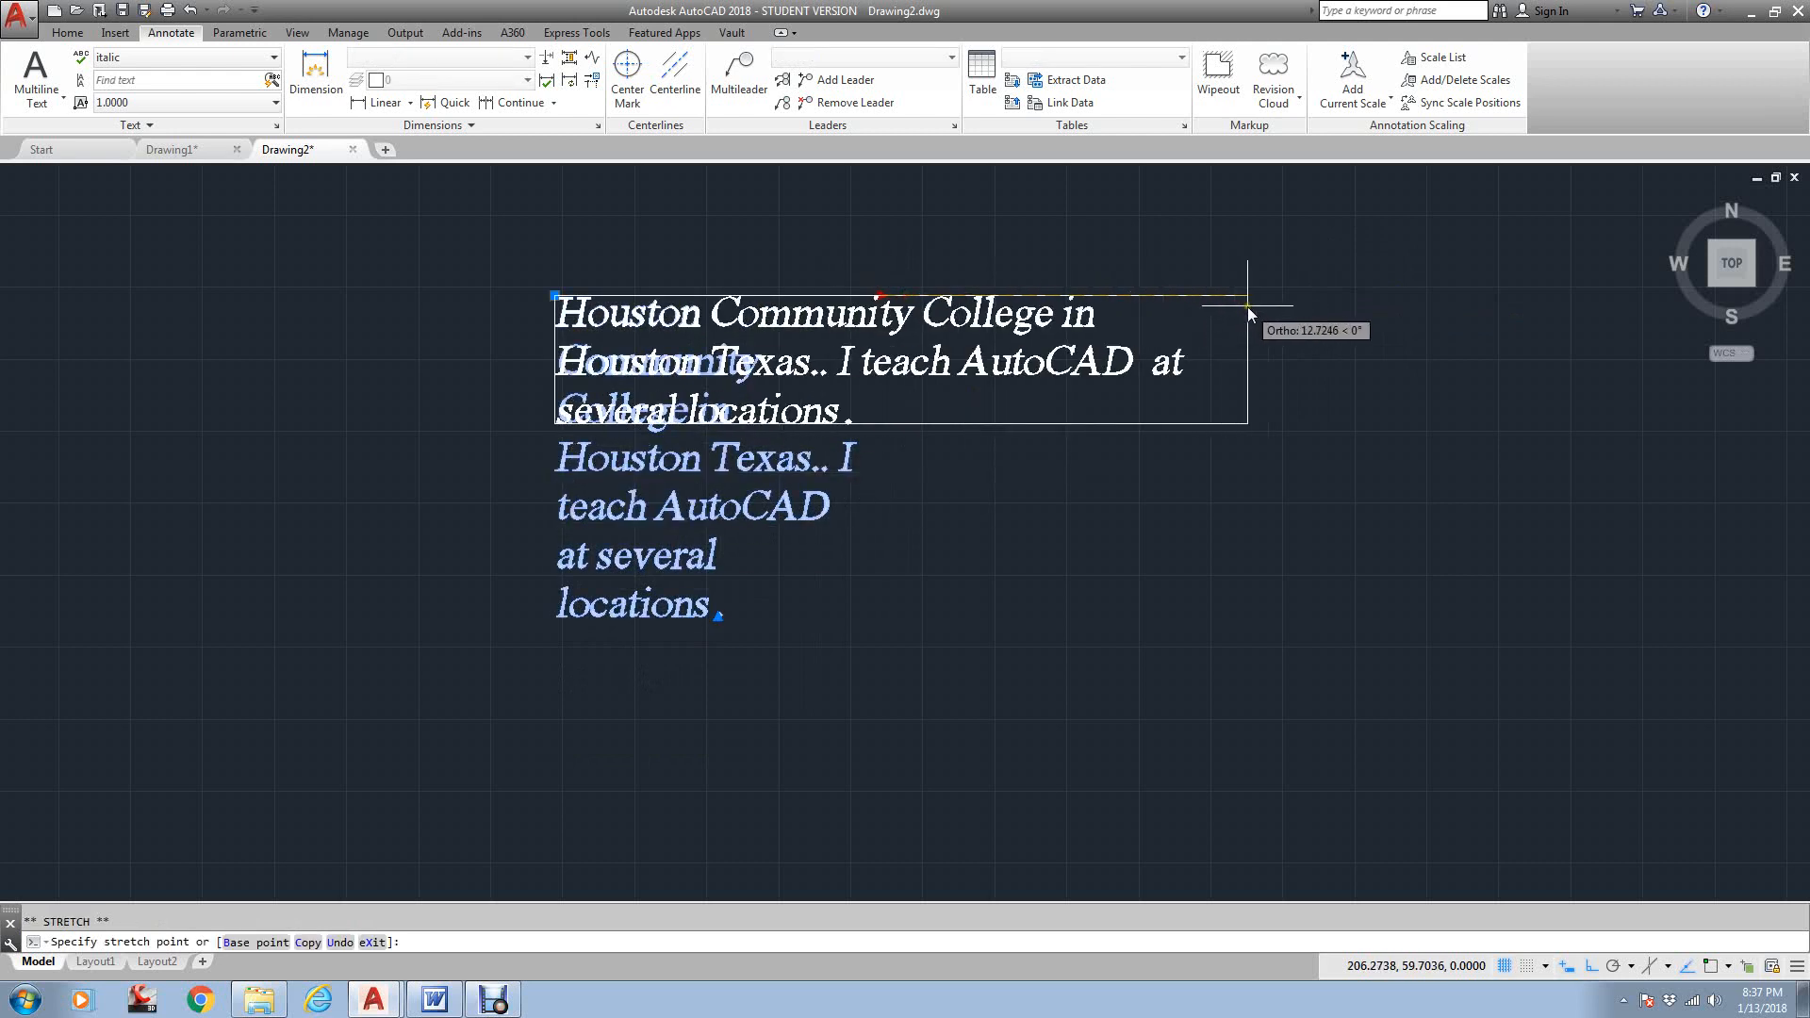
click(1246, 310)
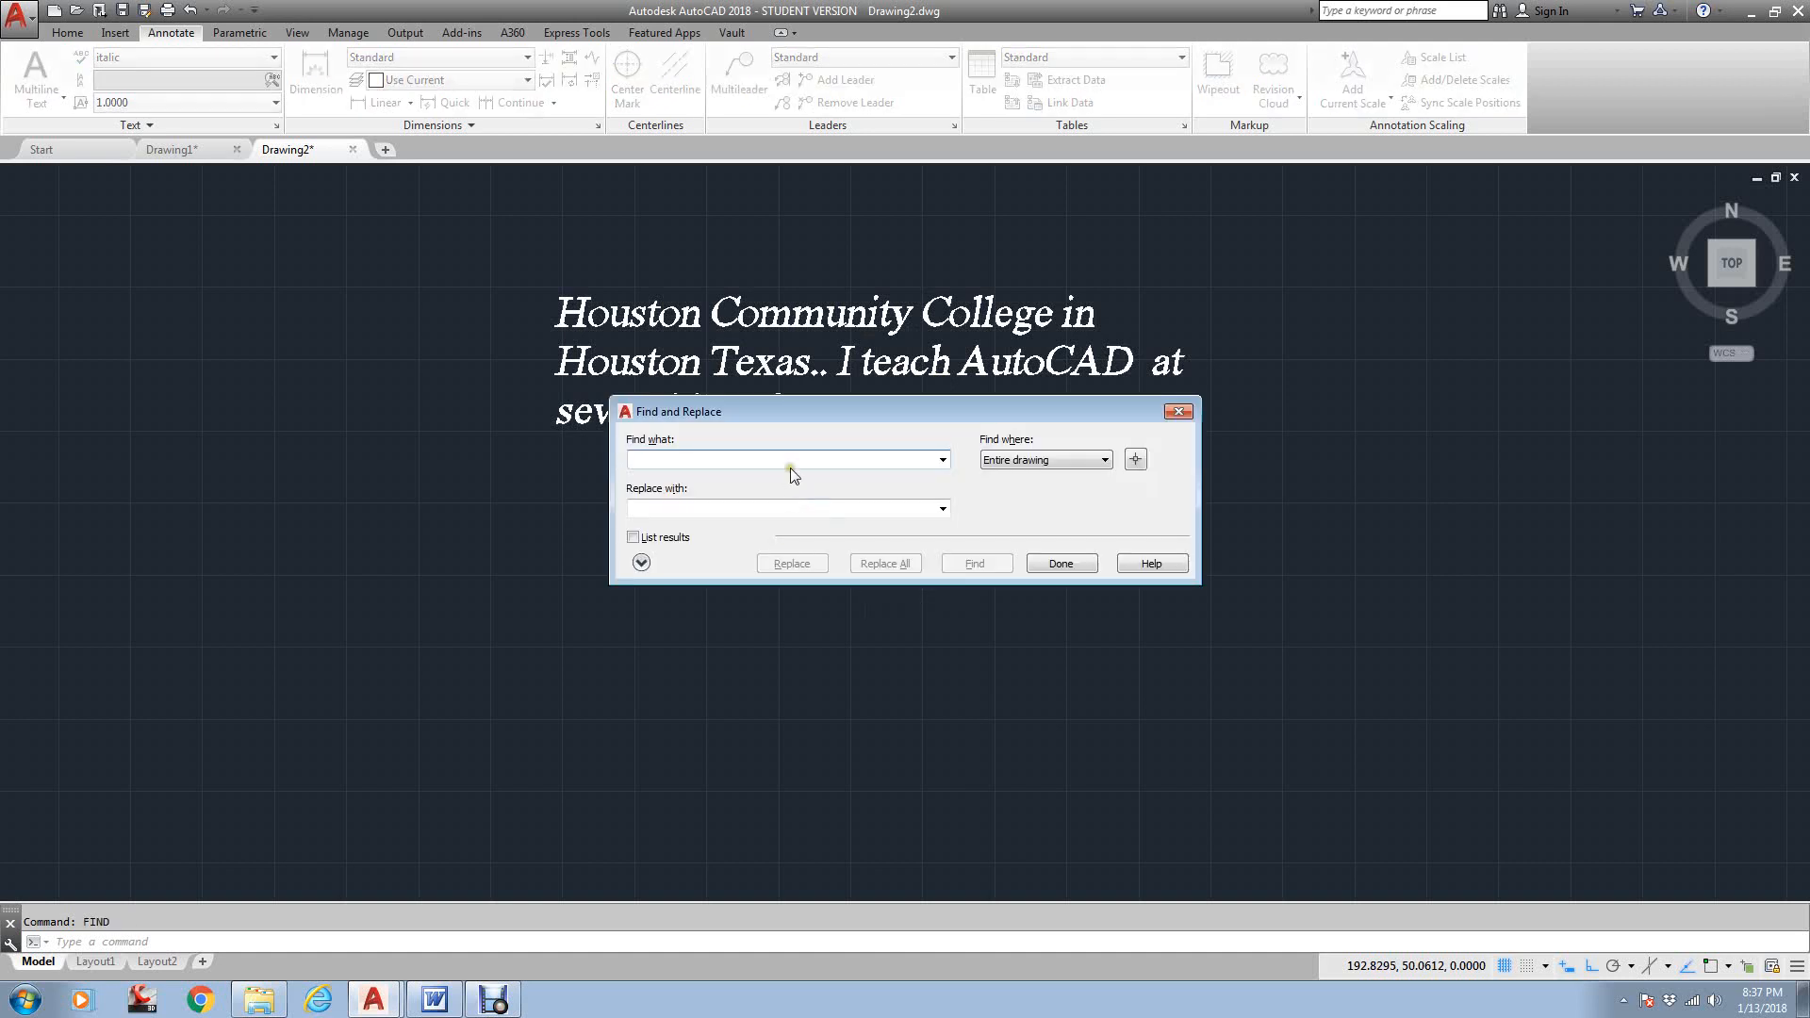
Replace all 'Houston' with 'Harris County' using FIND, then close the dialog
click(788, 458)
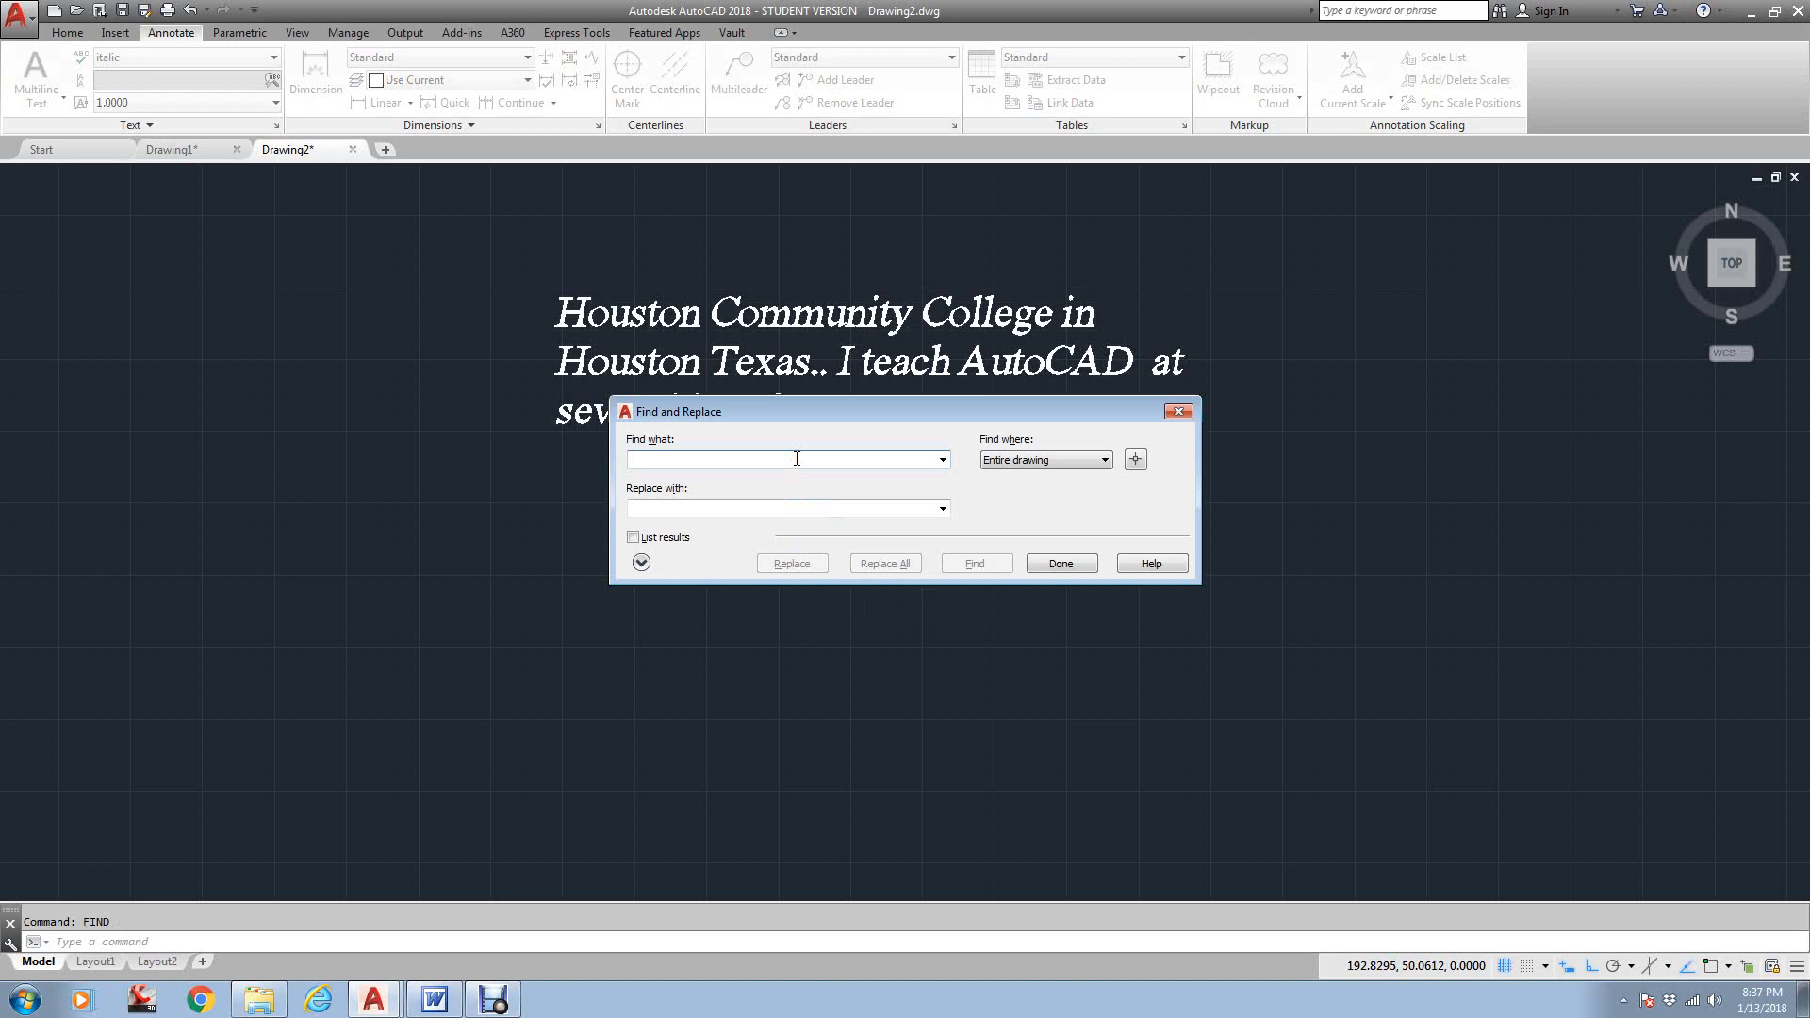
text(Houston)
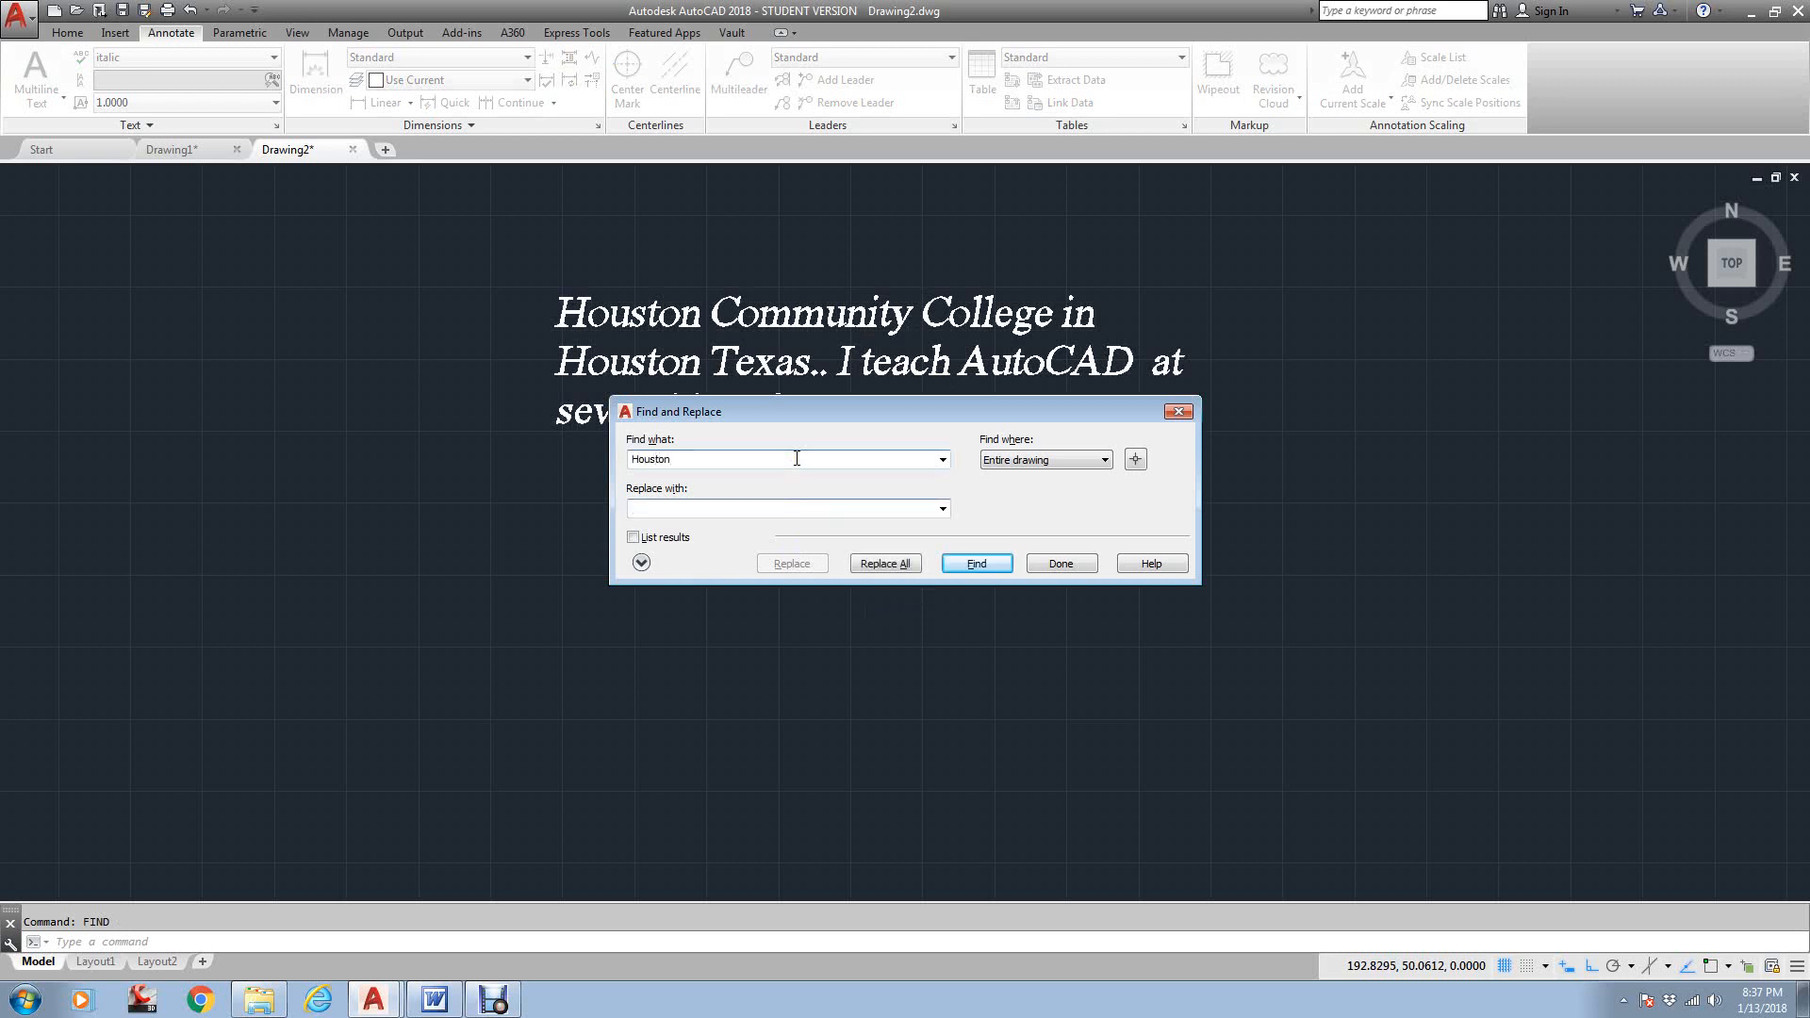
text(Harris County)
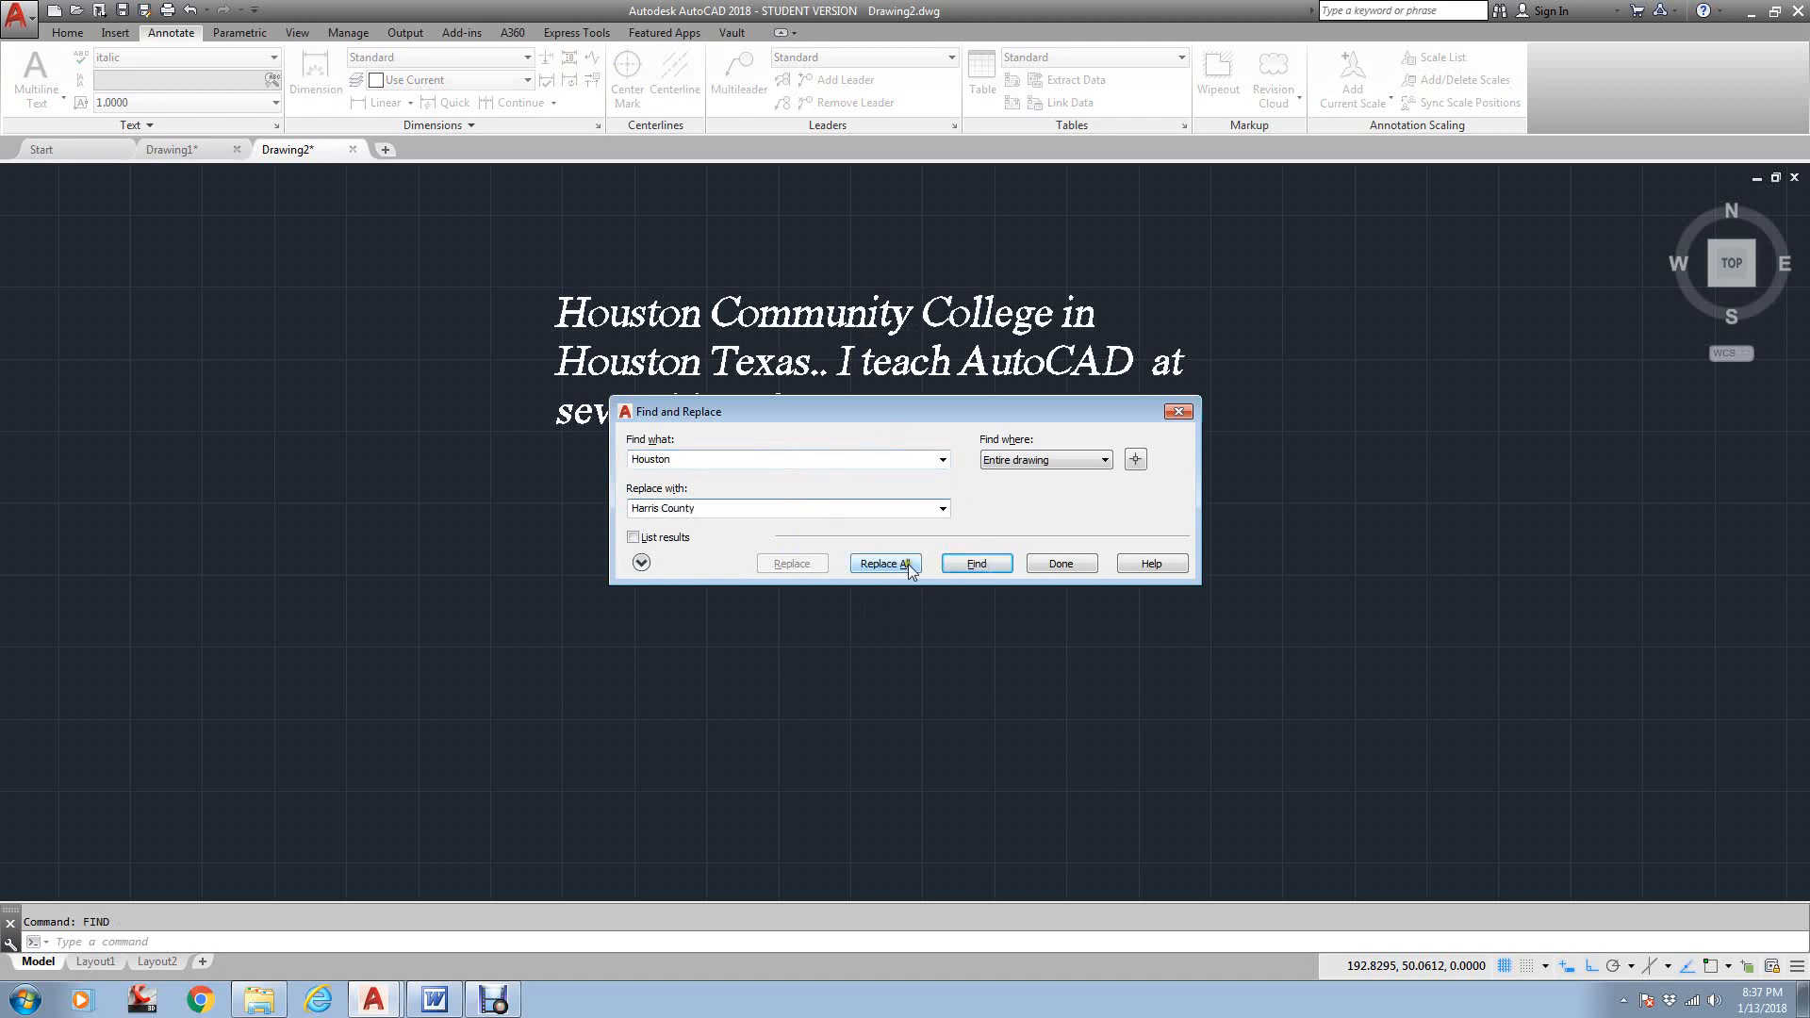
click(885, 564)
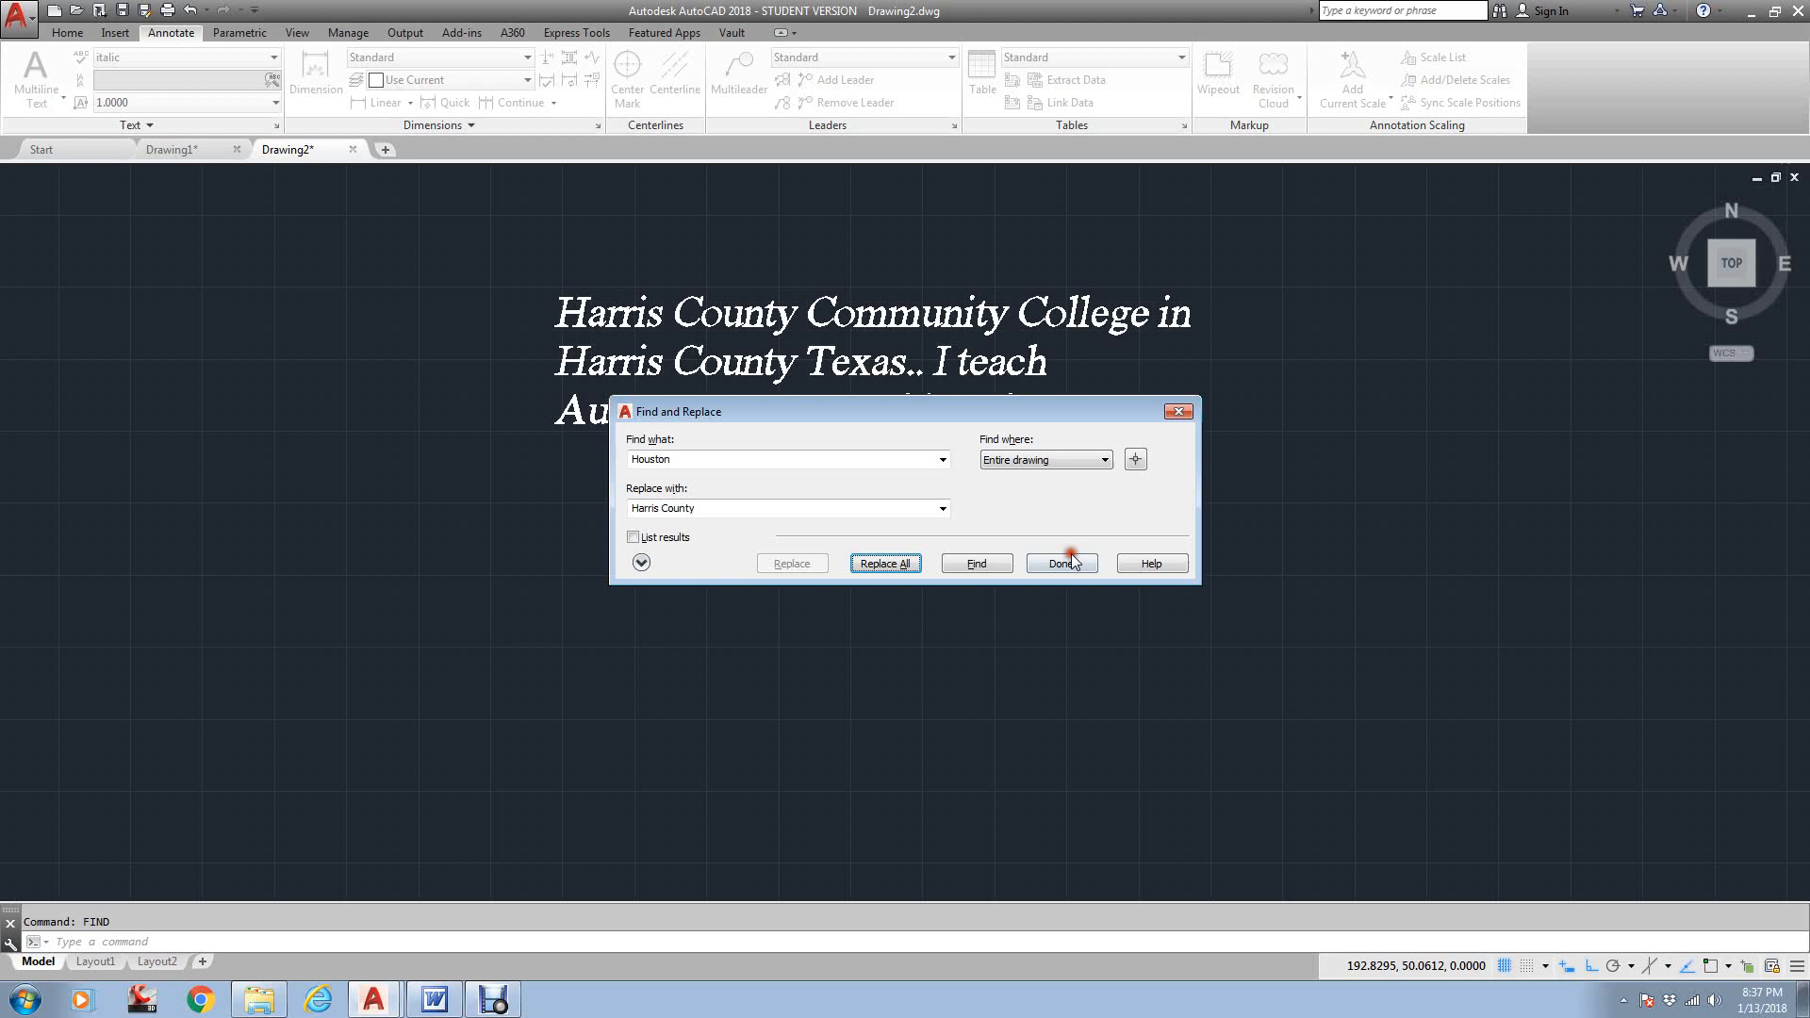
click(1058, 564)
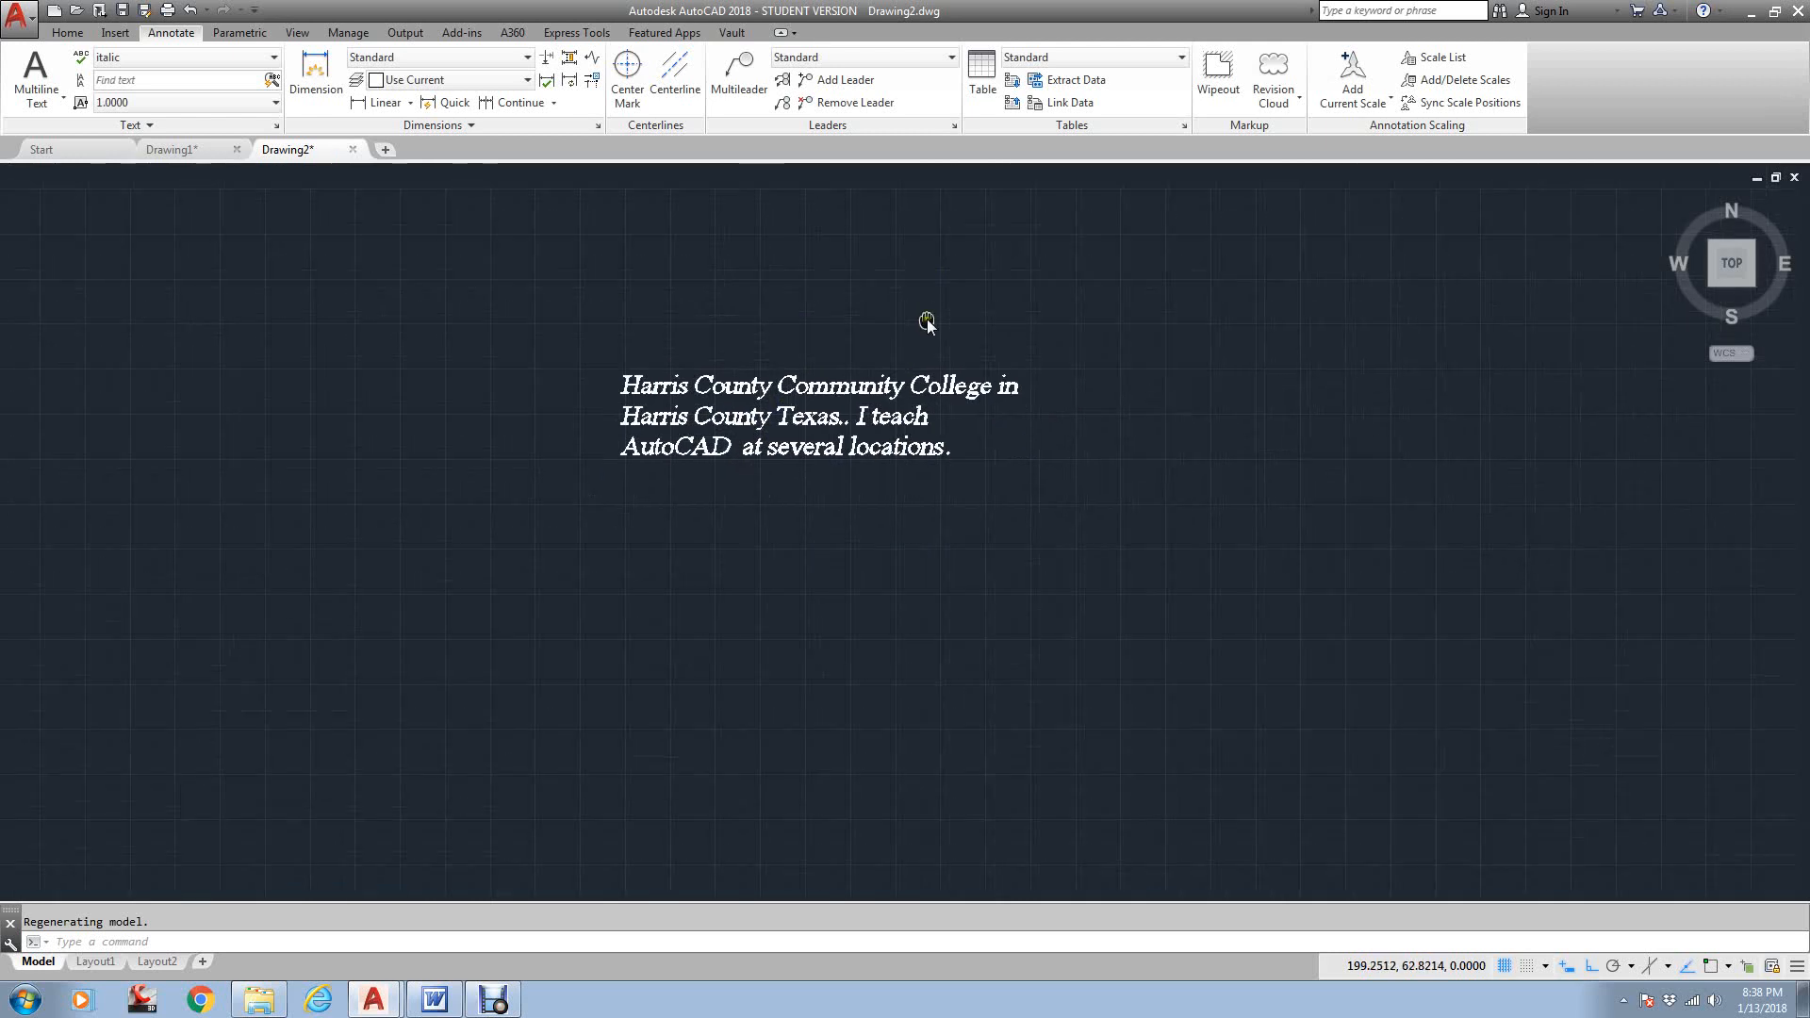
mouse_move(909, 367)
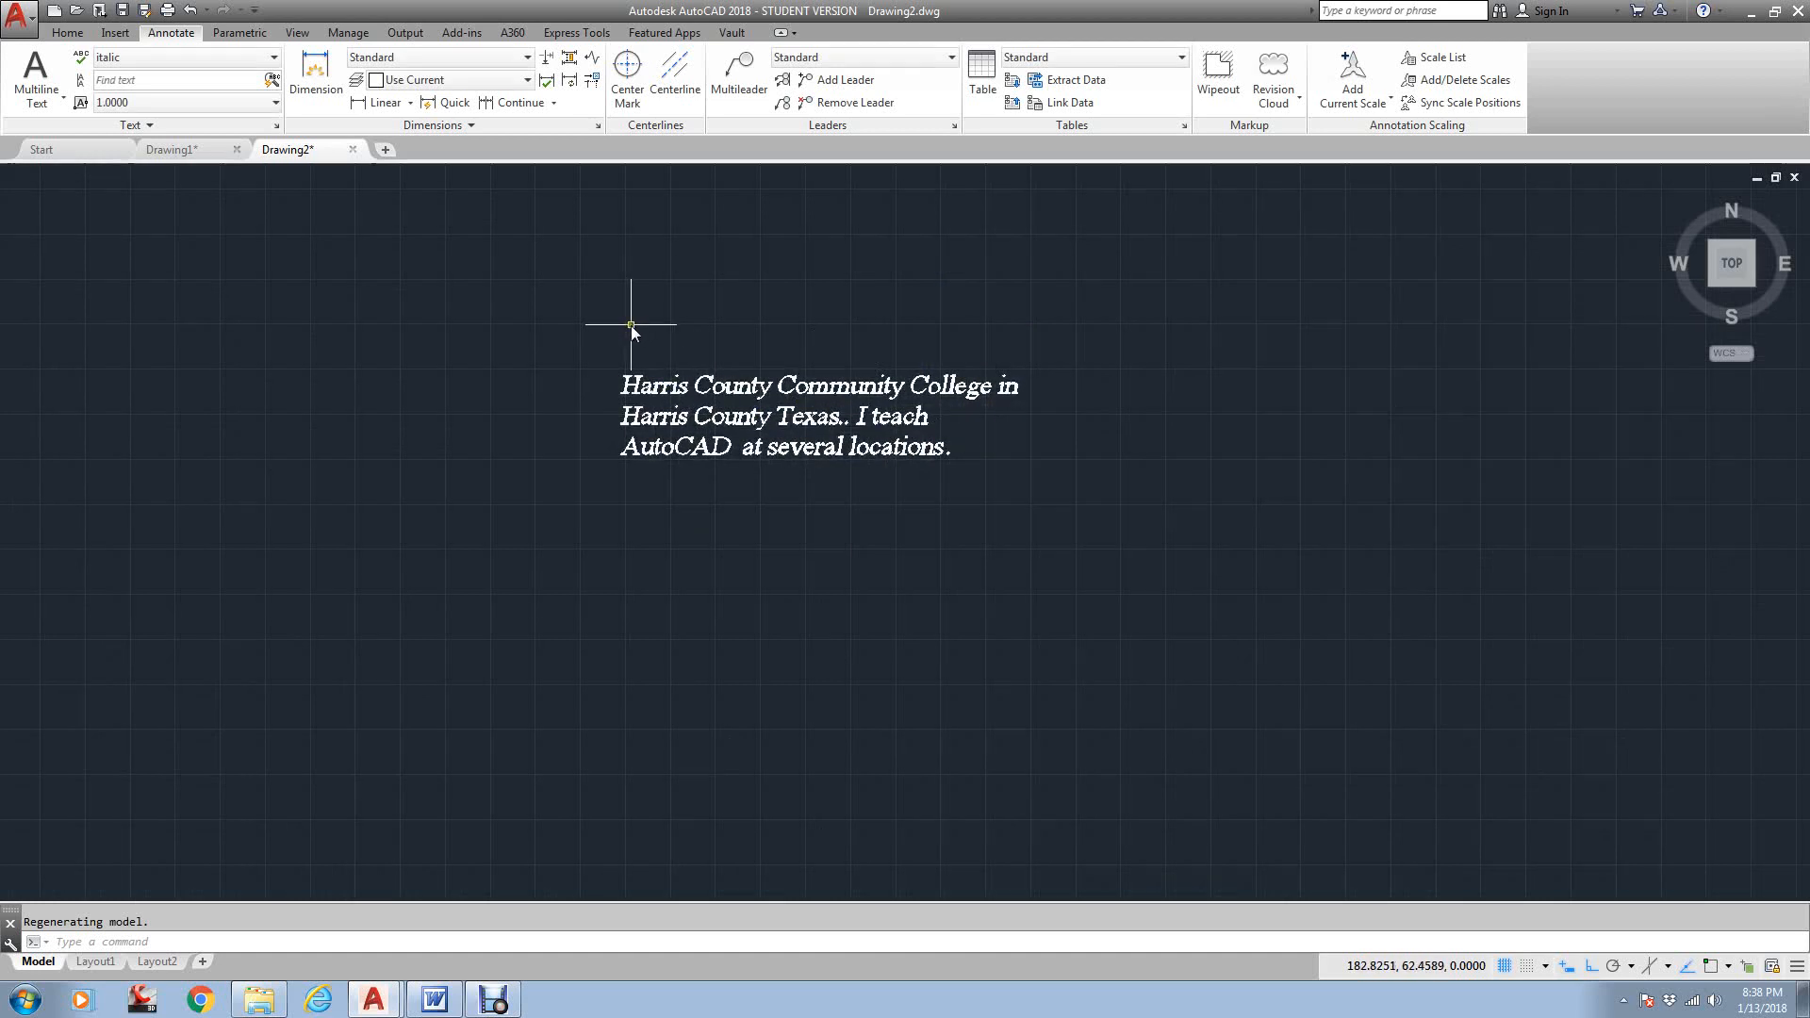
Rotate the paragraph 90 degrees about a picked base point so it runs vertically
click(68, 32)
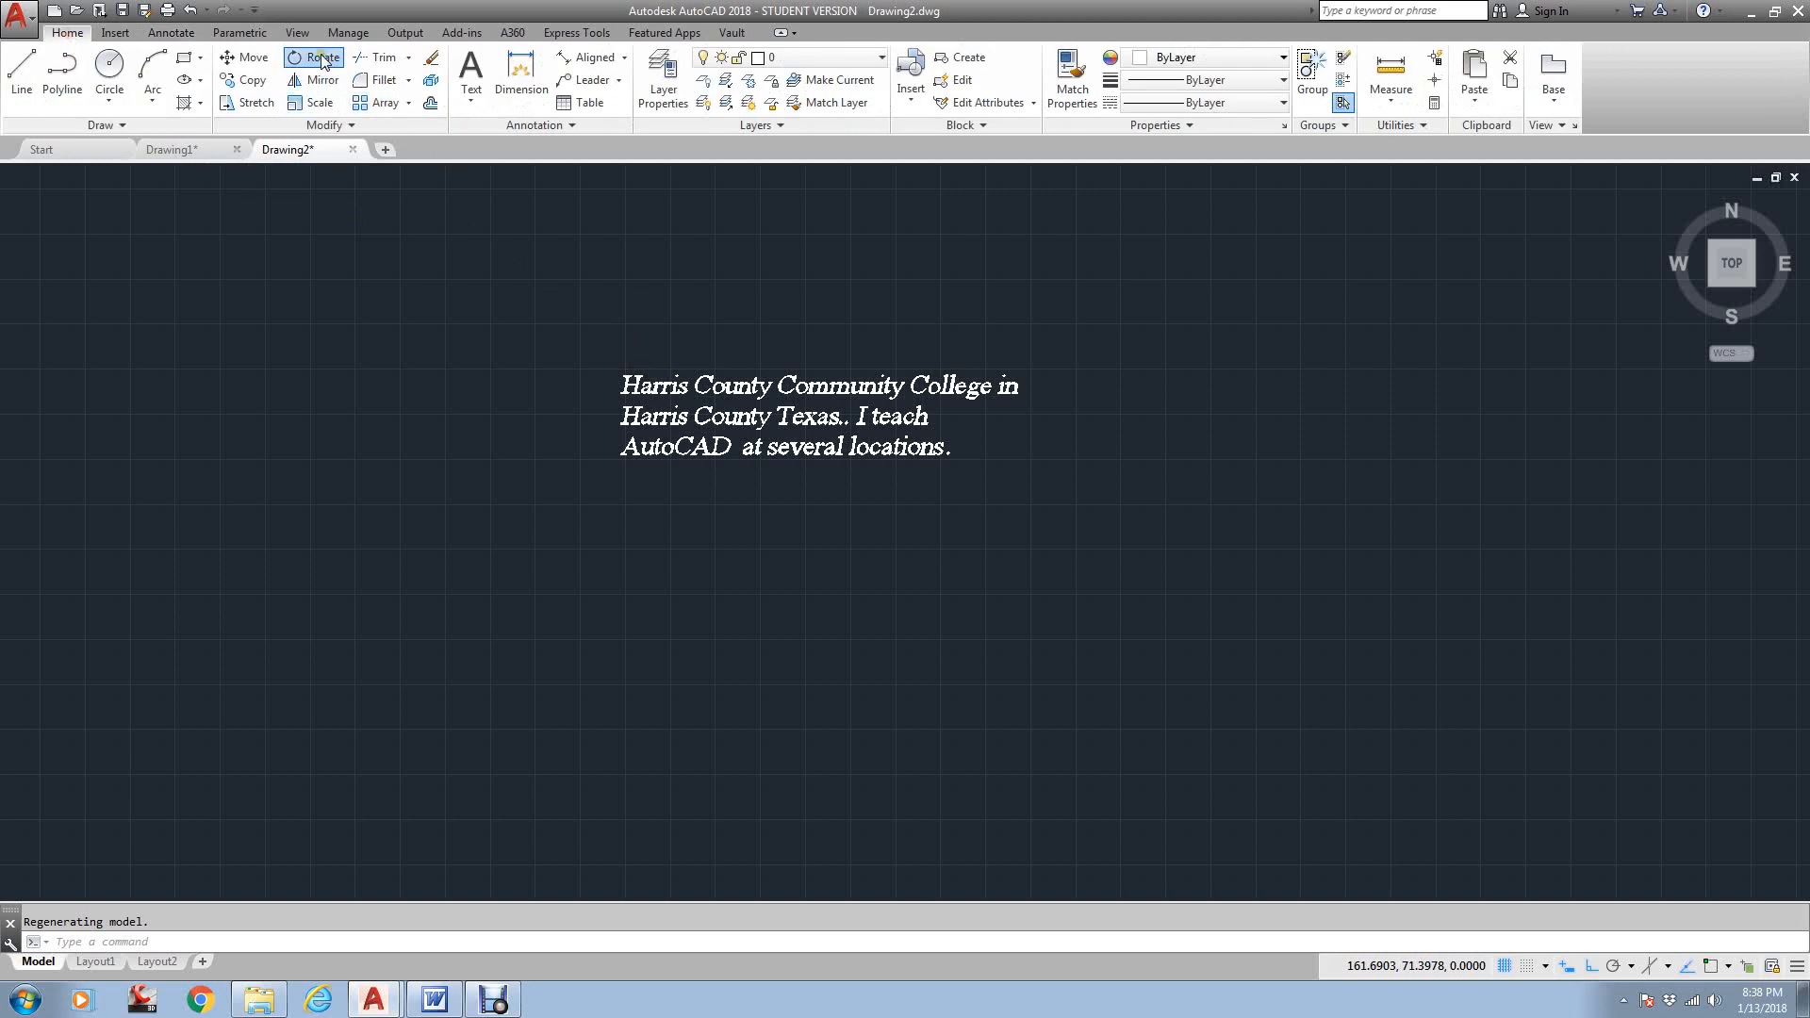
click(322, 58)
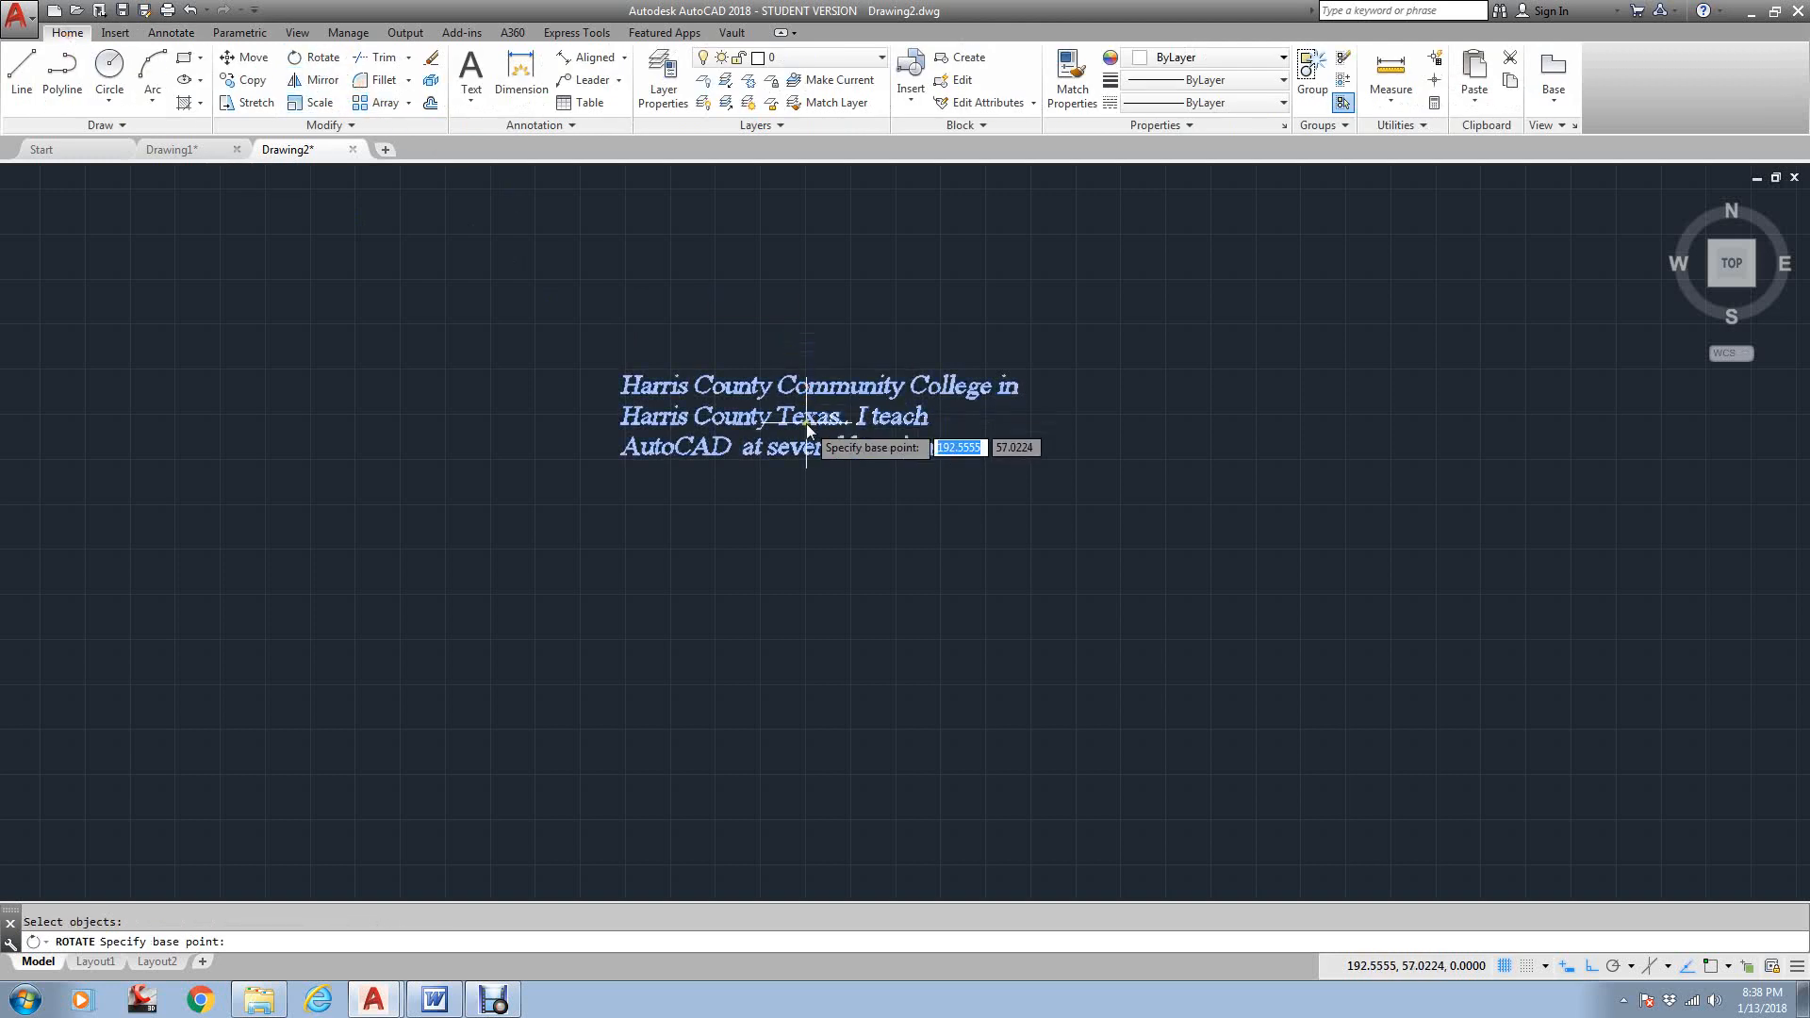
click(805, 430)
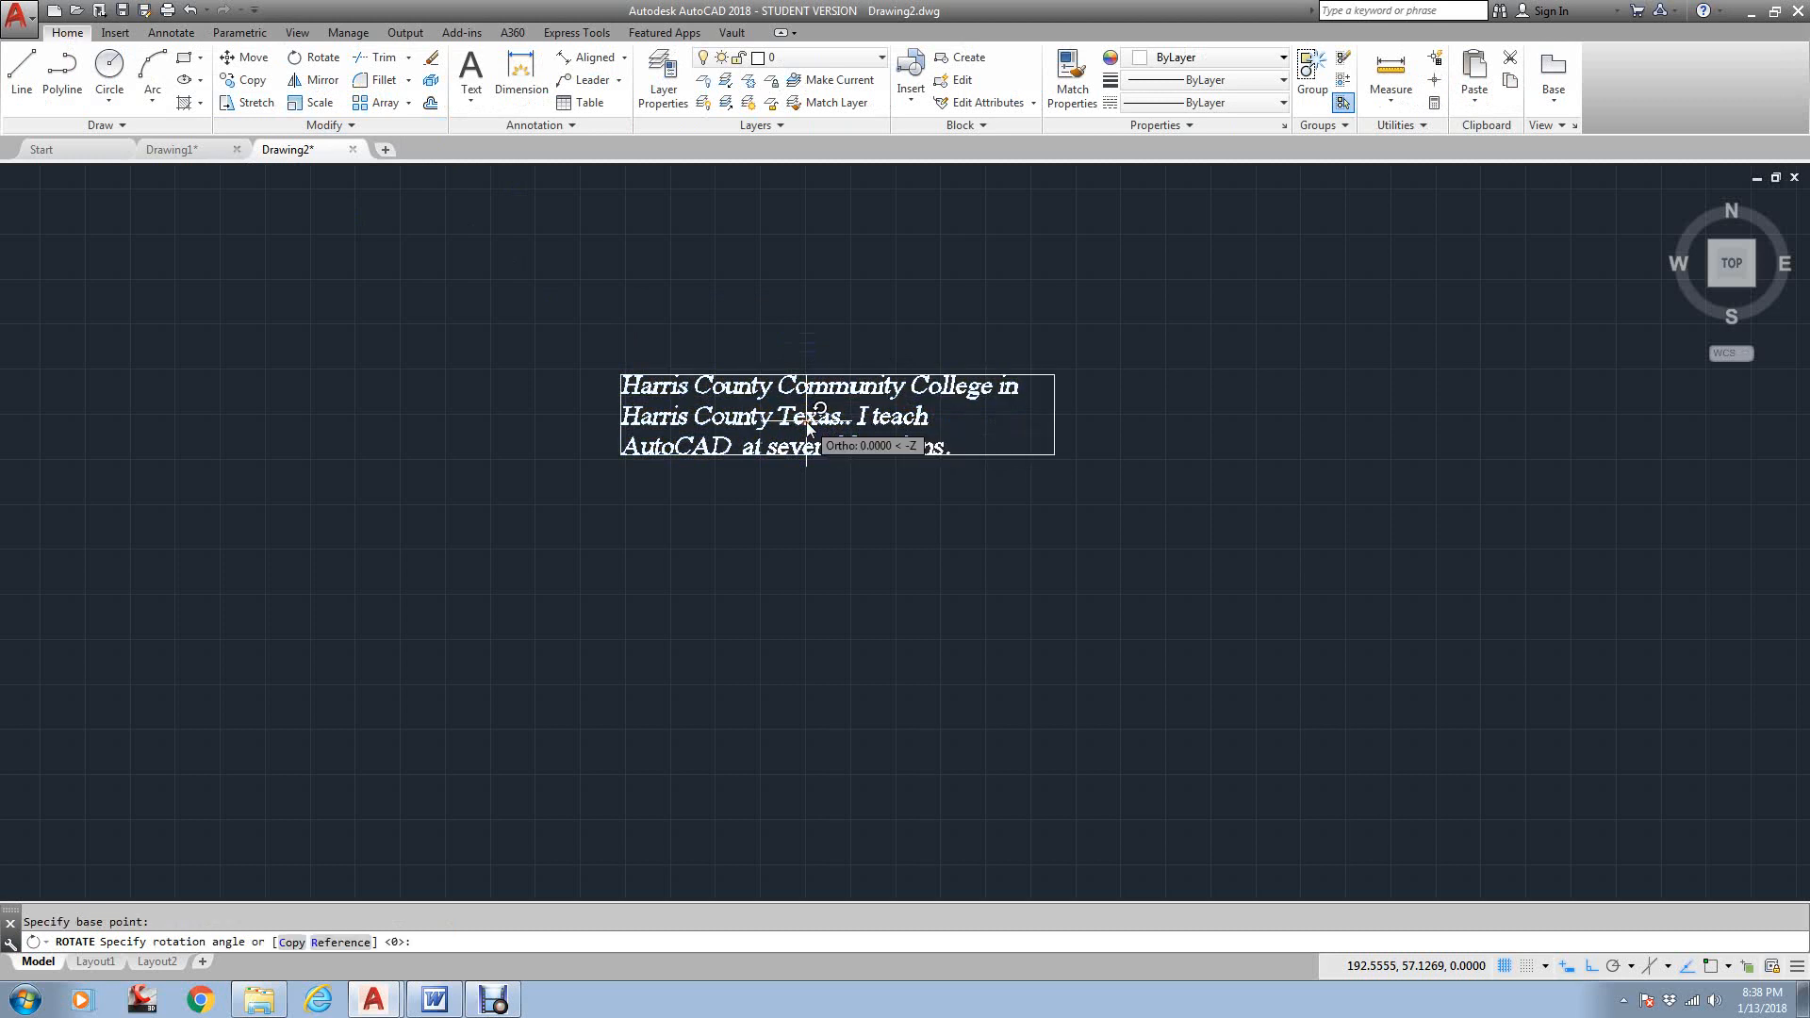
text(90)
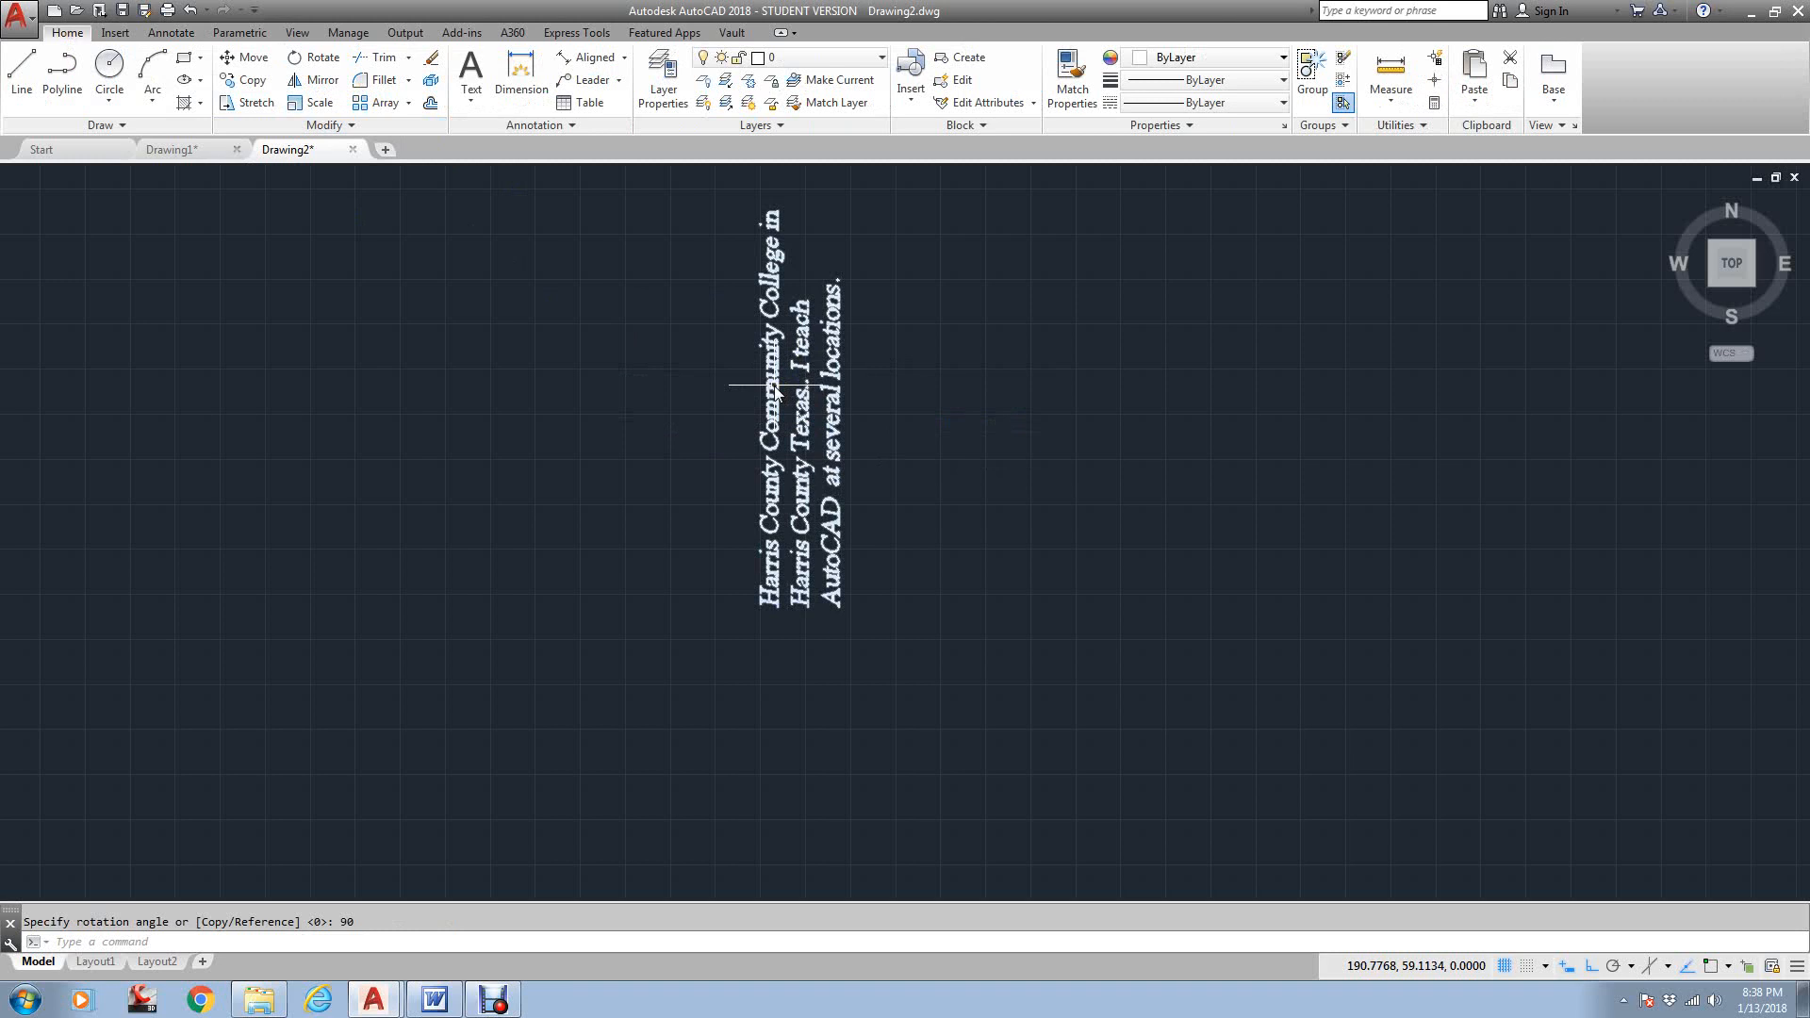
Append the sentence 'Including CyFair, Bissonnet campus.' to the paragraph
double_click(800, 420)
text(Including)
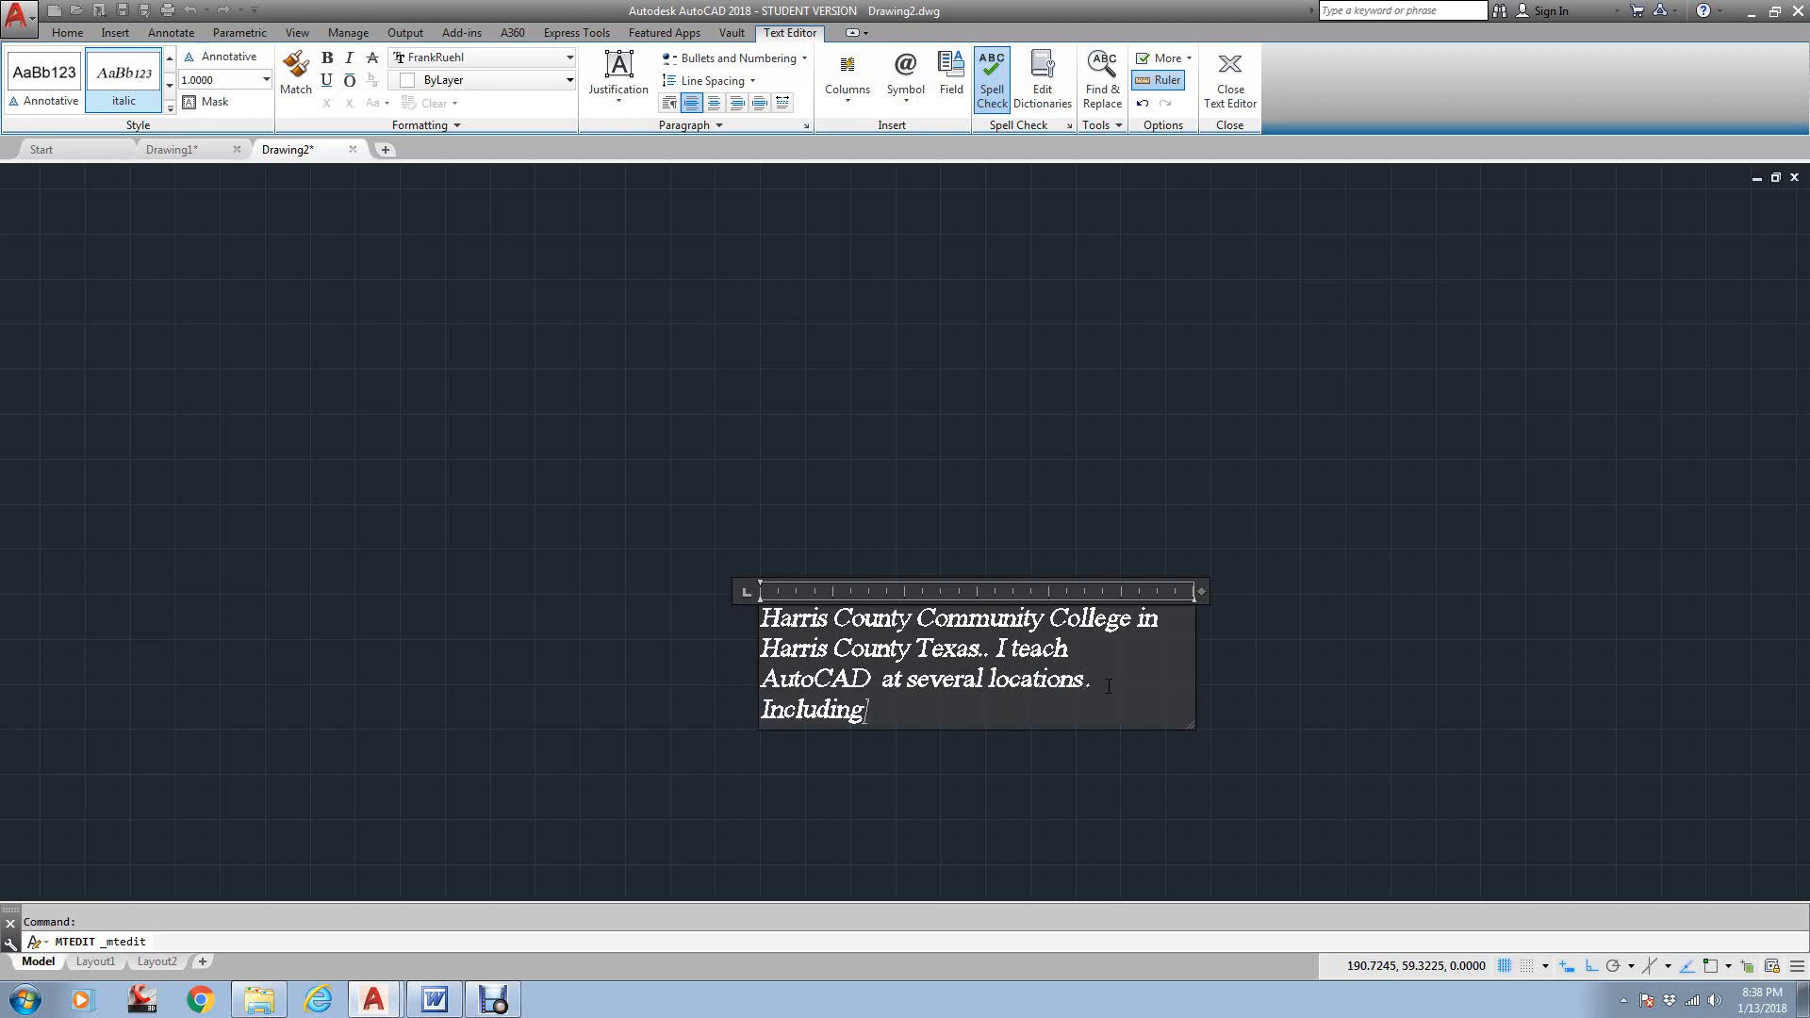
text(C)
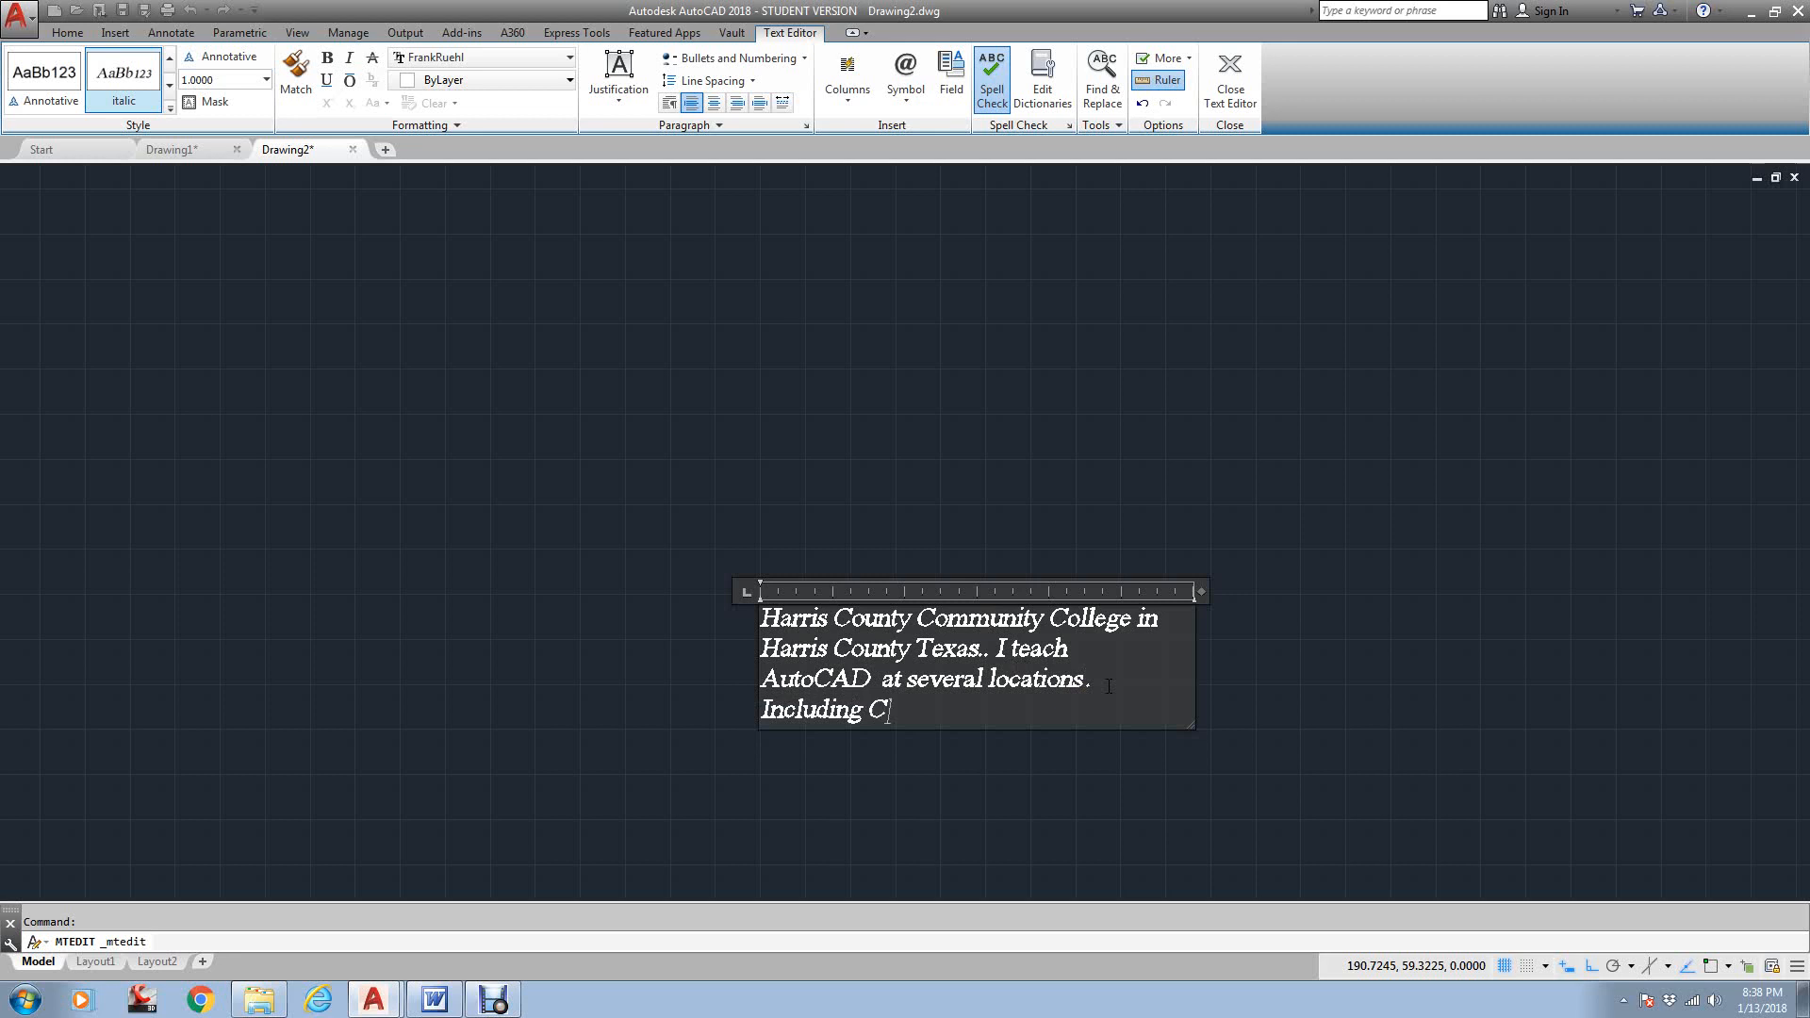
text(yFair,)
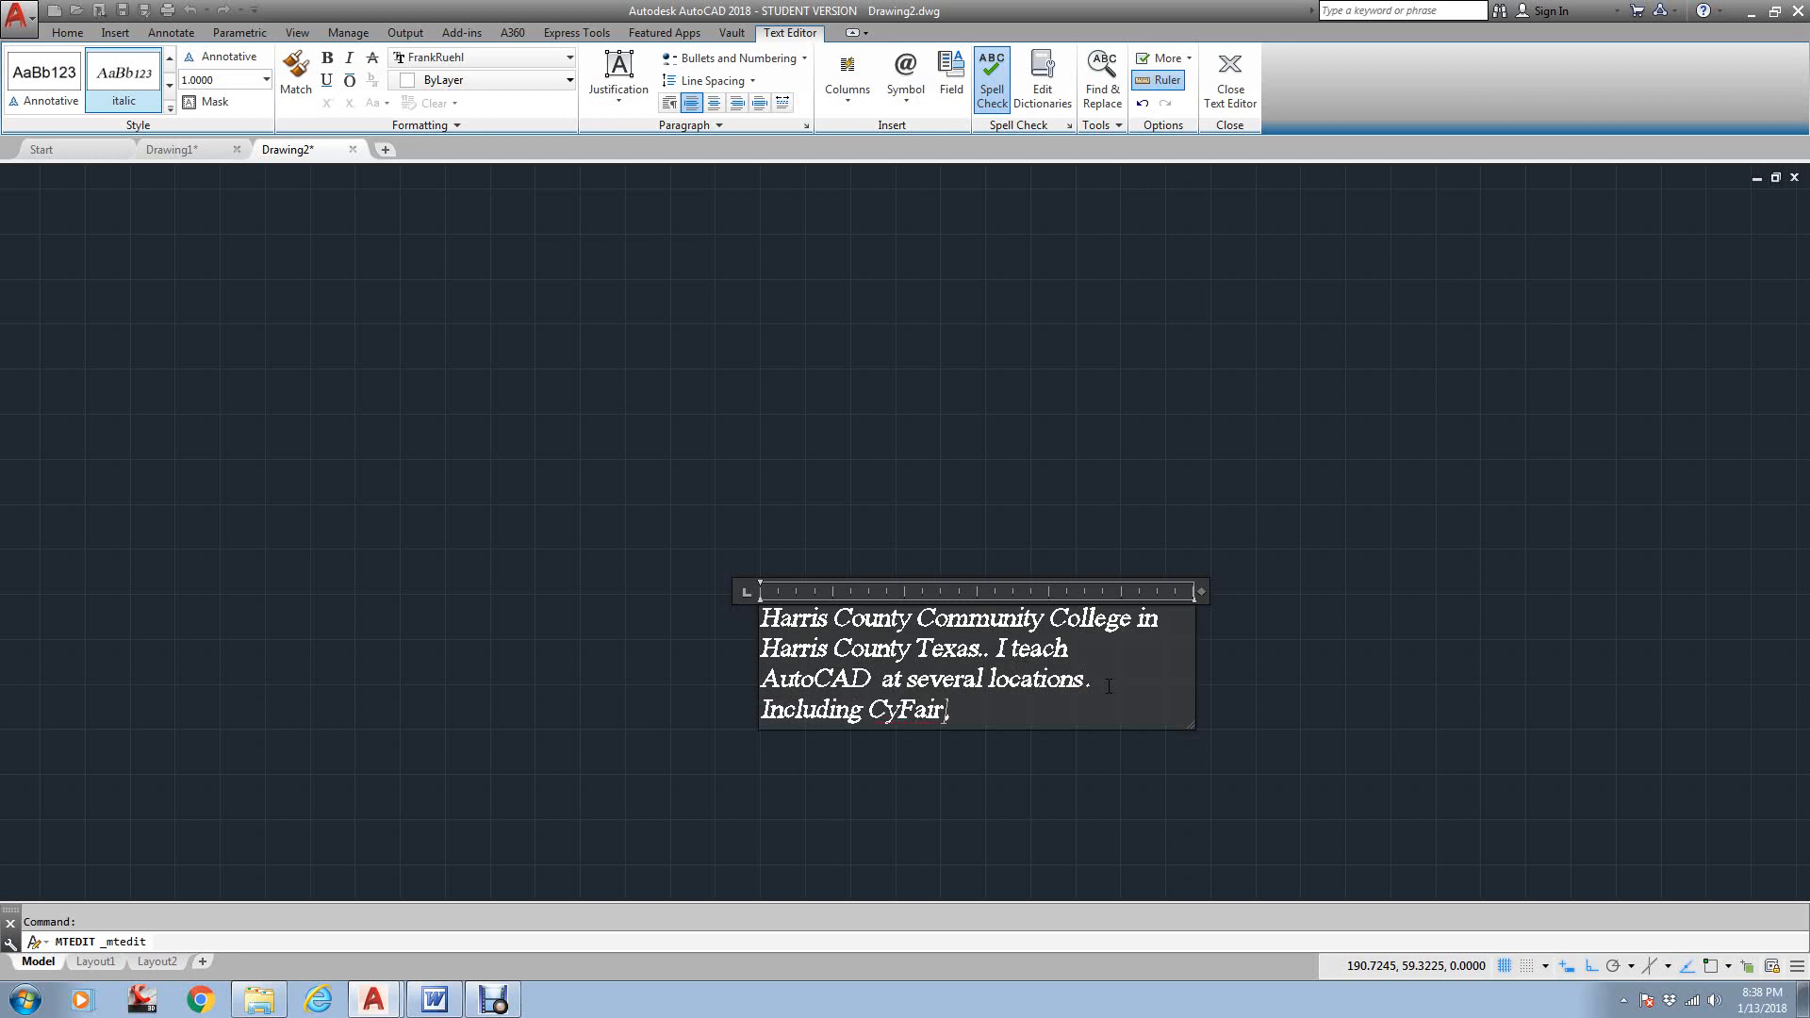
text(Bissonnet)
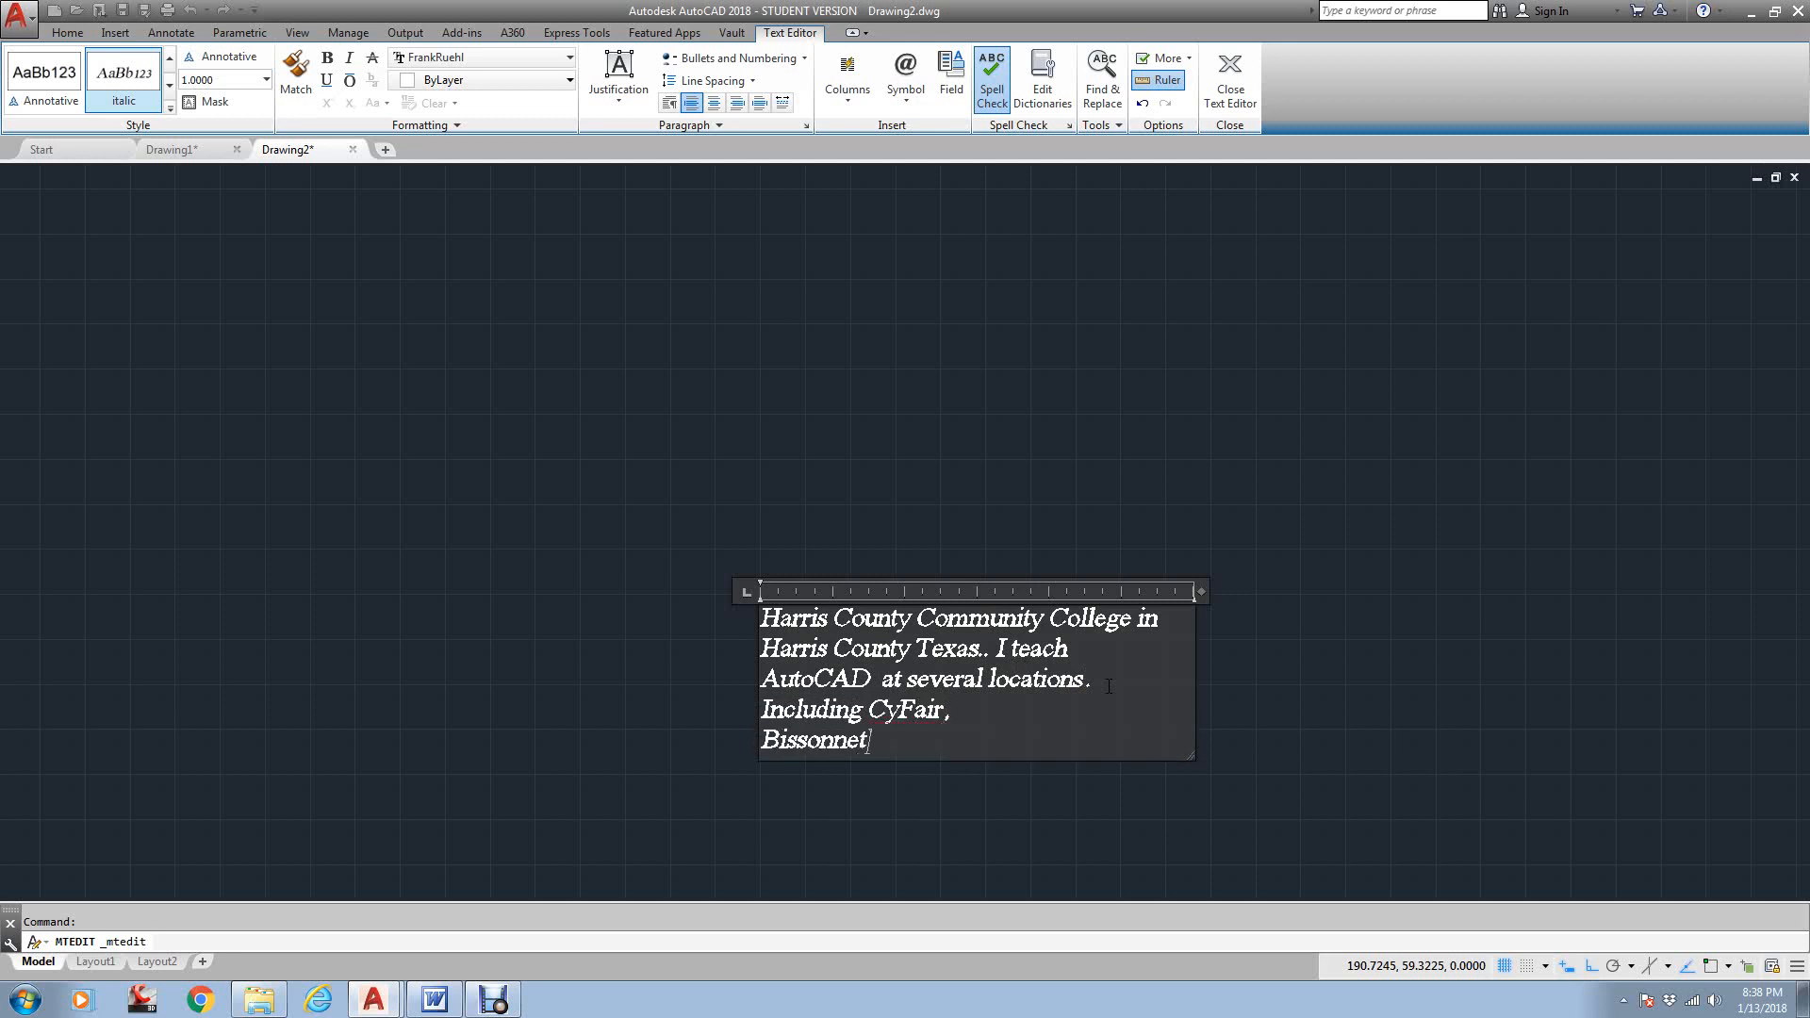
text(comp)
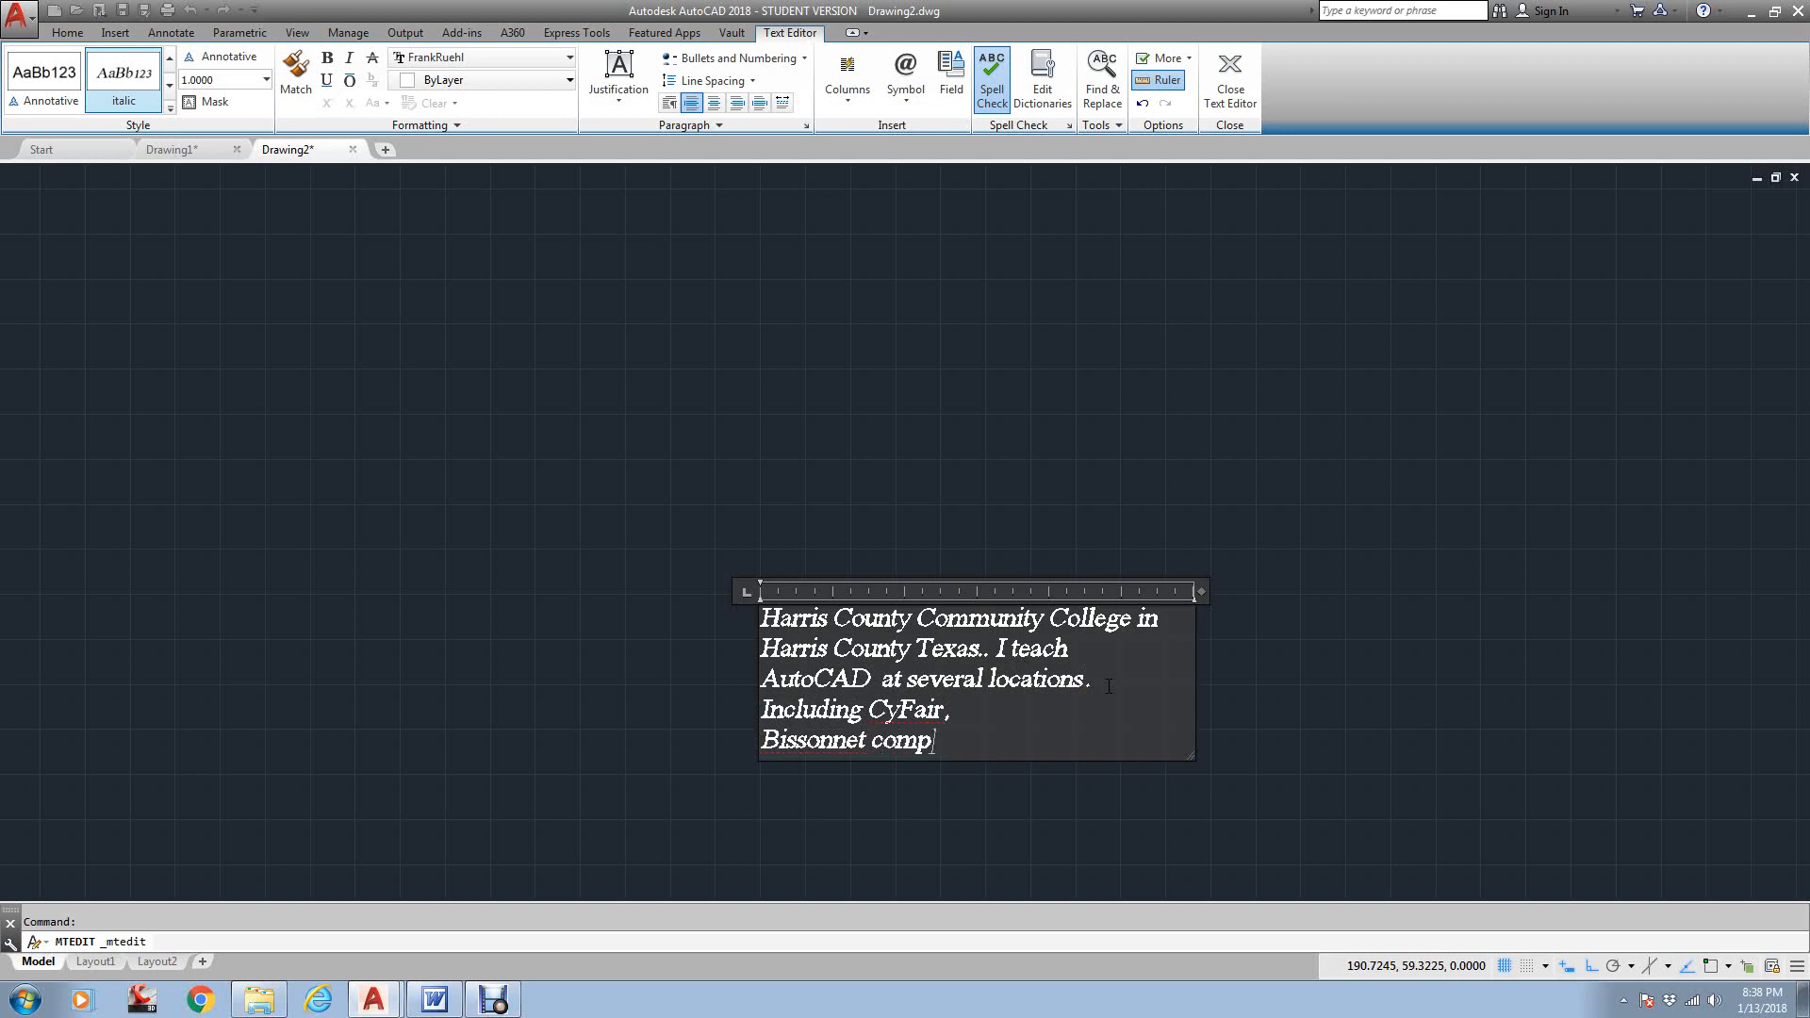
text(sa)
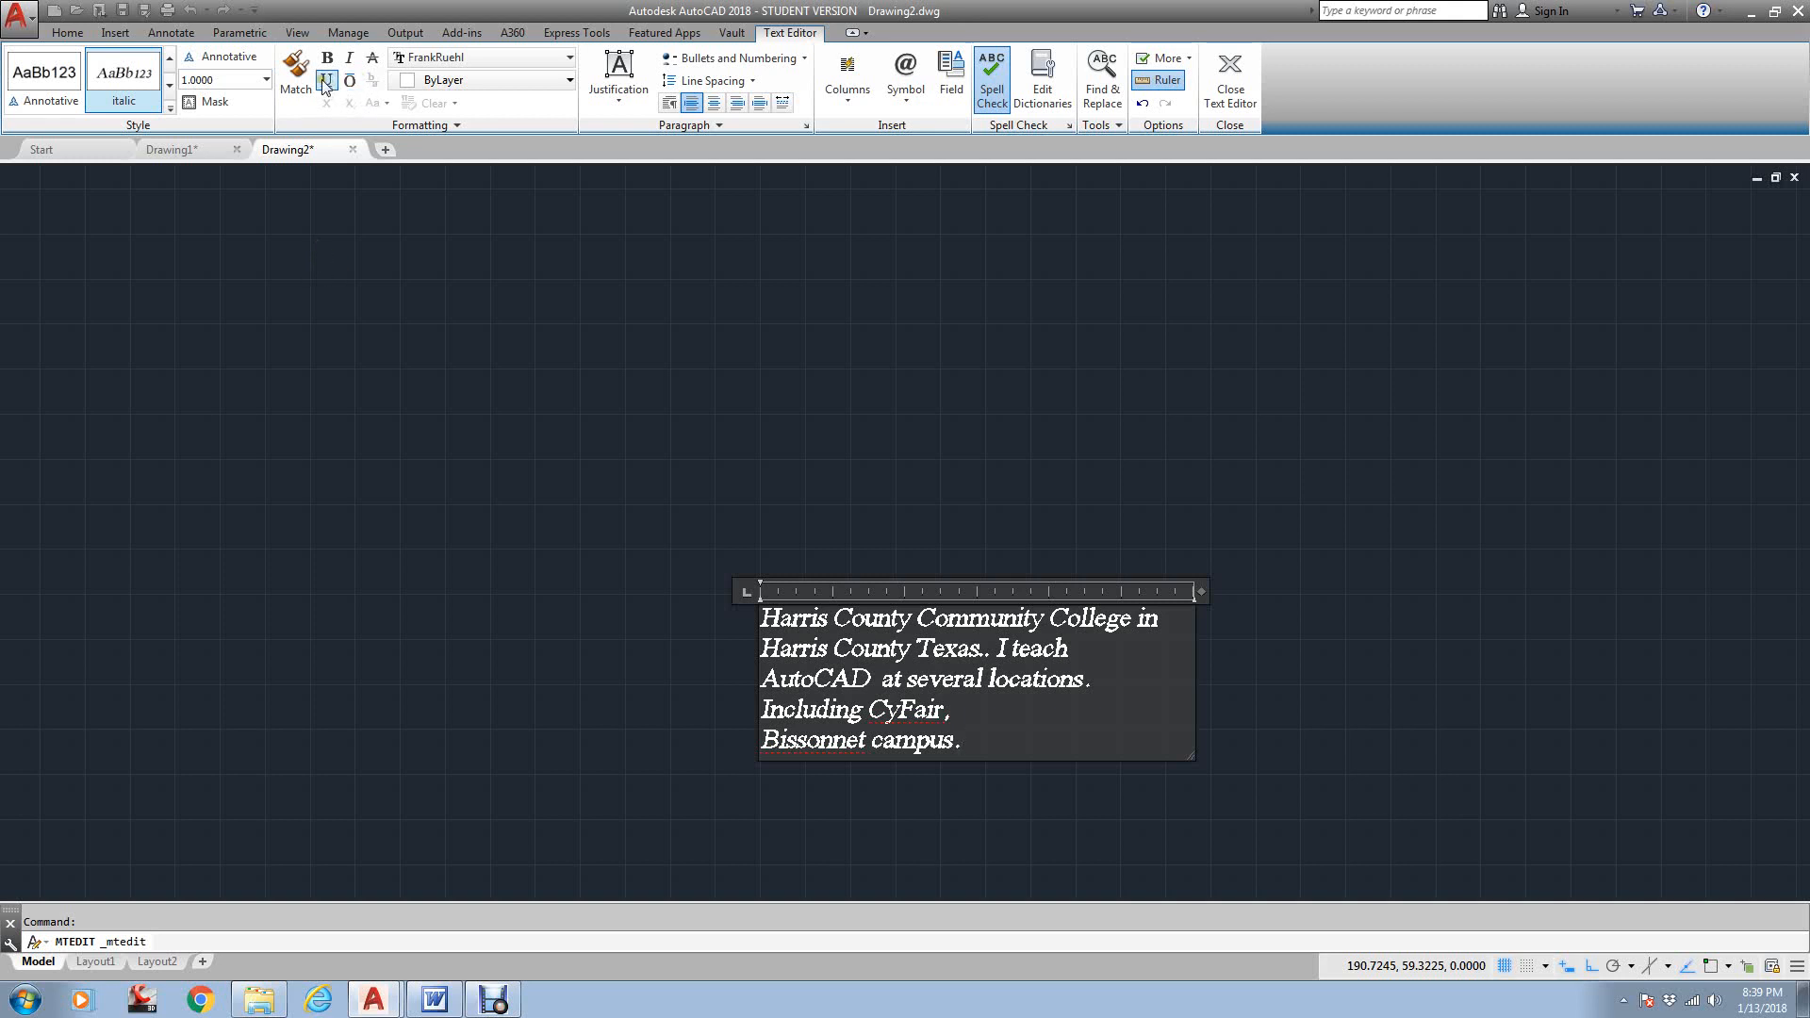
Underline and enlarge the 'Harris County Community College' heading
click(326, 79)
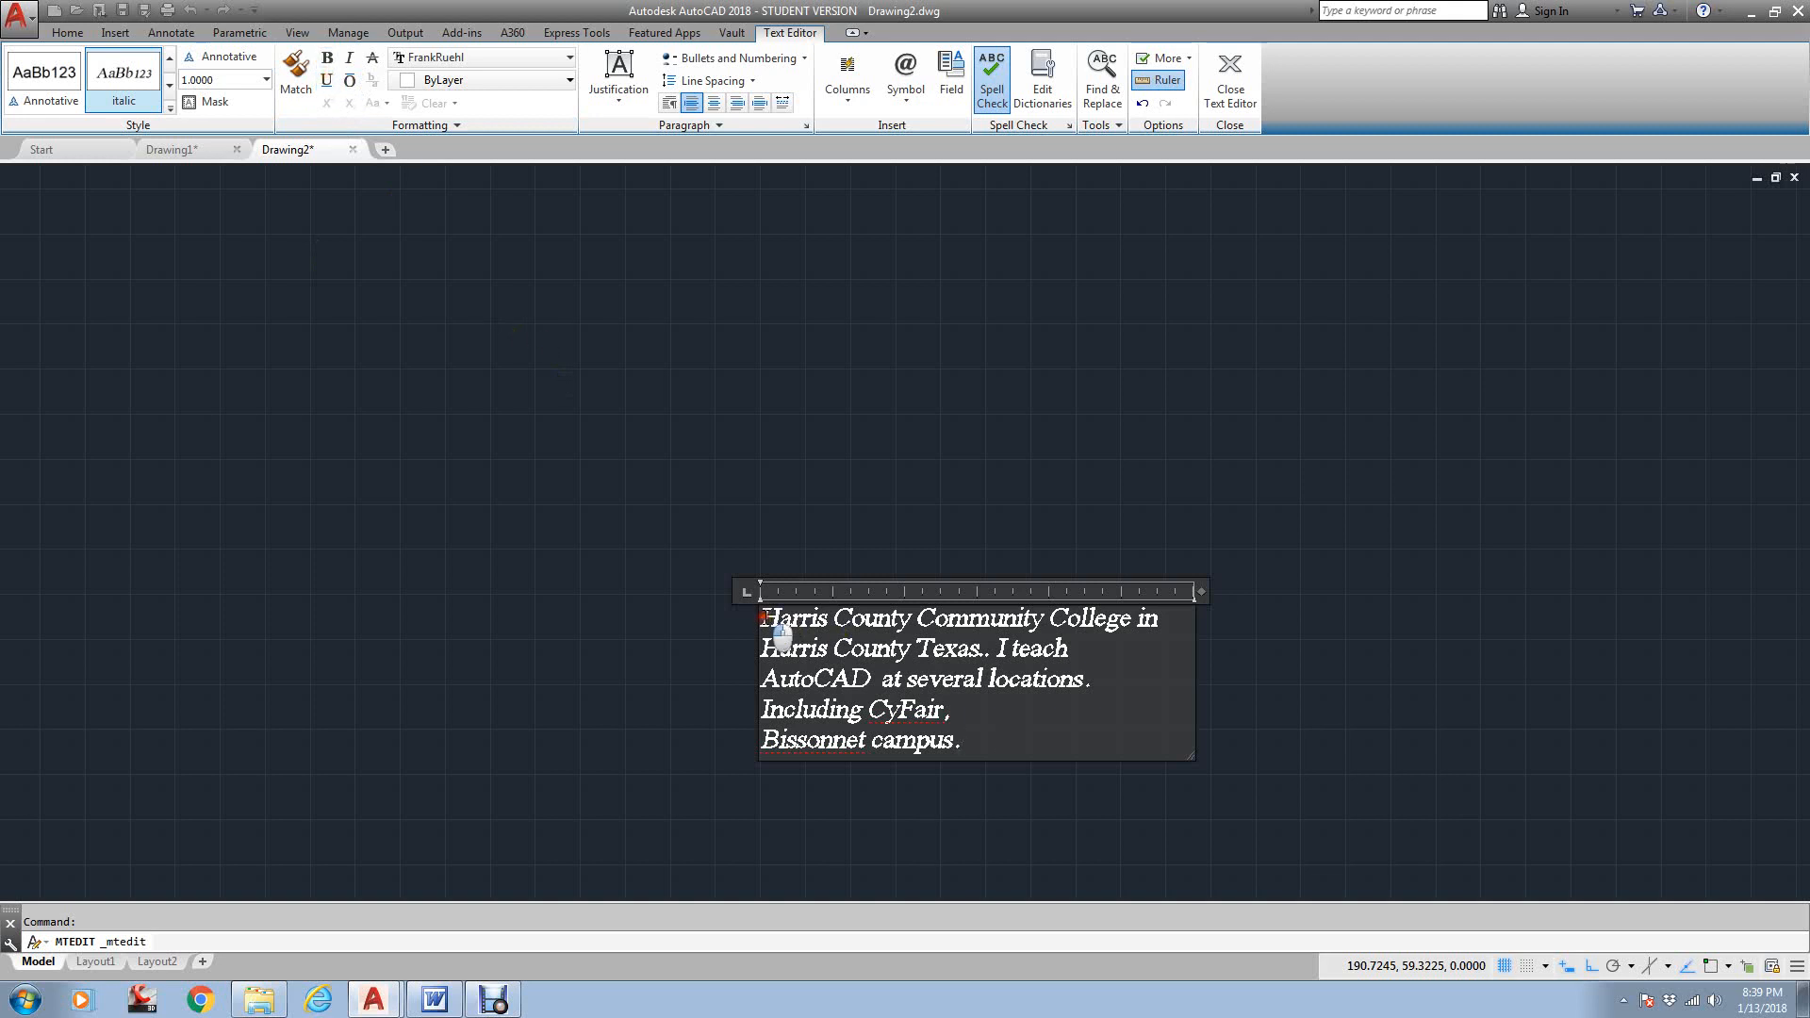
drag(761, 618, 1137, 618)
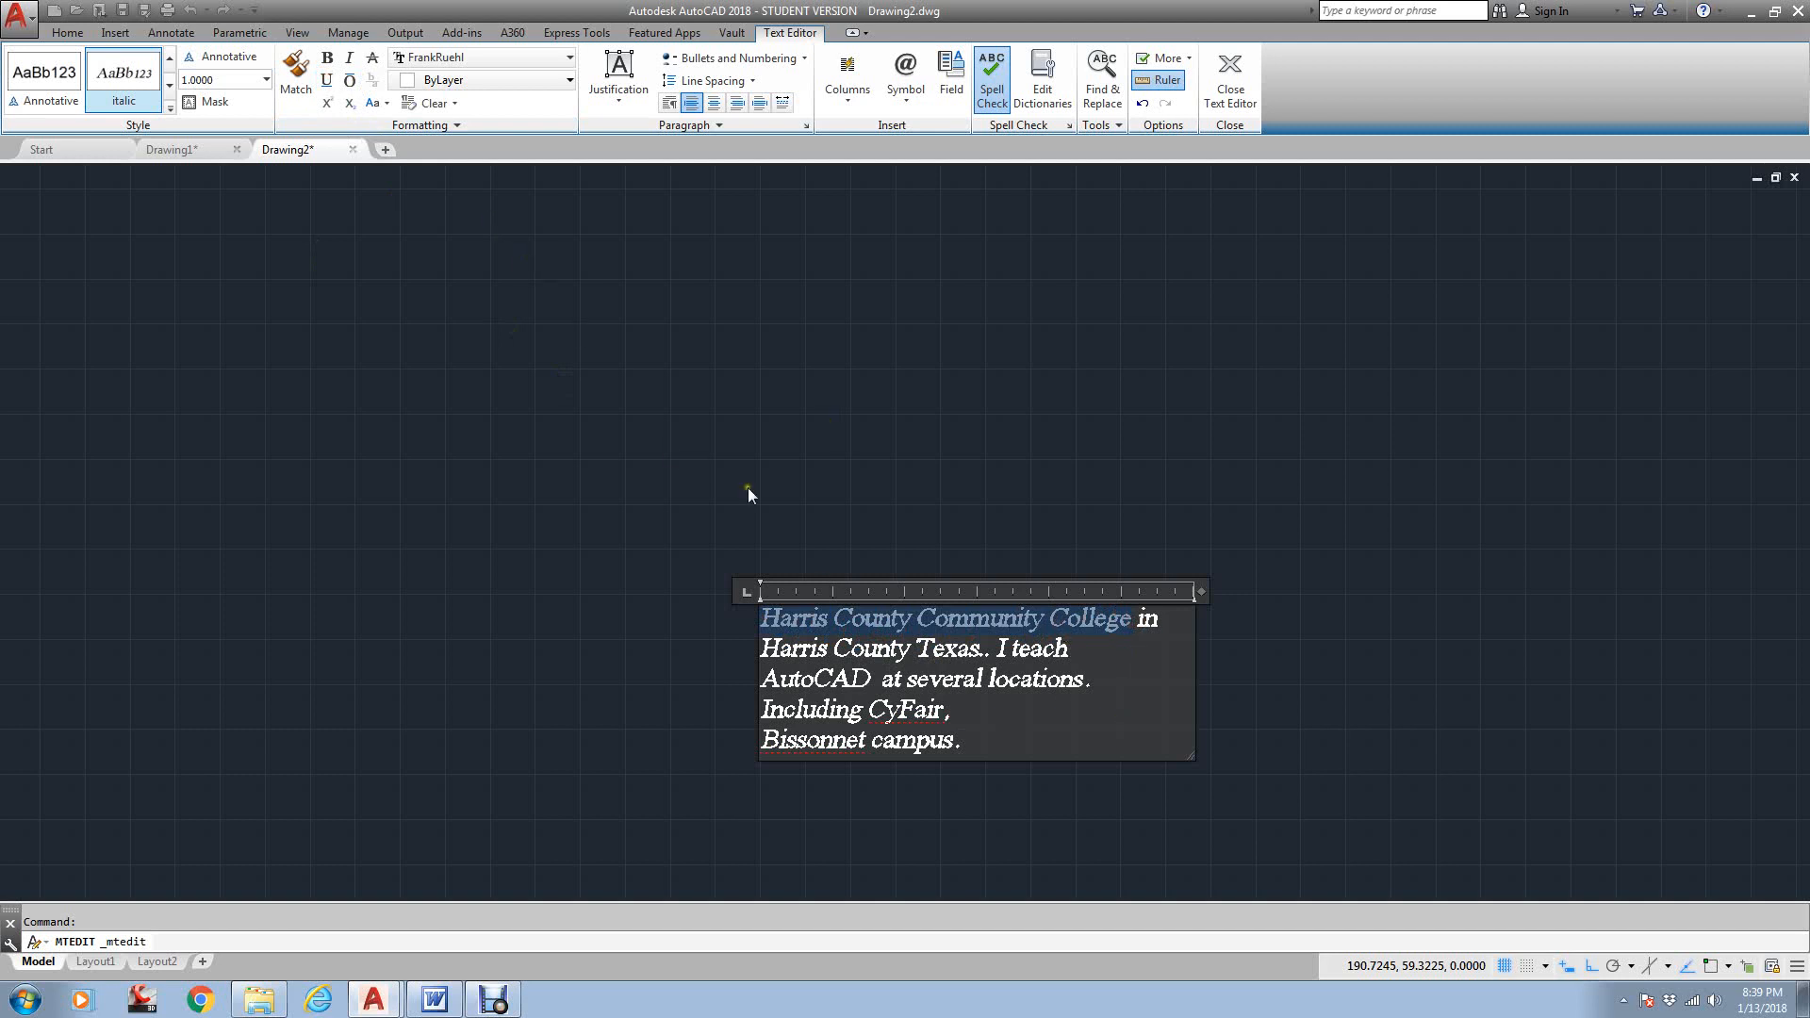
click(327, 59)
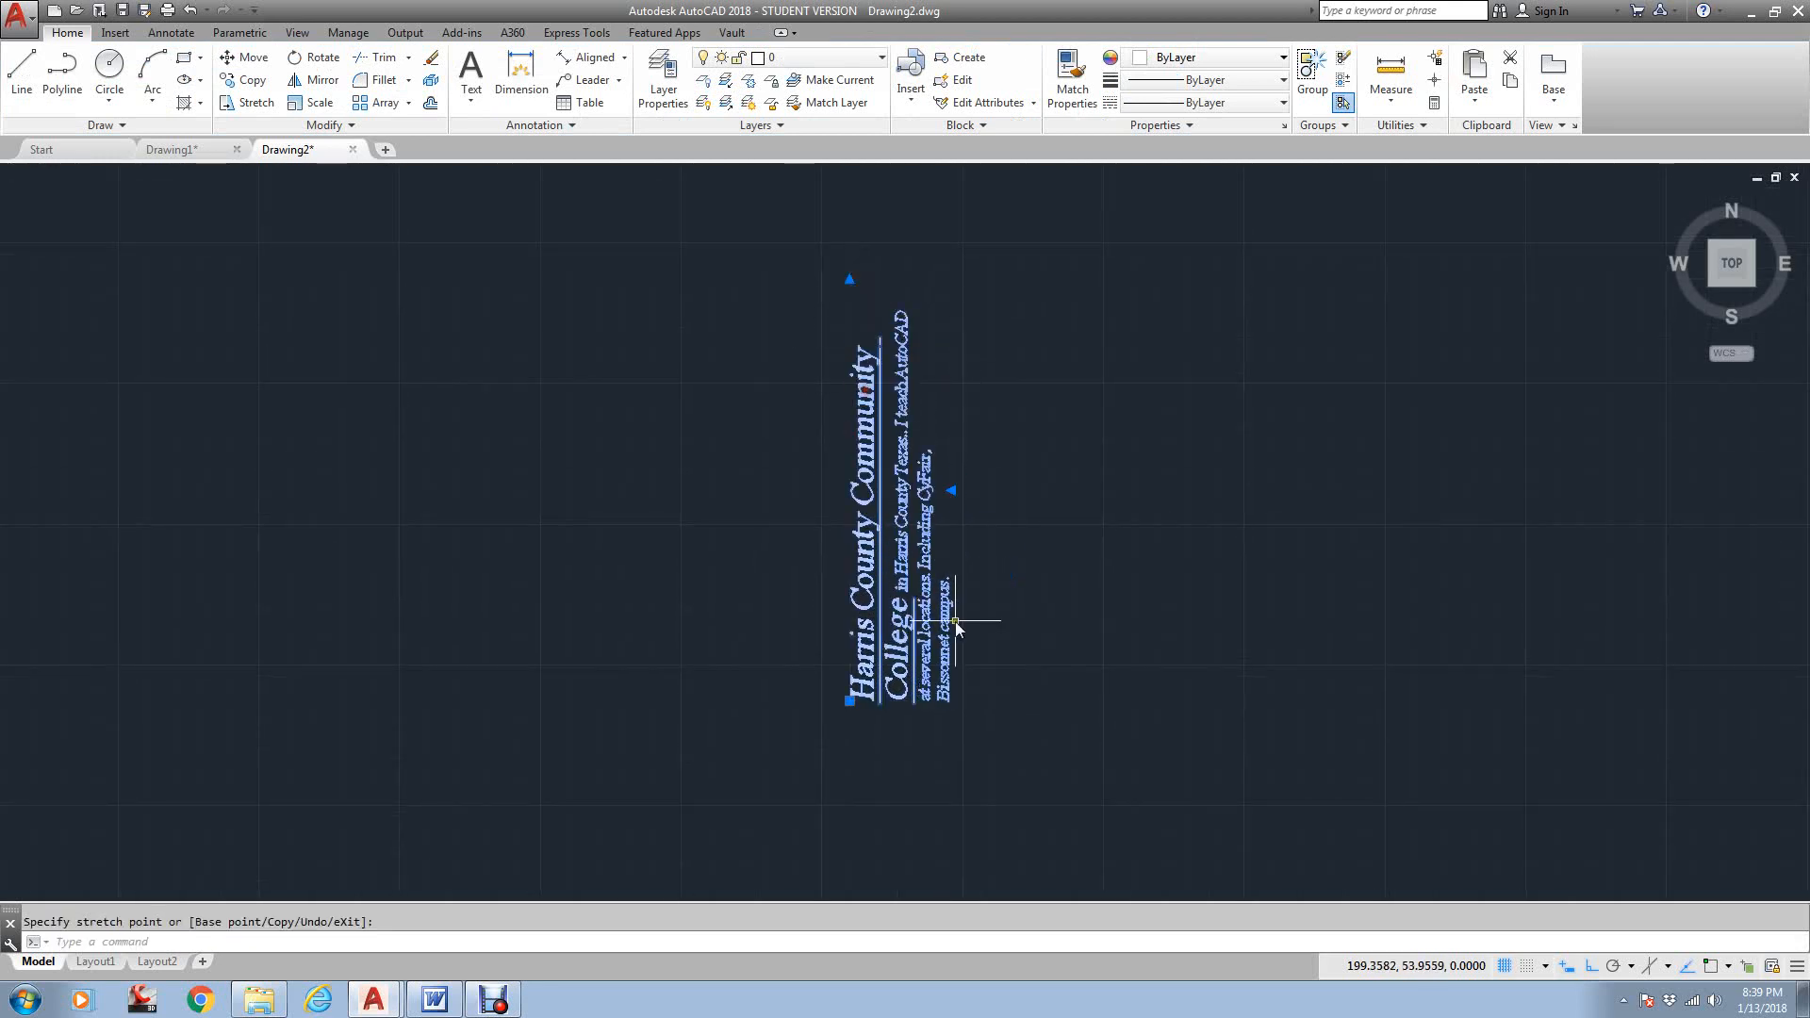
Rotate the text block -90 degrees back to horizontal and clear the selection
key(Escape)
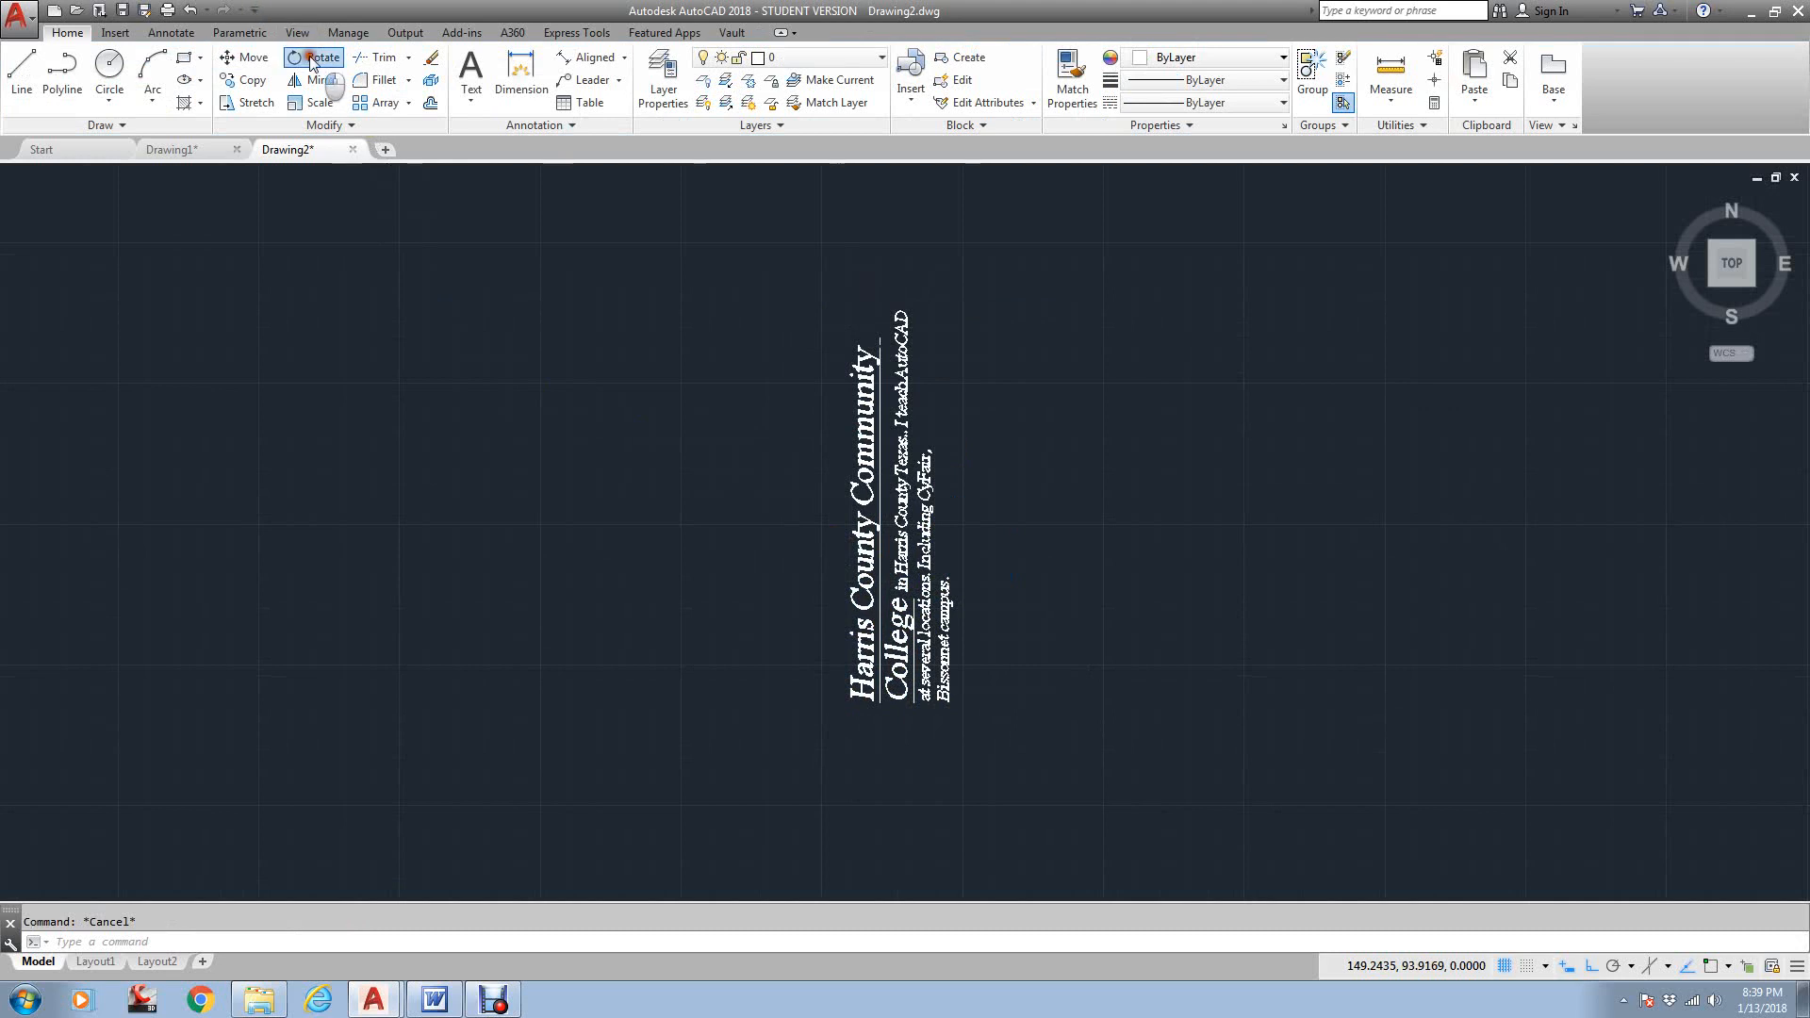
click(320, 58)
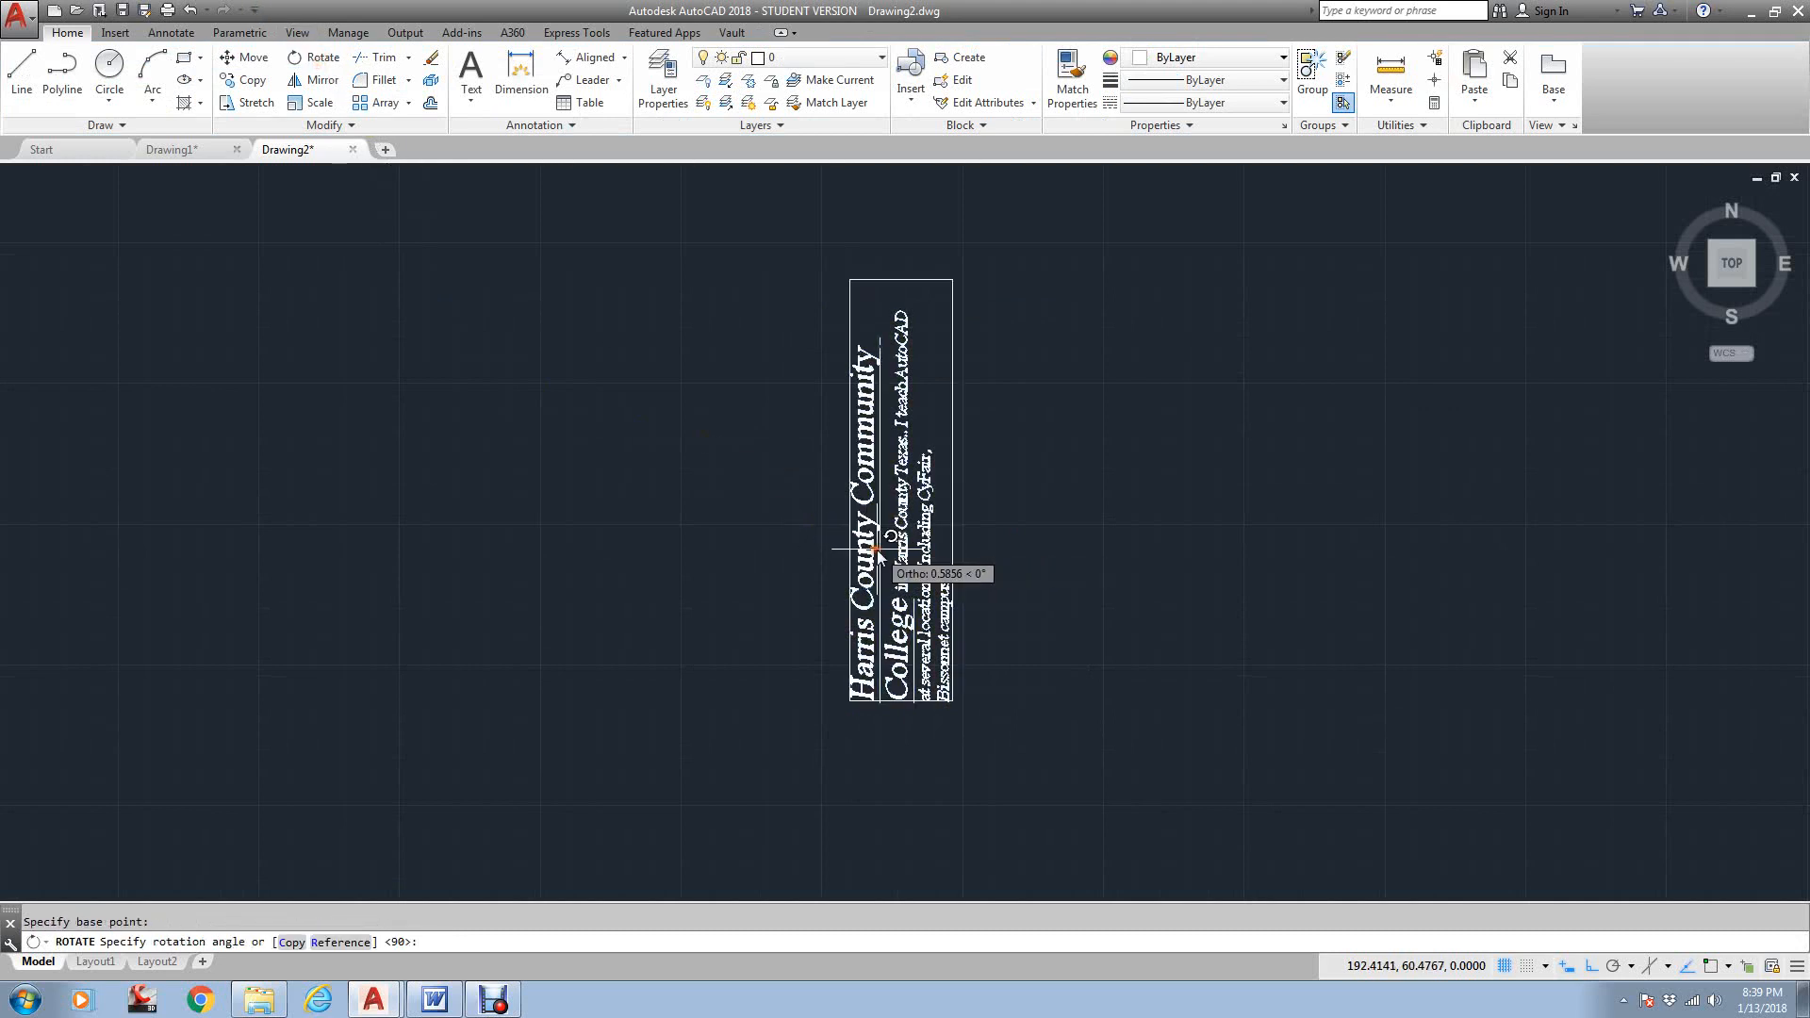
text(-90)
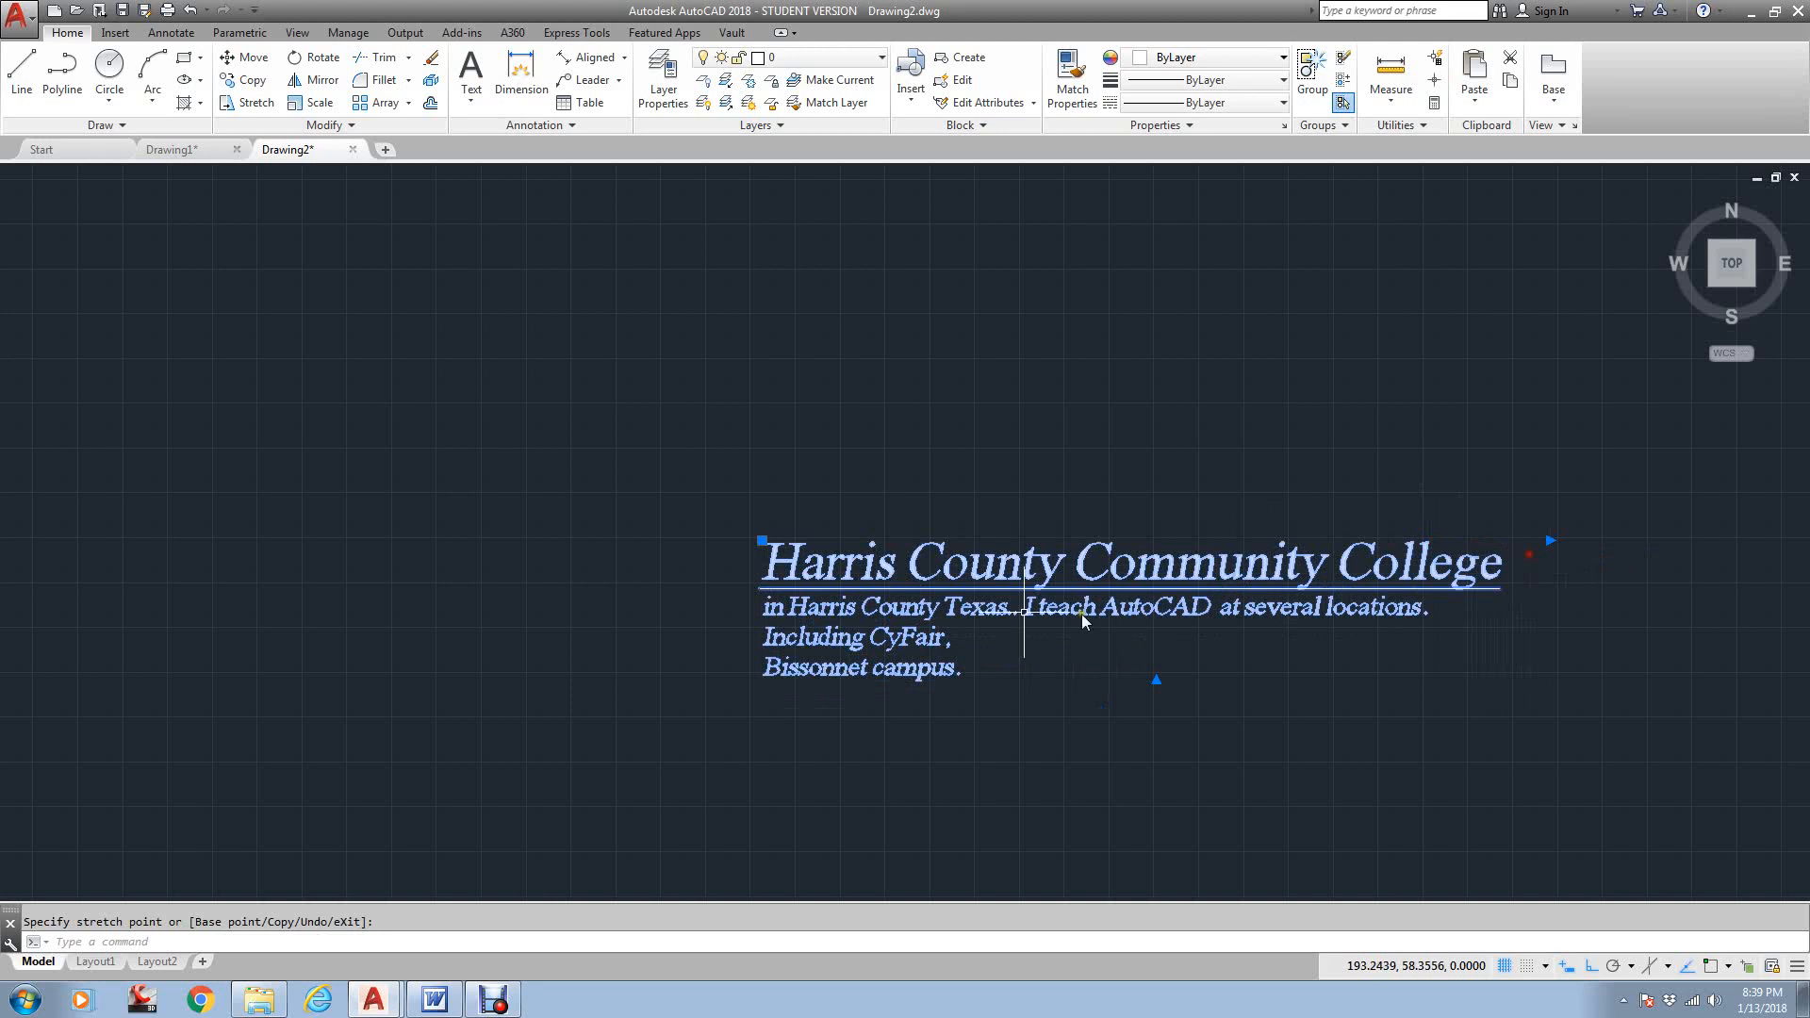
key(Escape)
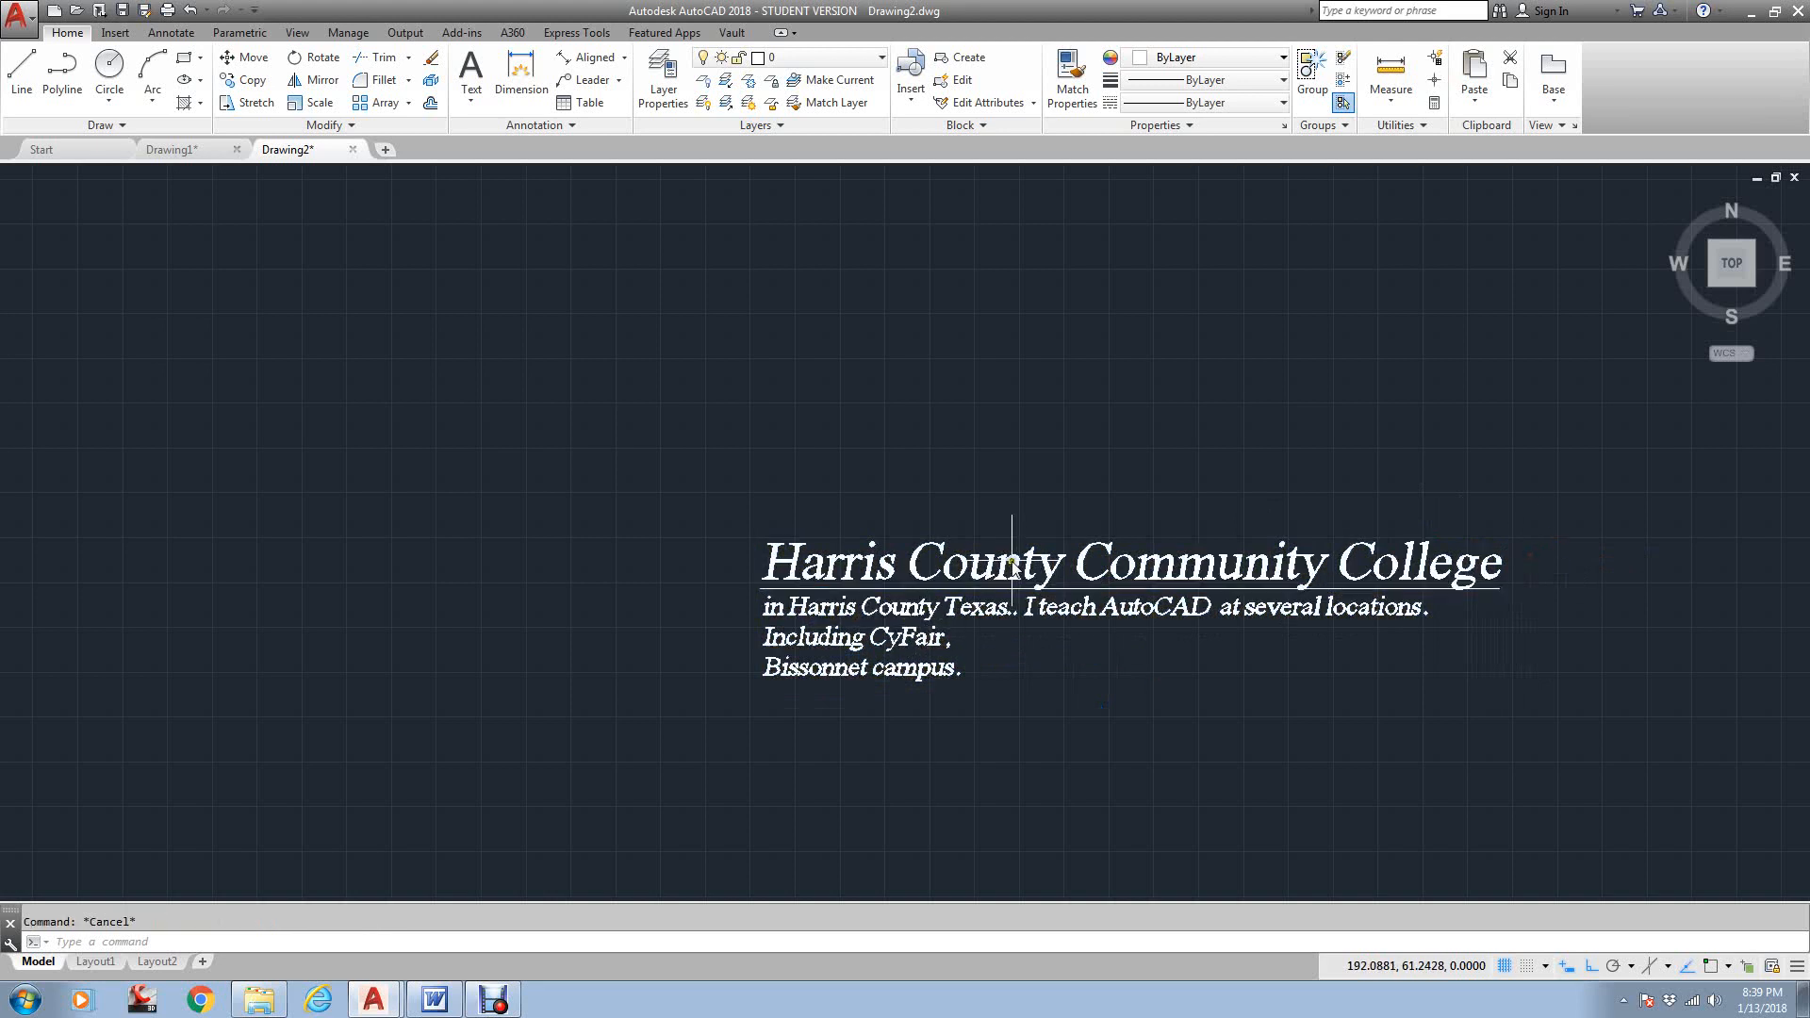
Center-justify the heading and the three paragraph lines, then close the text editor
double_click(1126, 562)
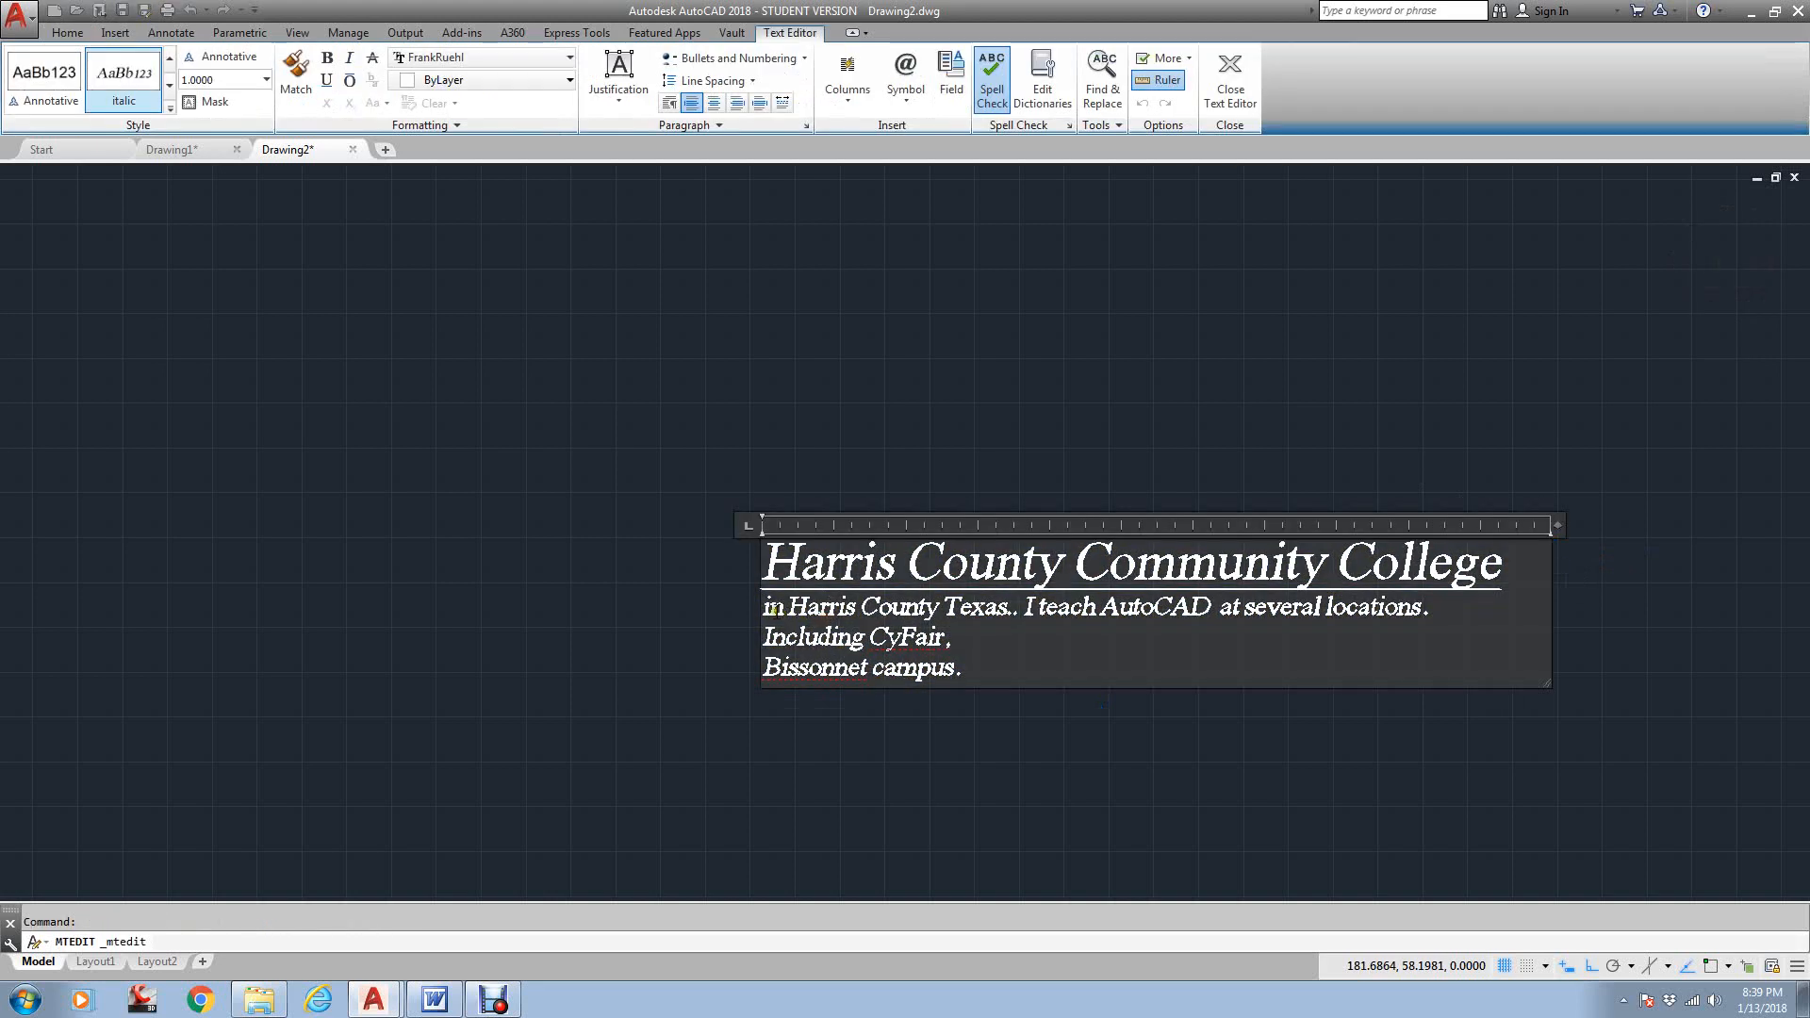
drag(763, 605, 935, 668)
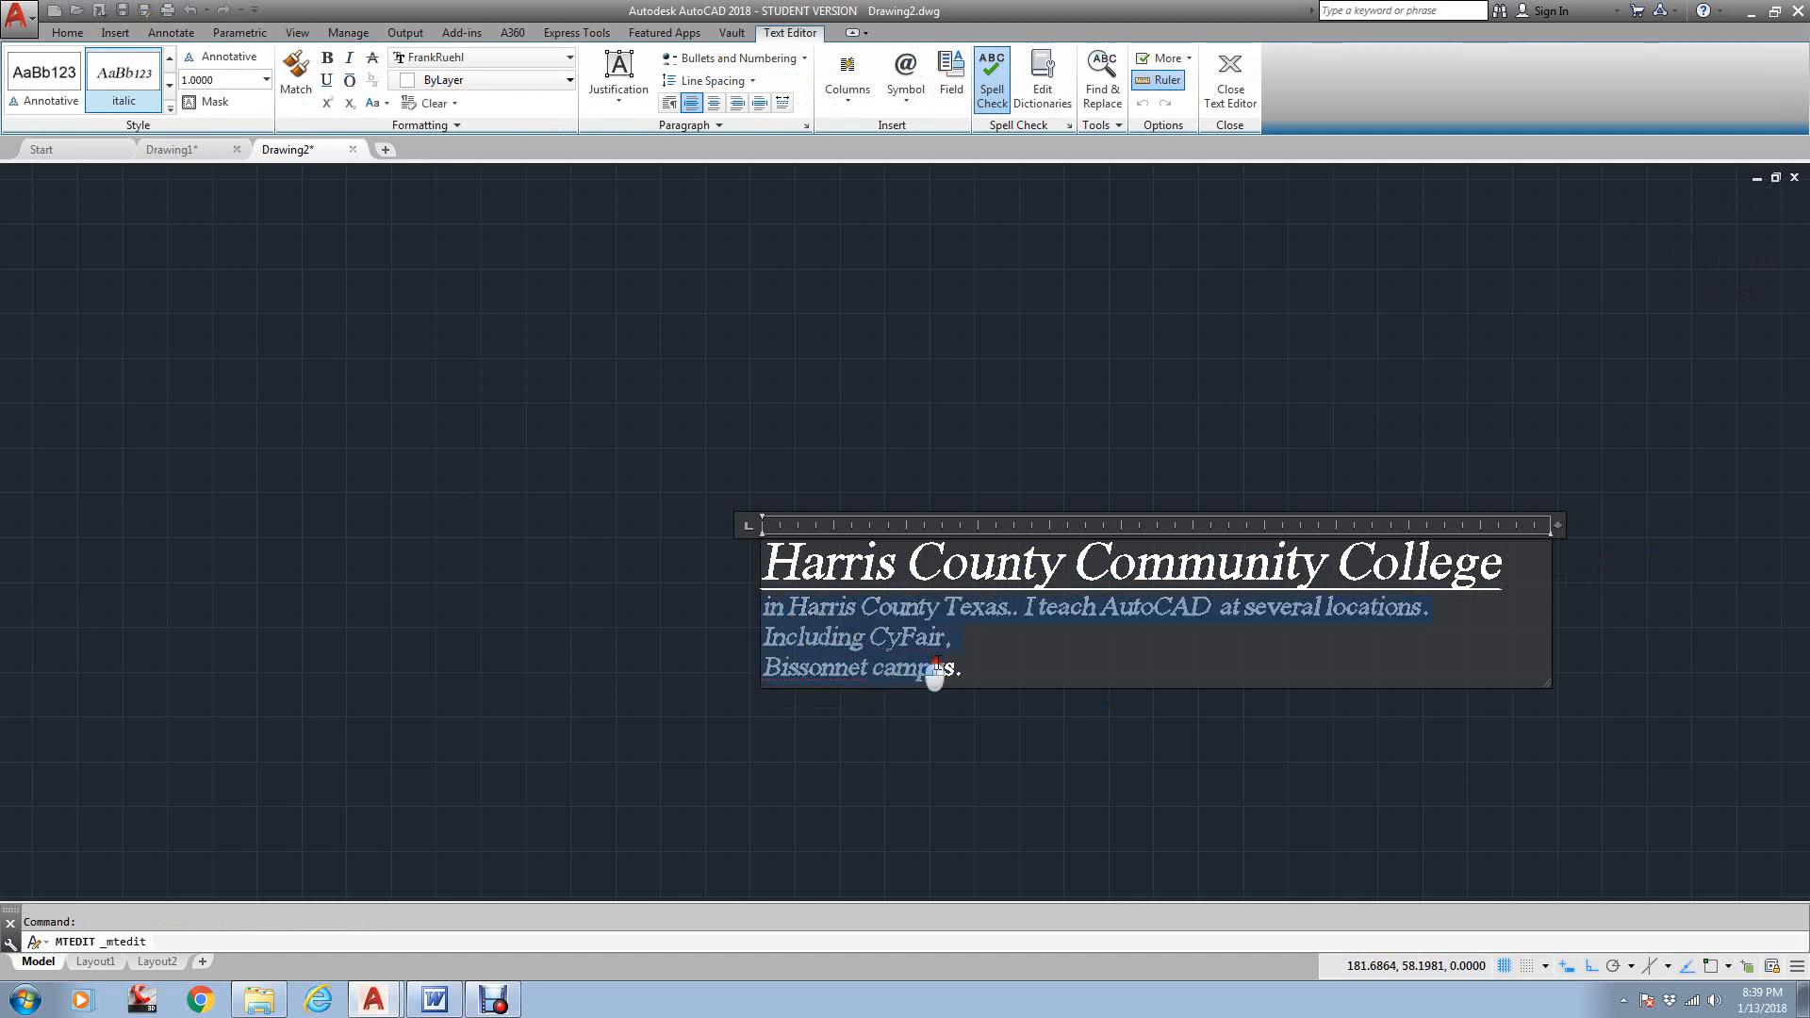
click(713, 102)
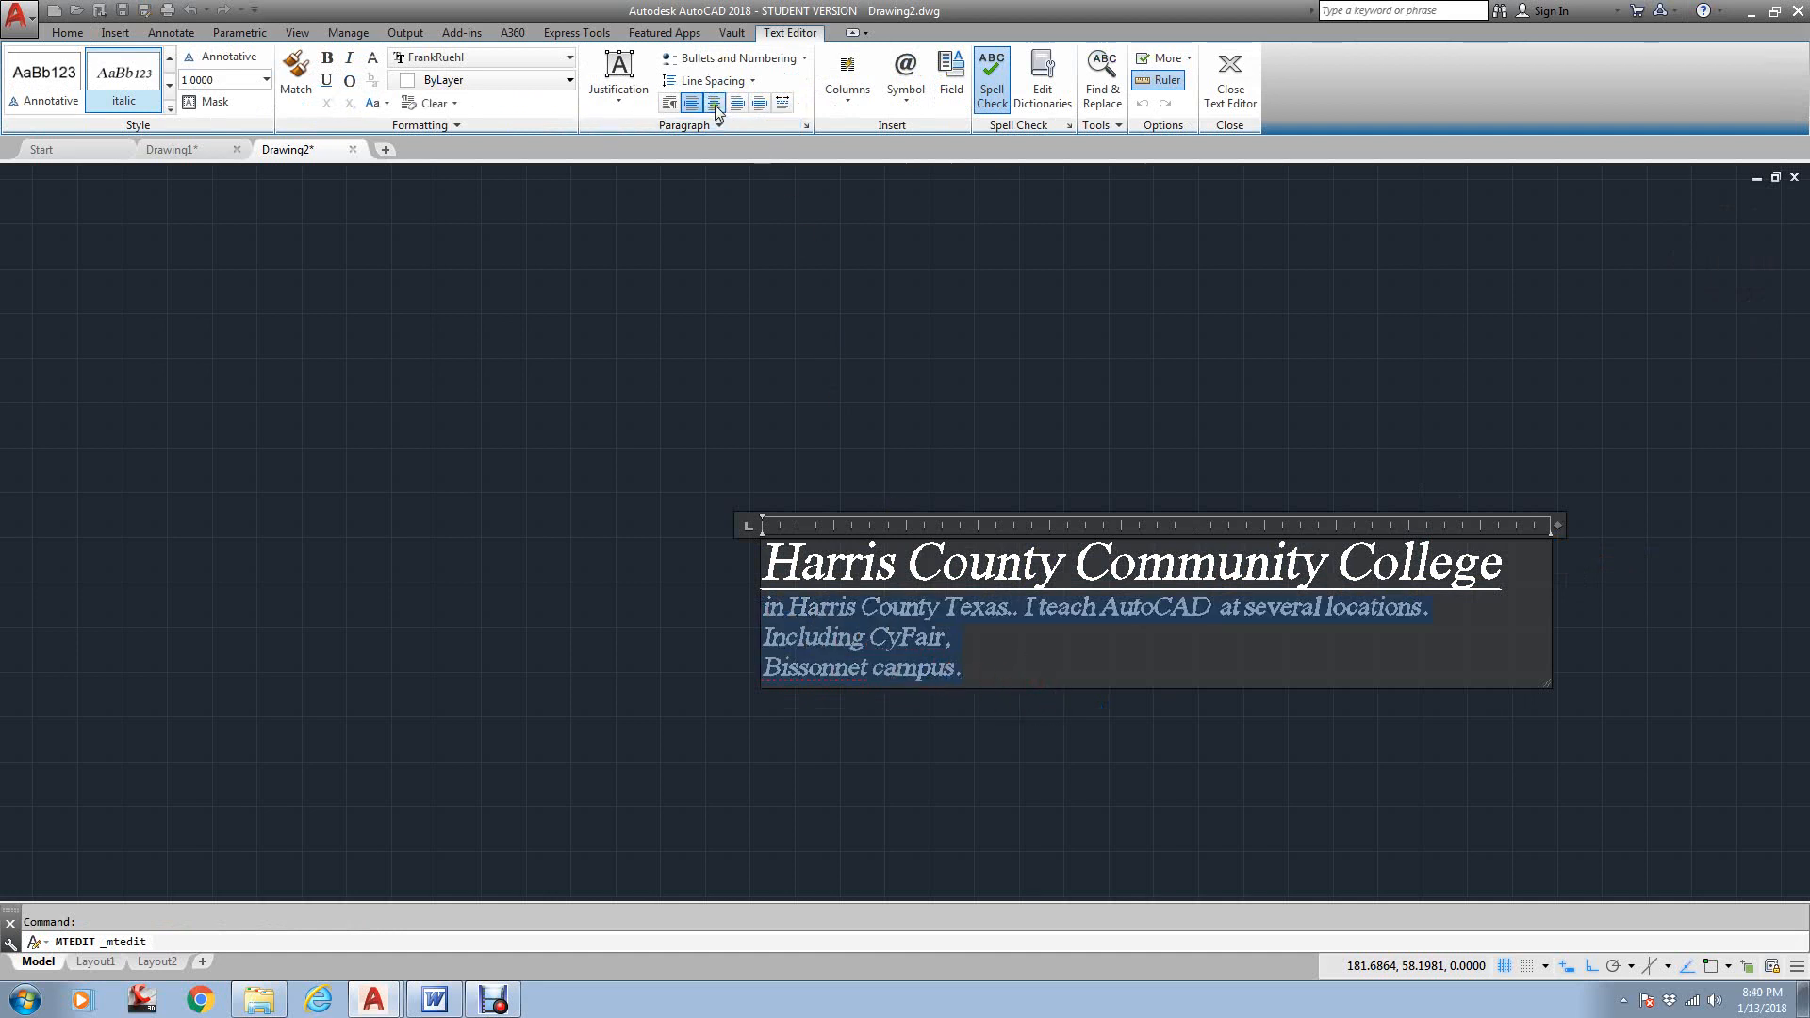
click(690, 102)
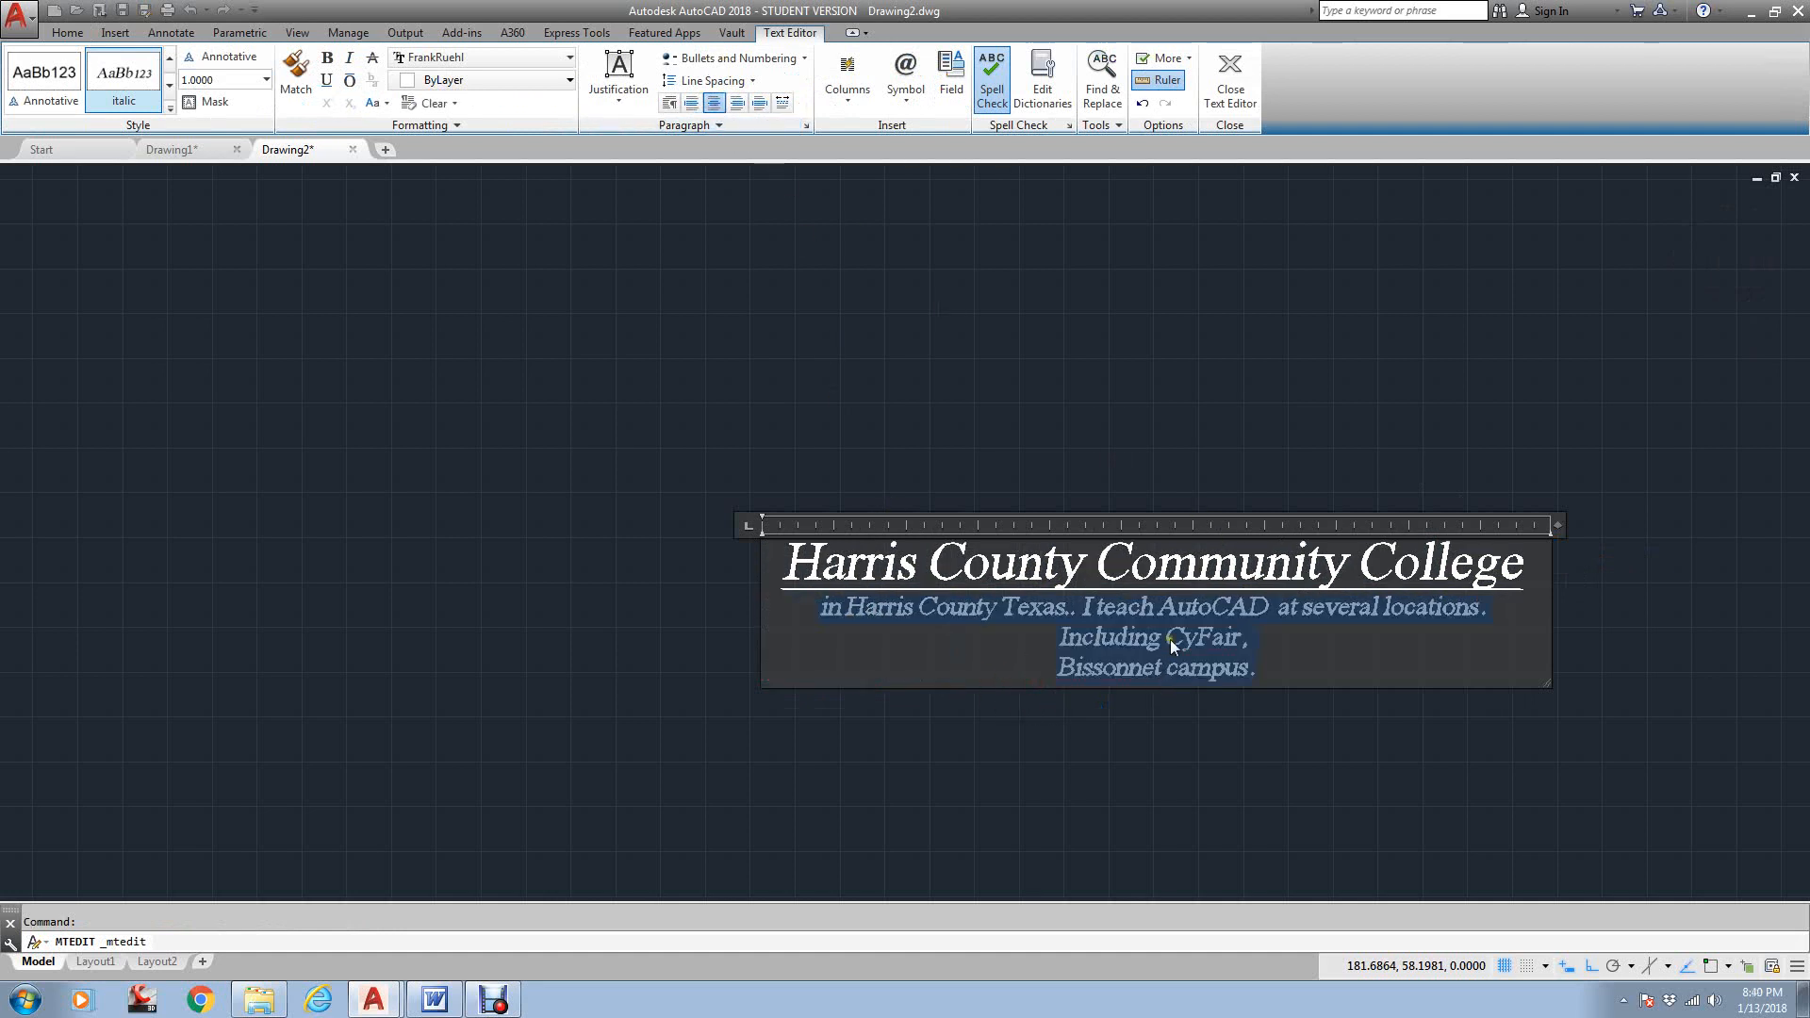
click(1229, 80)
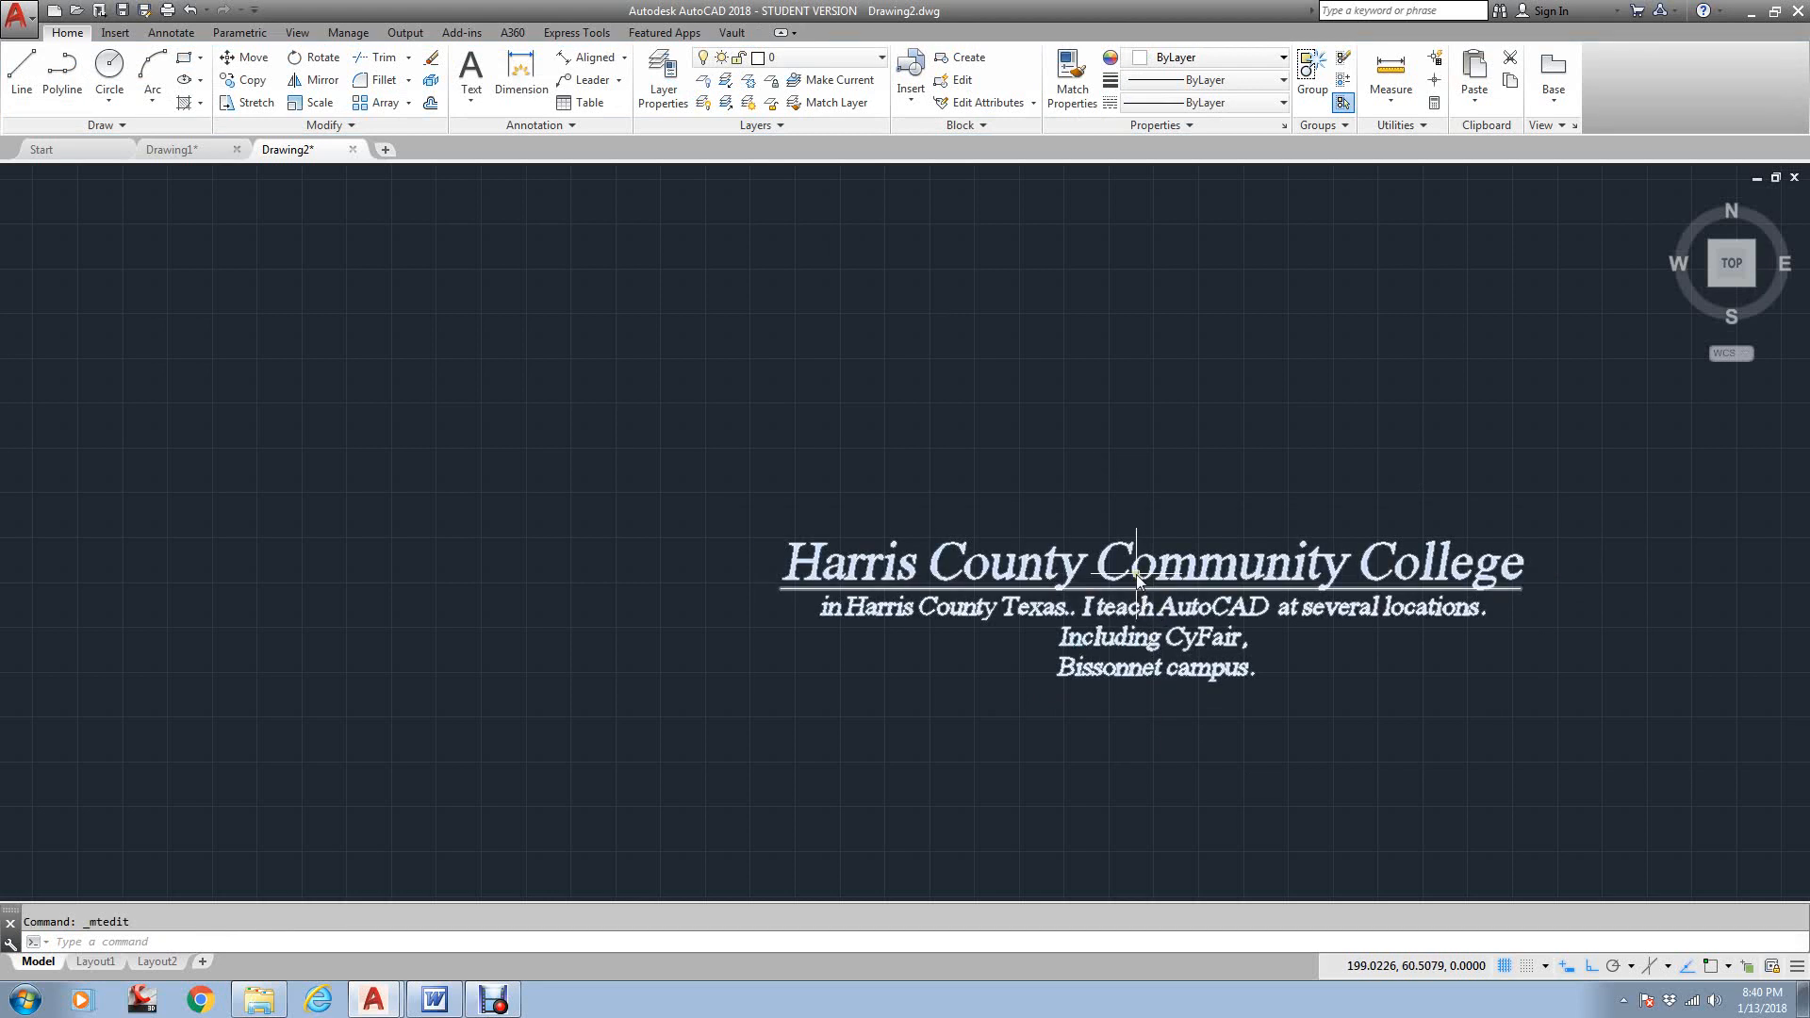
Reopen the centered text block in the Text Editor
double_click(1143, 562)
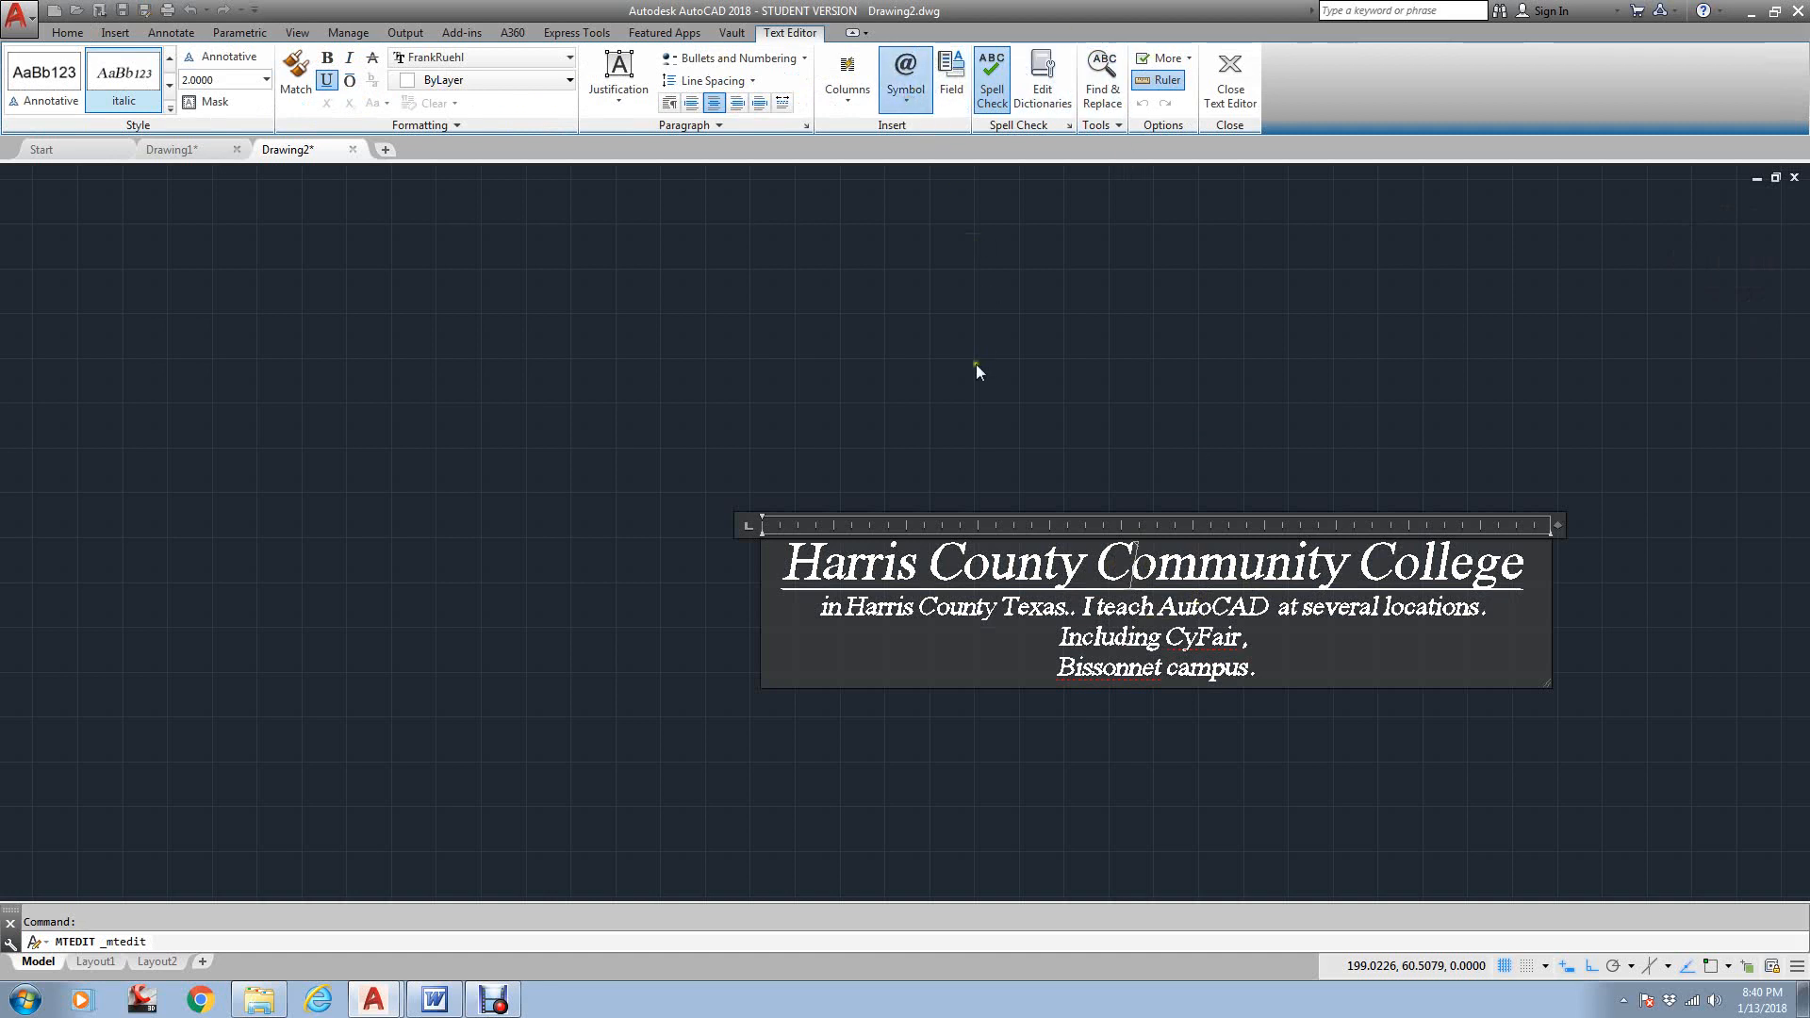
mouse_move(926, 300)
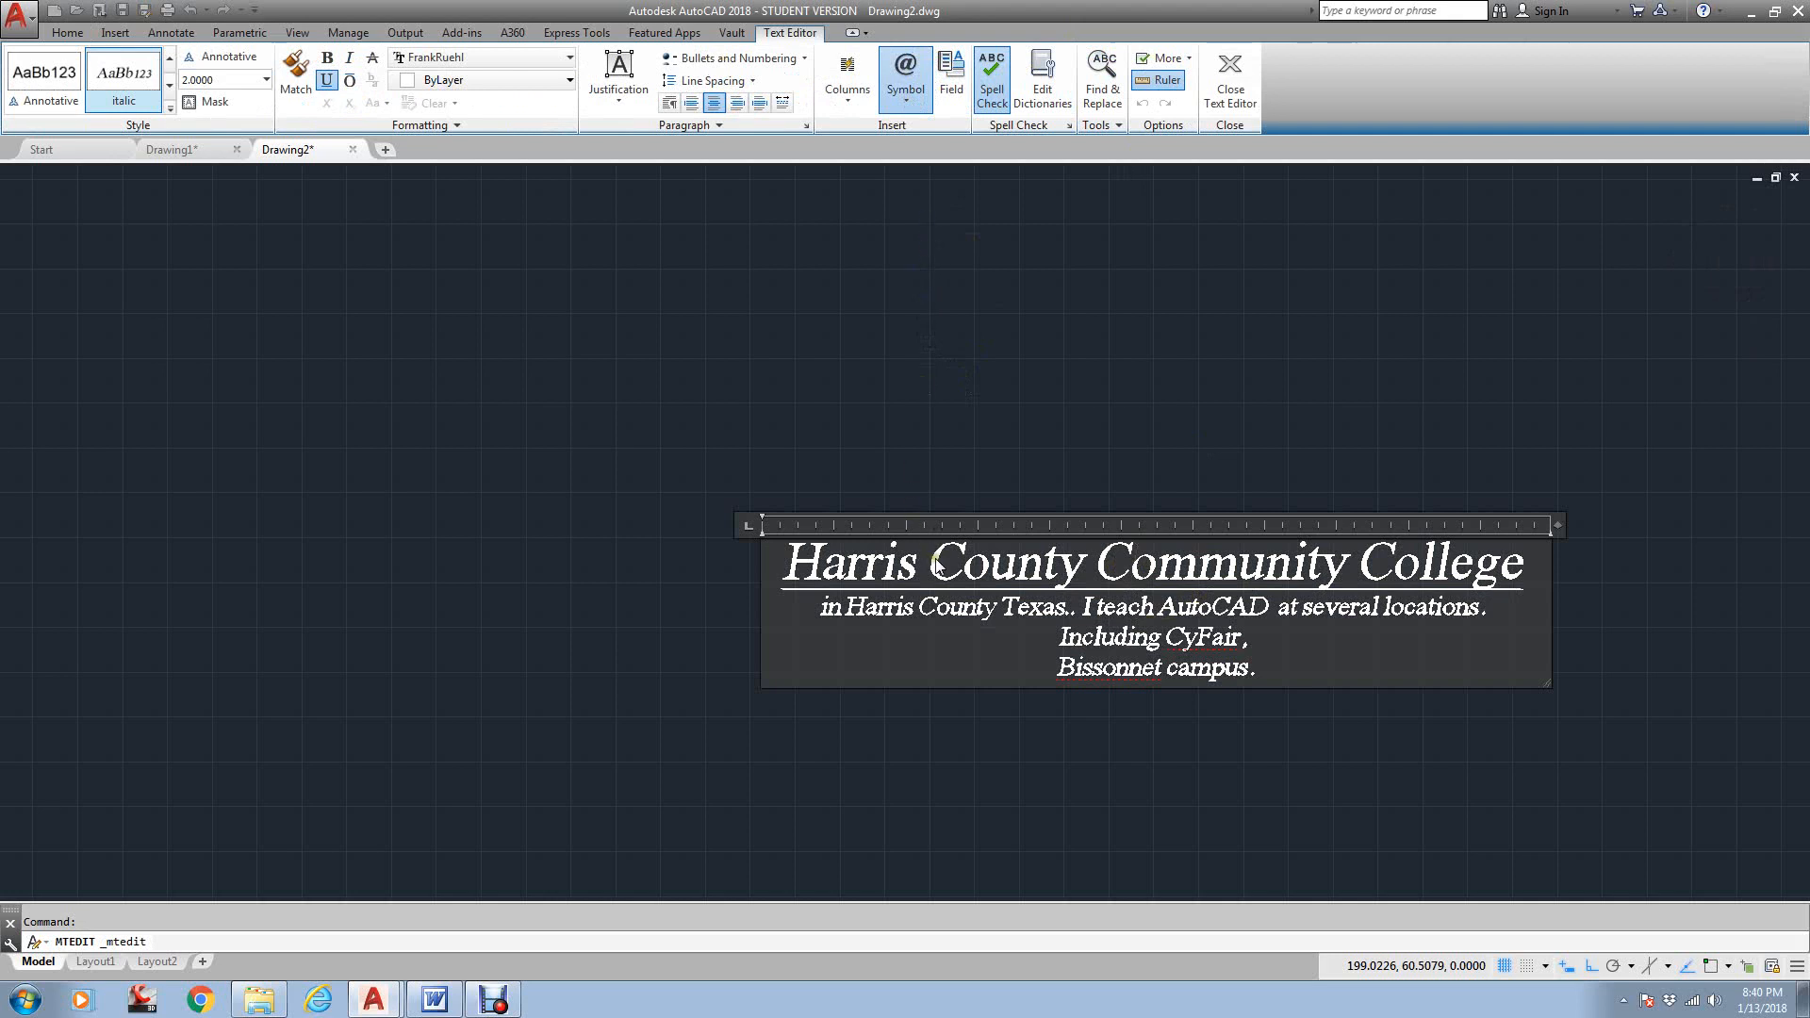
mouse_move(930, 158)
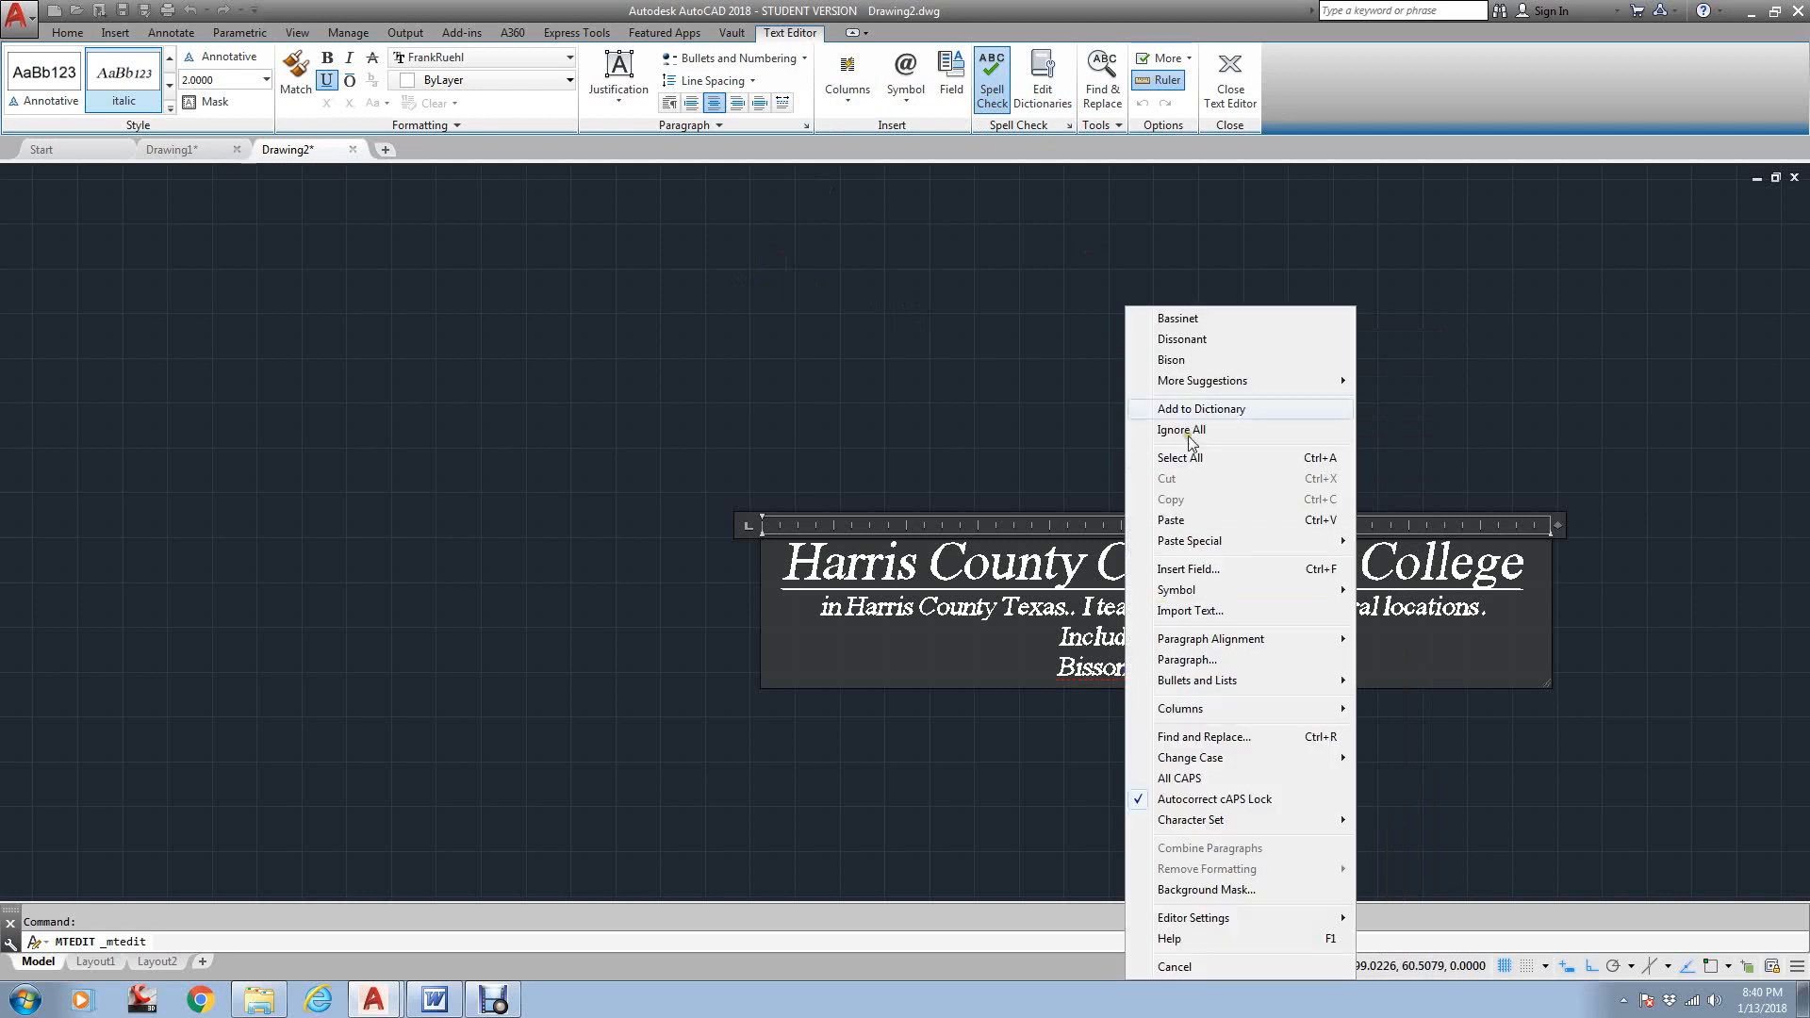
Ignore the 'Bissonnet' spelling warning and add 'CyFair' after 'Bissonnet campus.'
click(1180, 429)
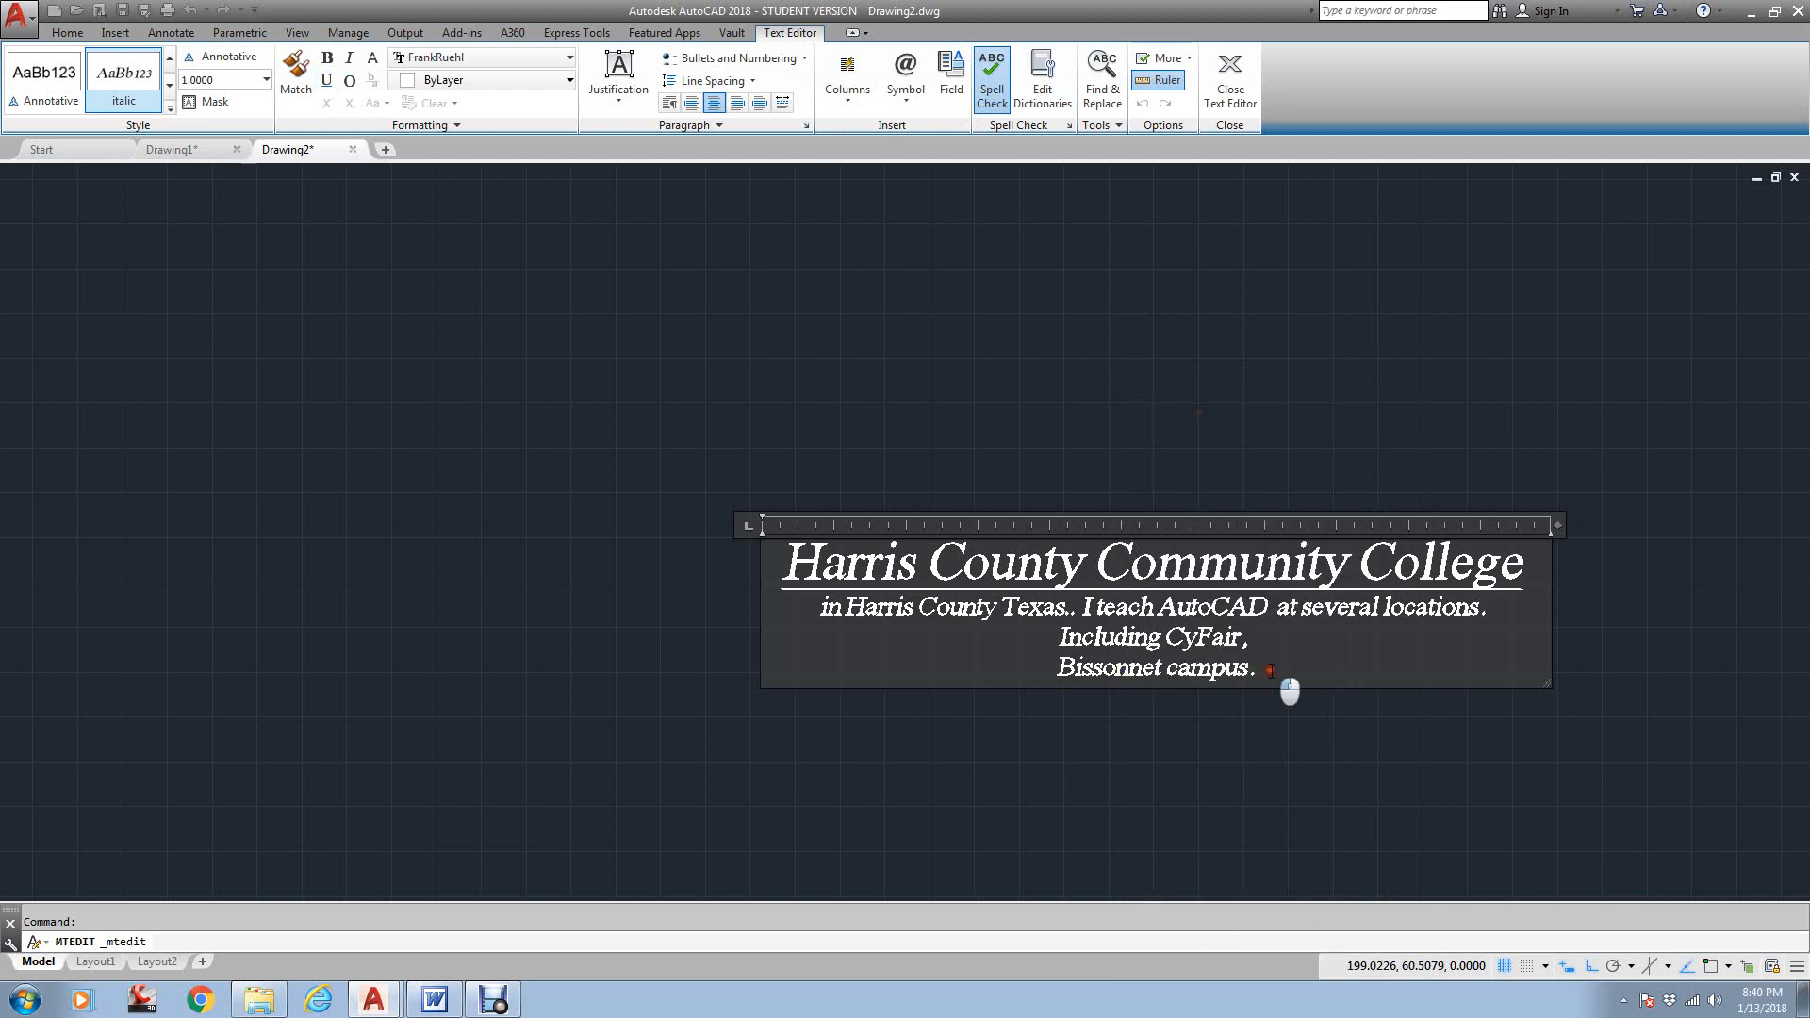
text(CyFair)
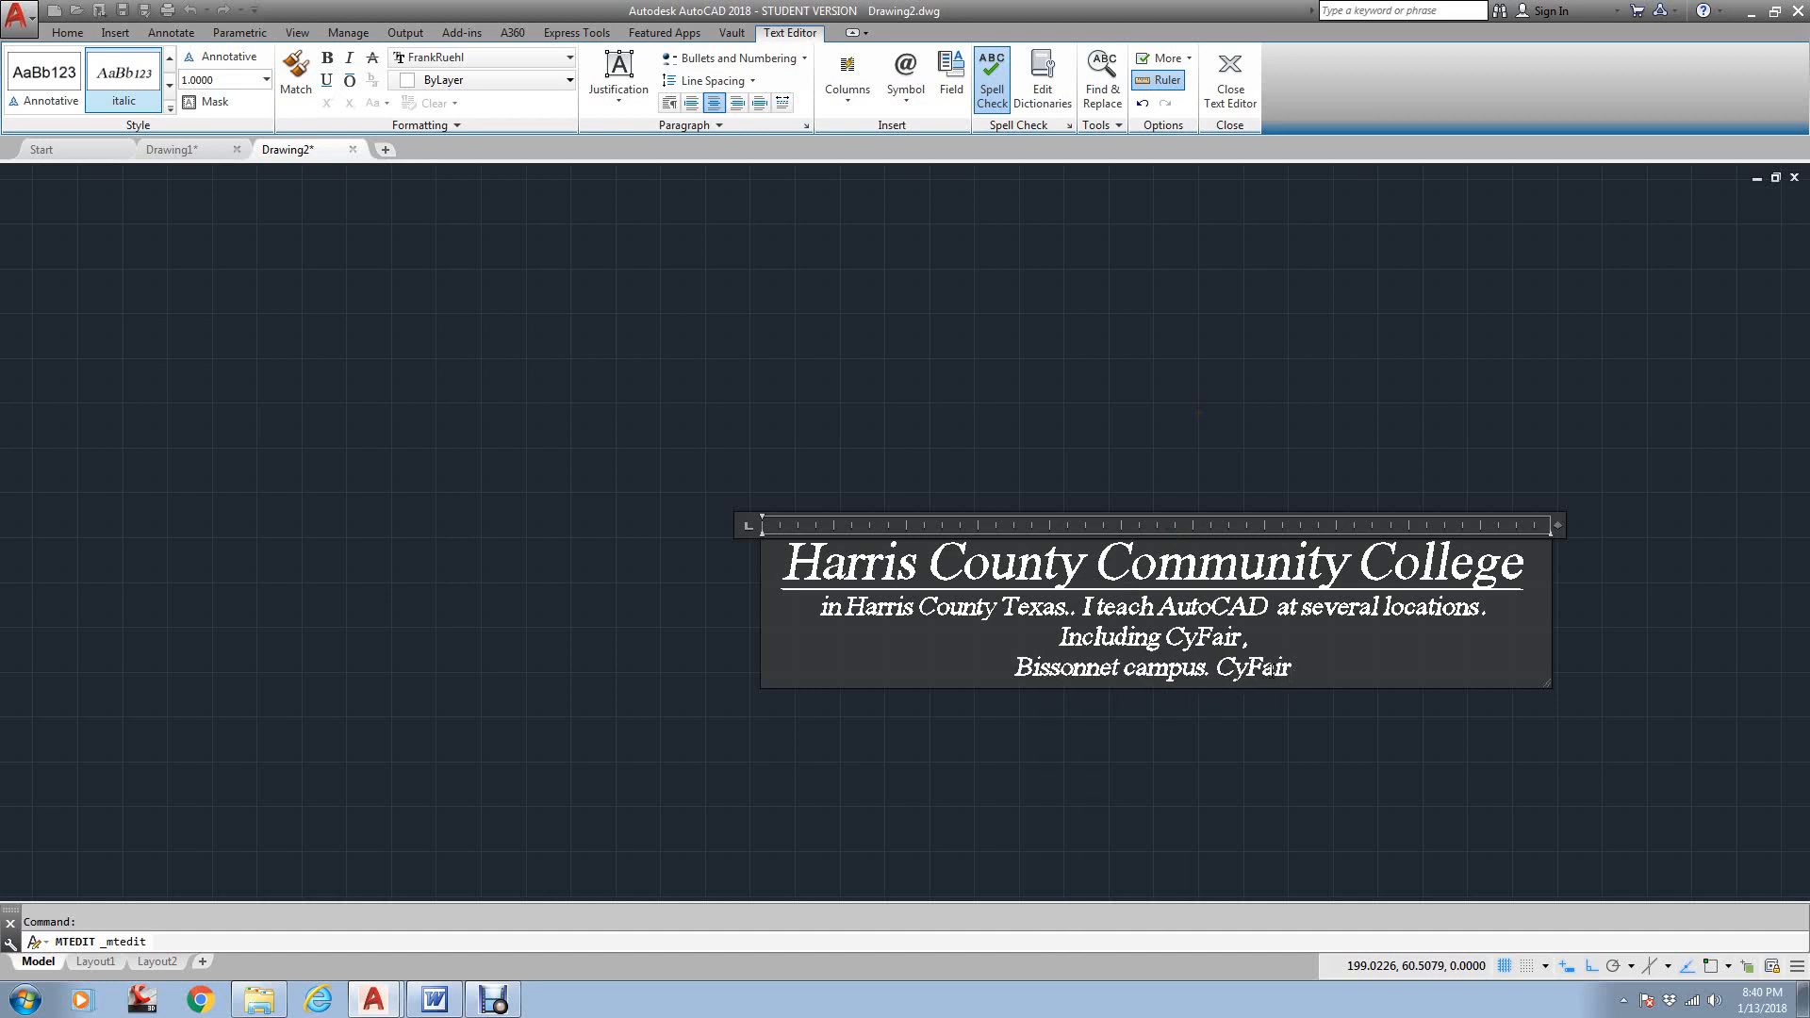
click(1289, 667)
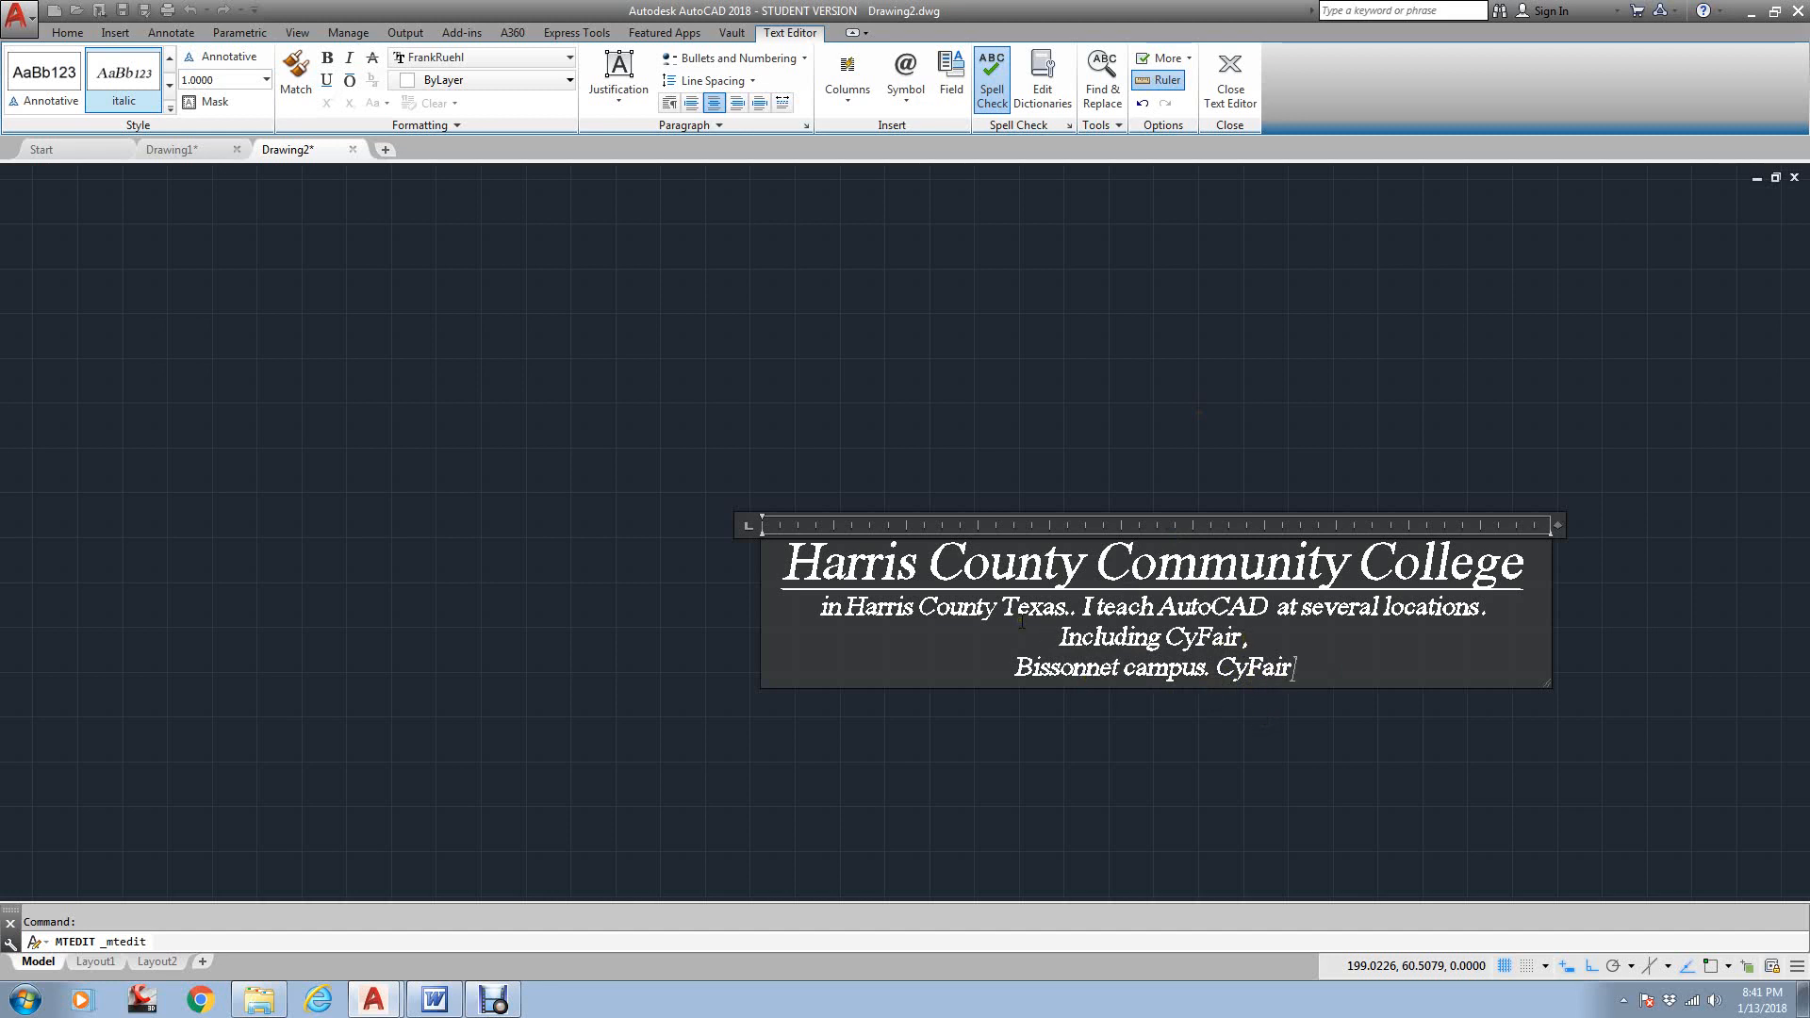
mouse_move(959, 464)
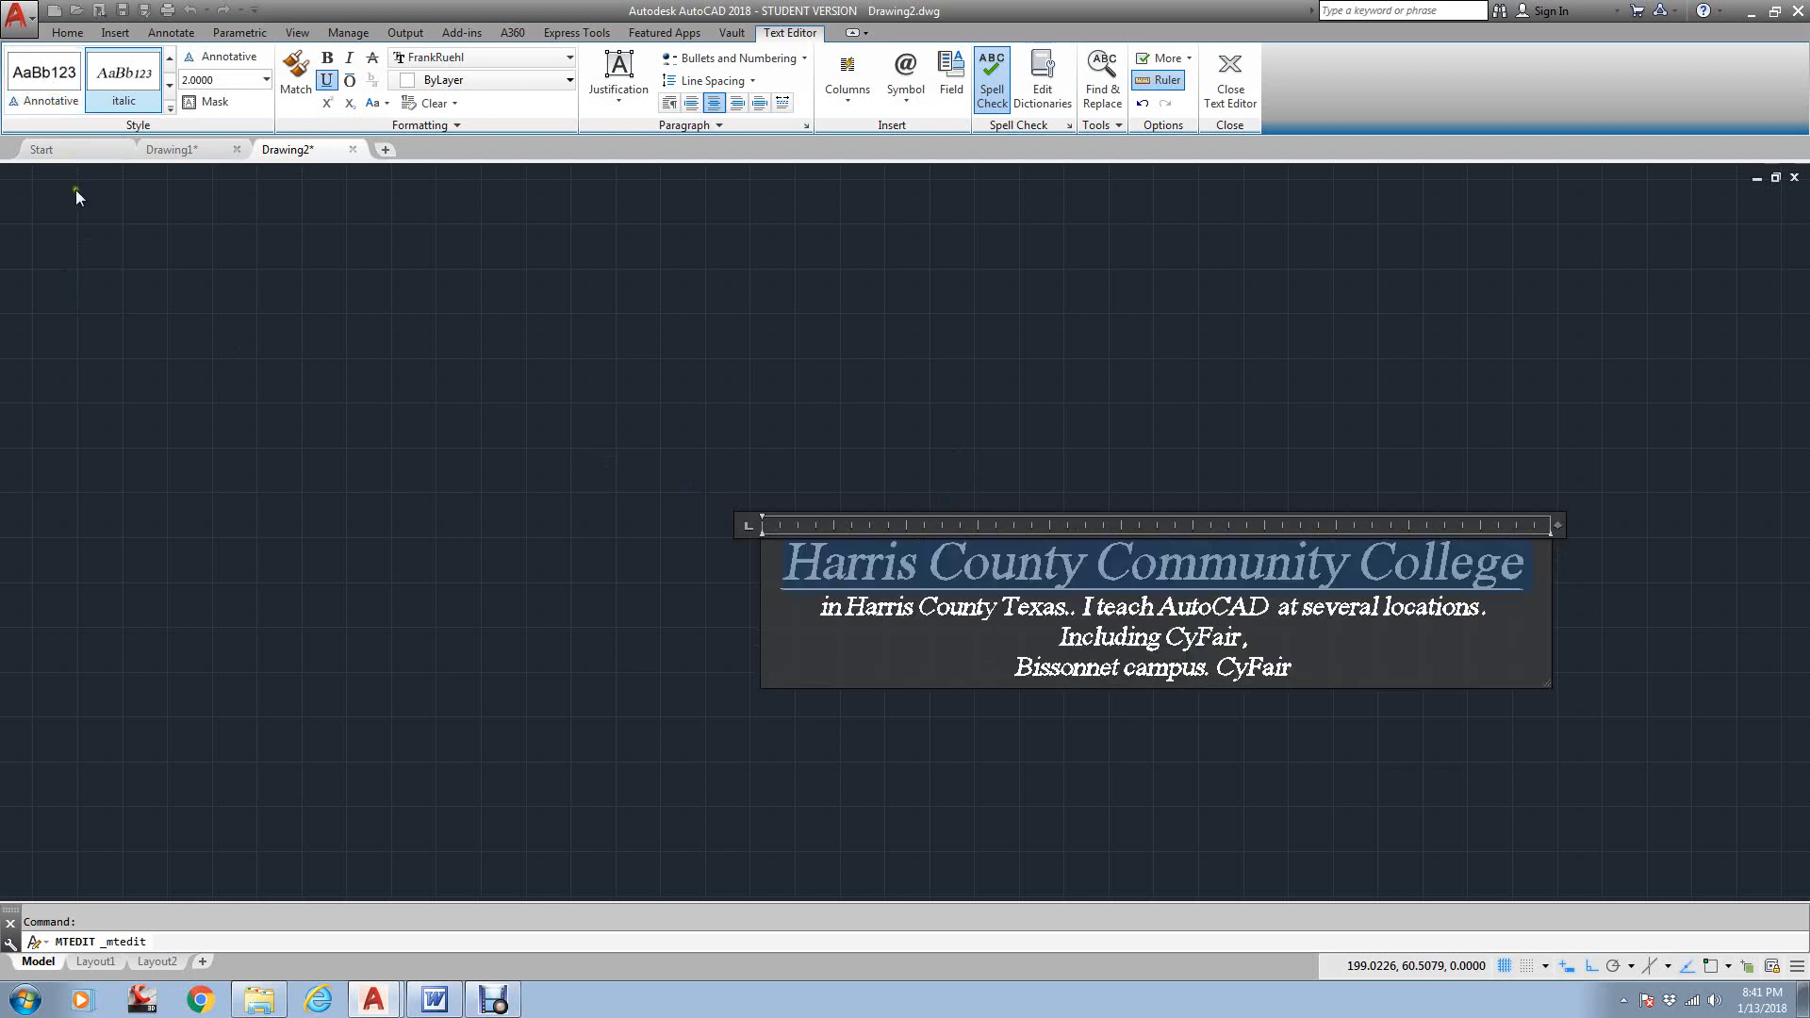
click(122, 70)
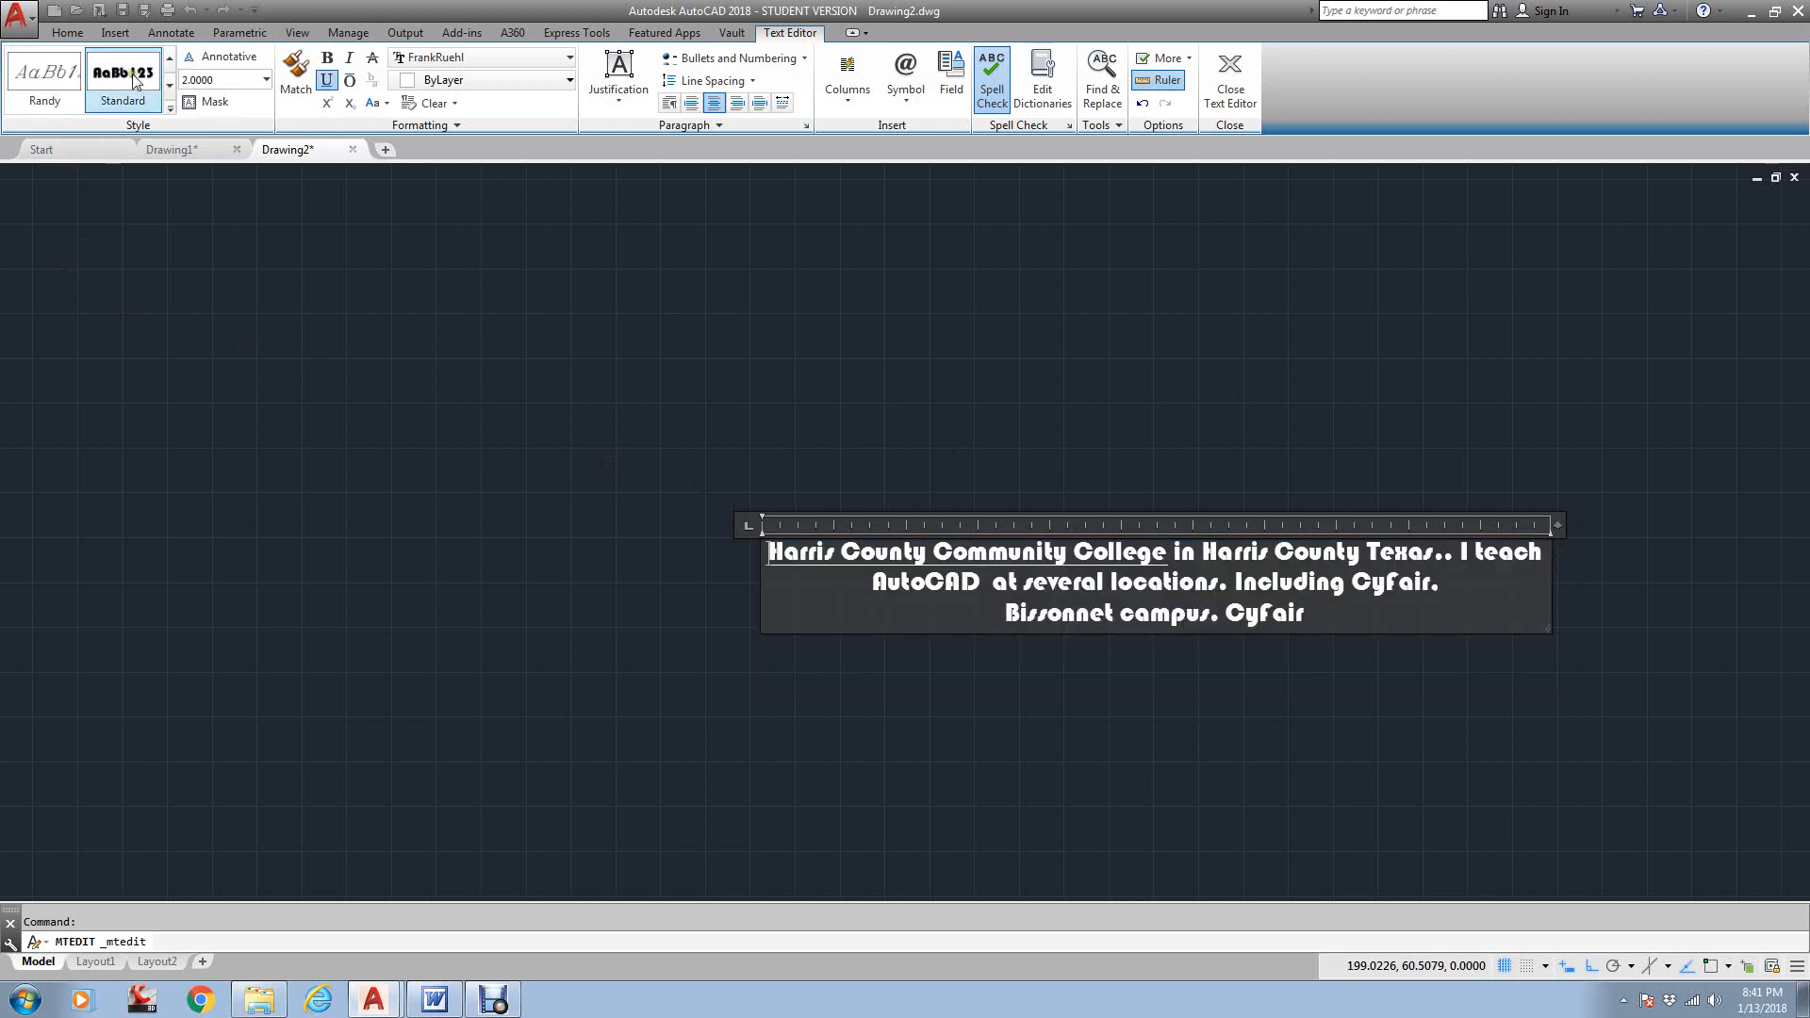
click(44, 72)
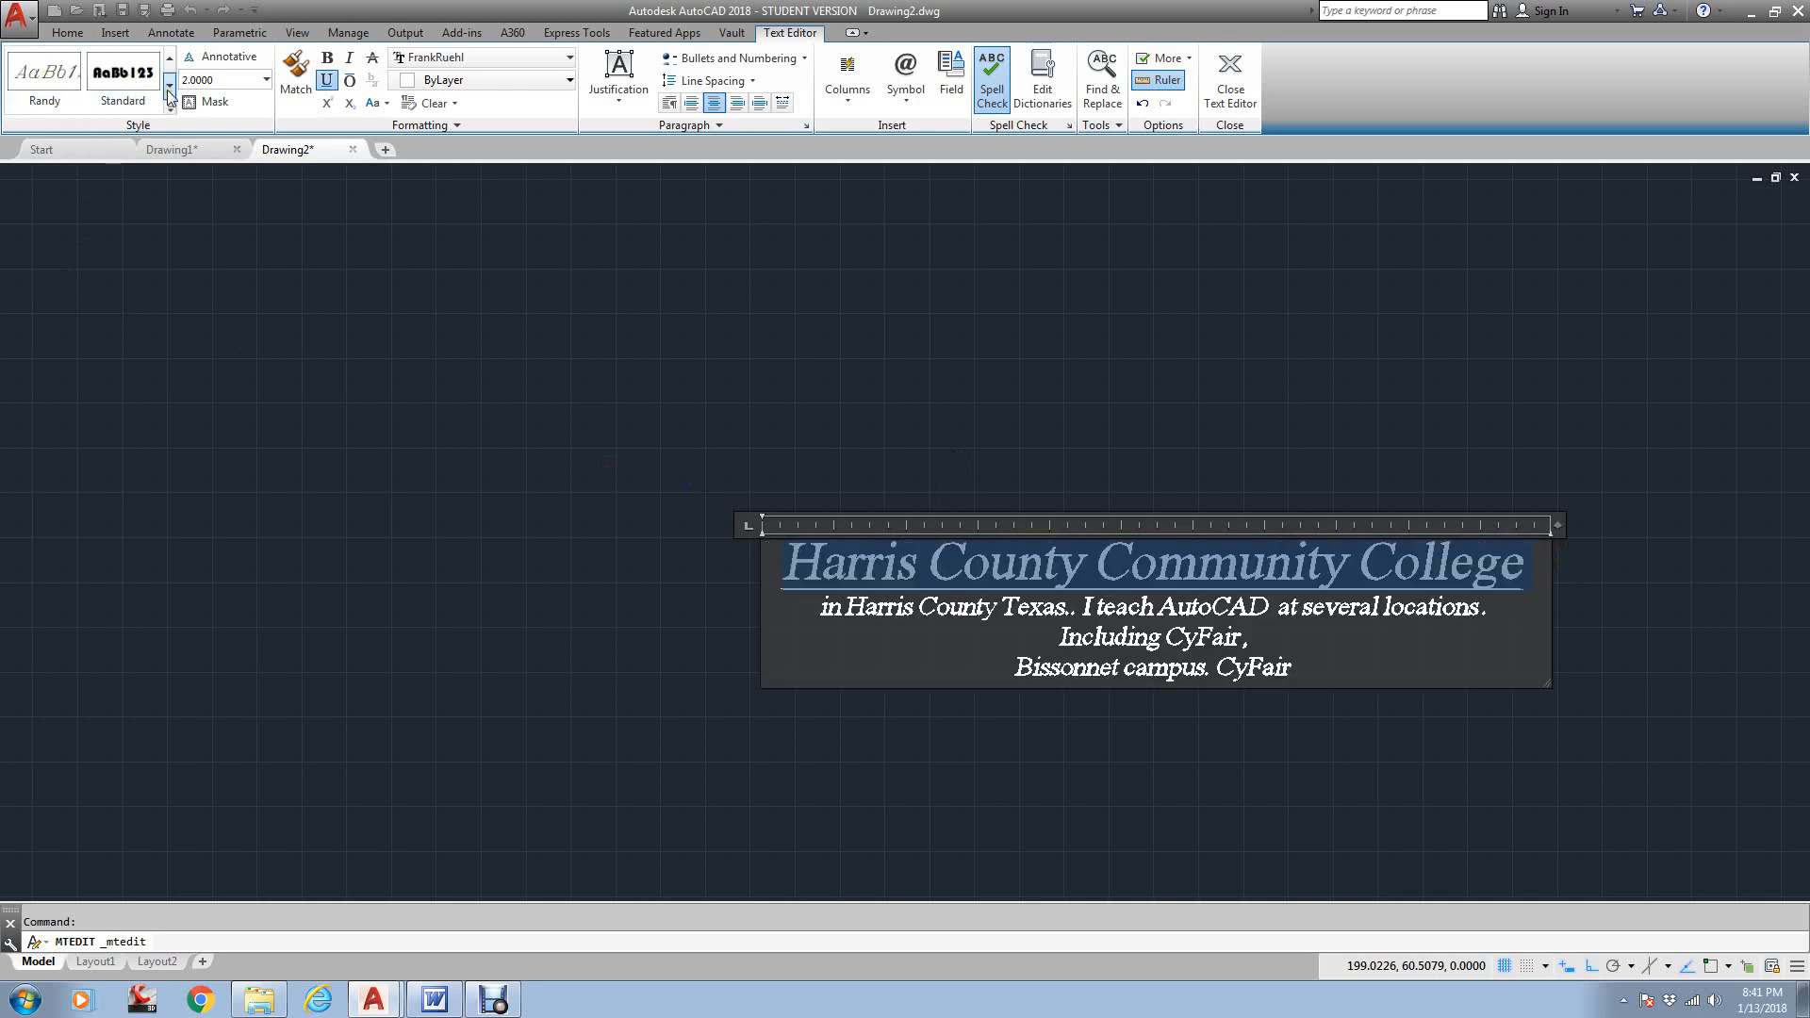
click(123, 69)
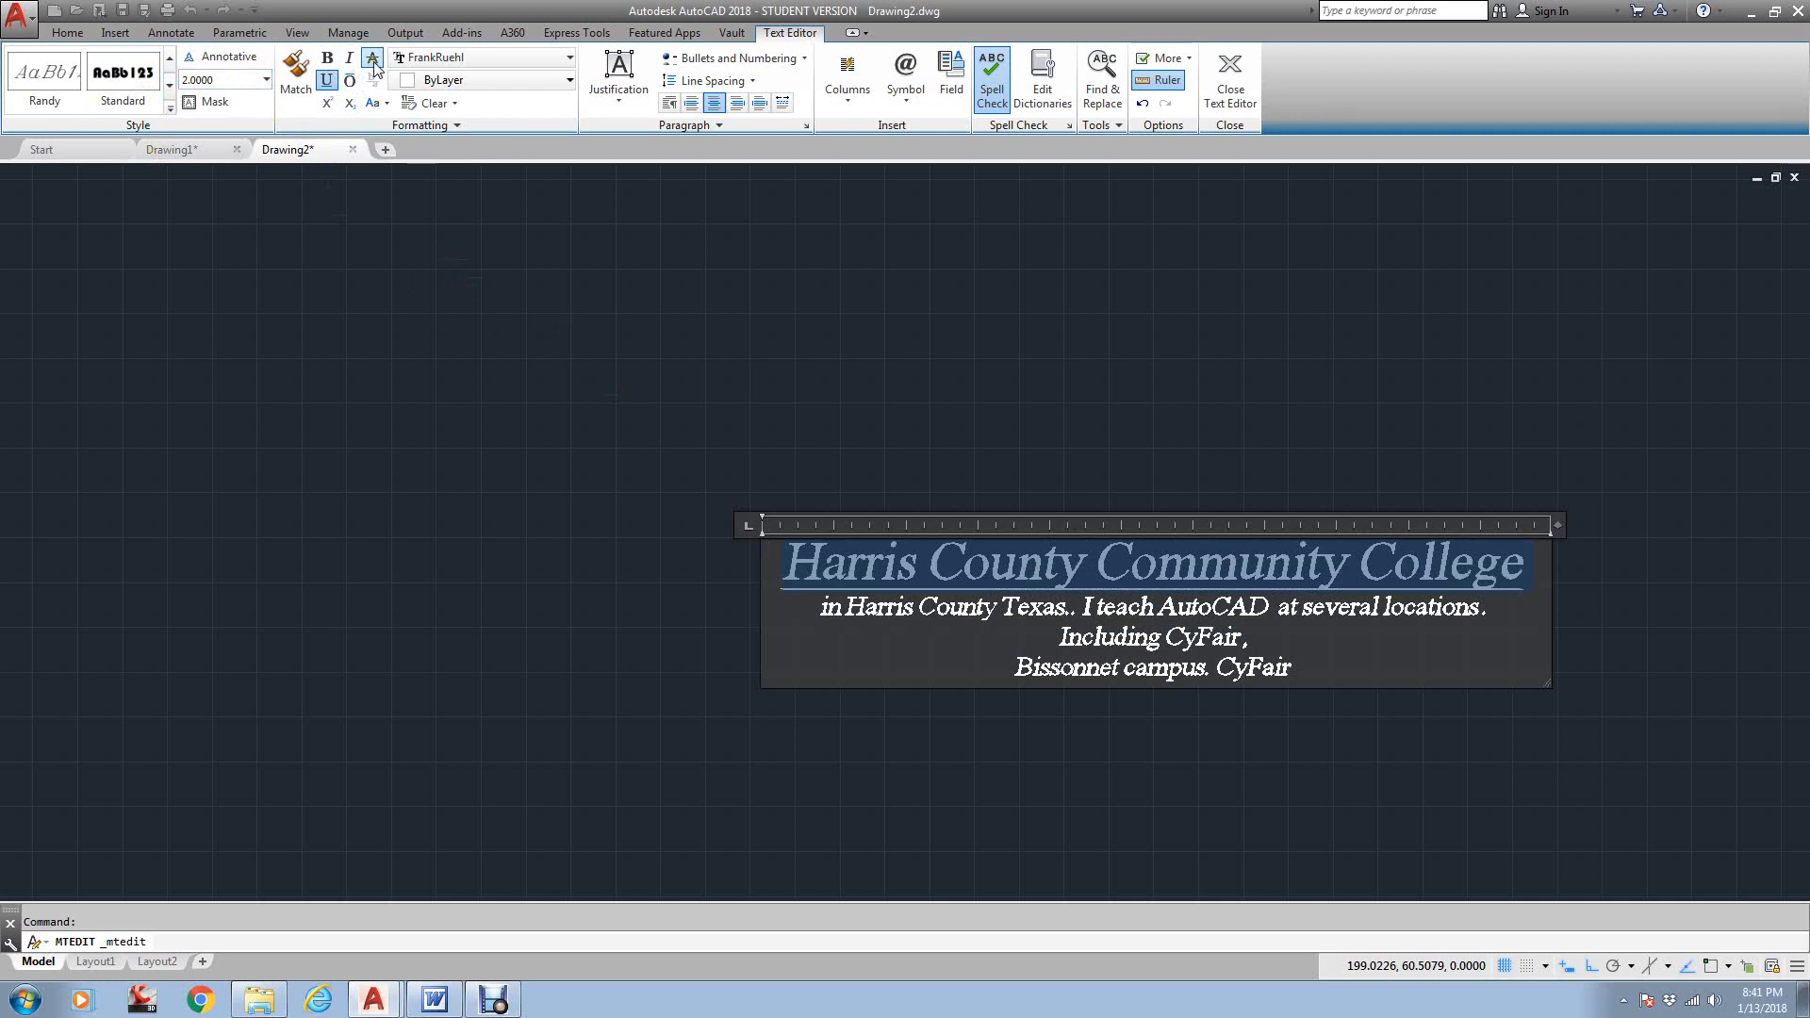
click(373, 59)
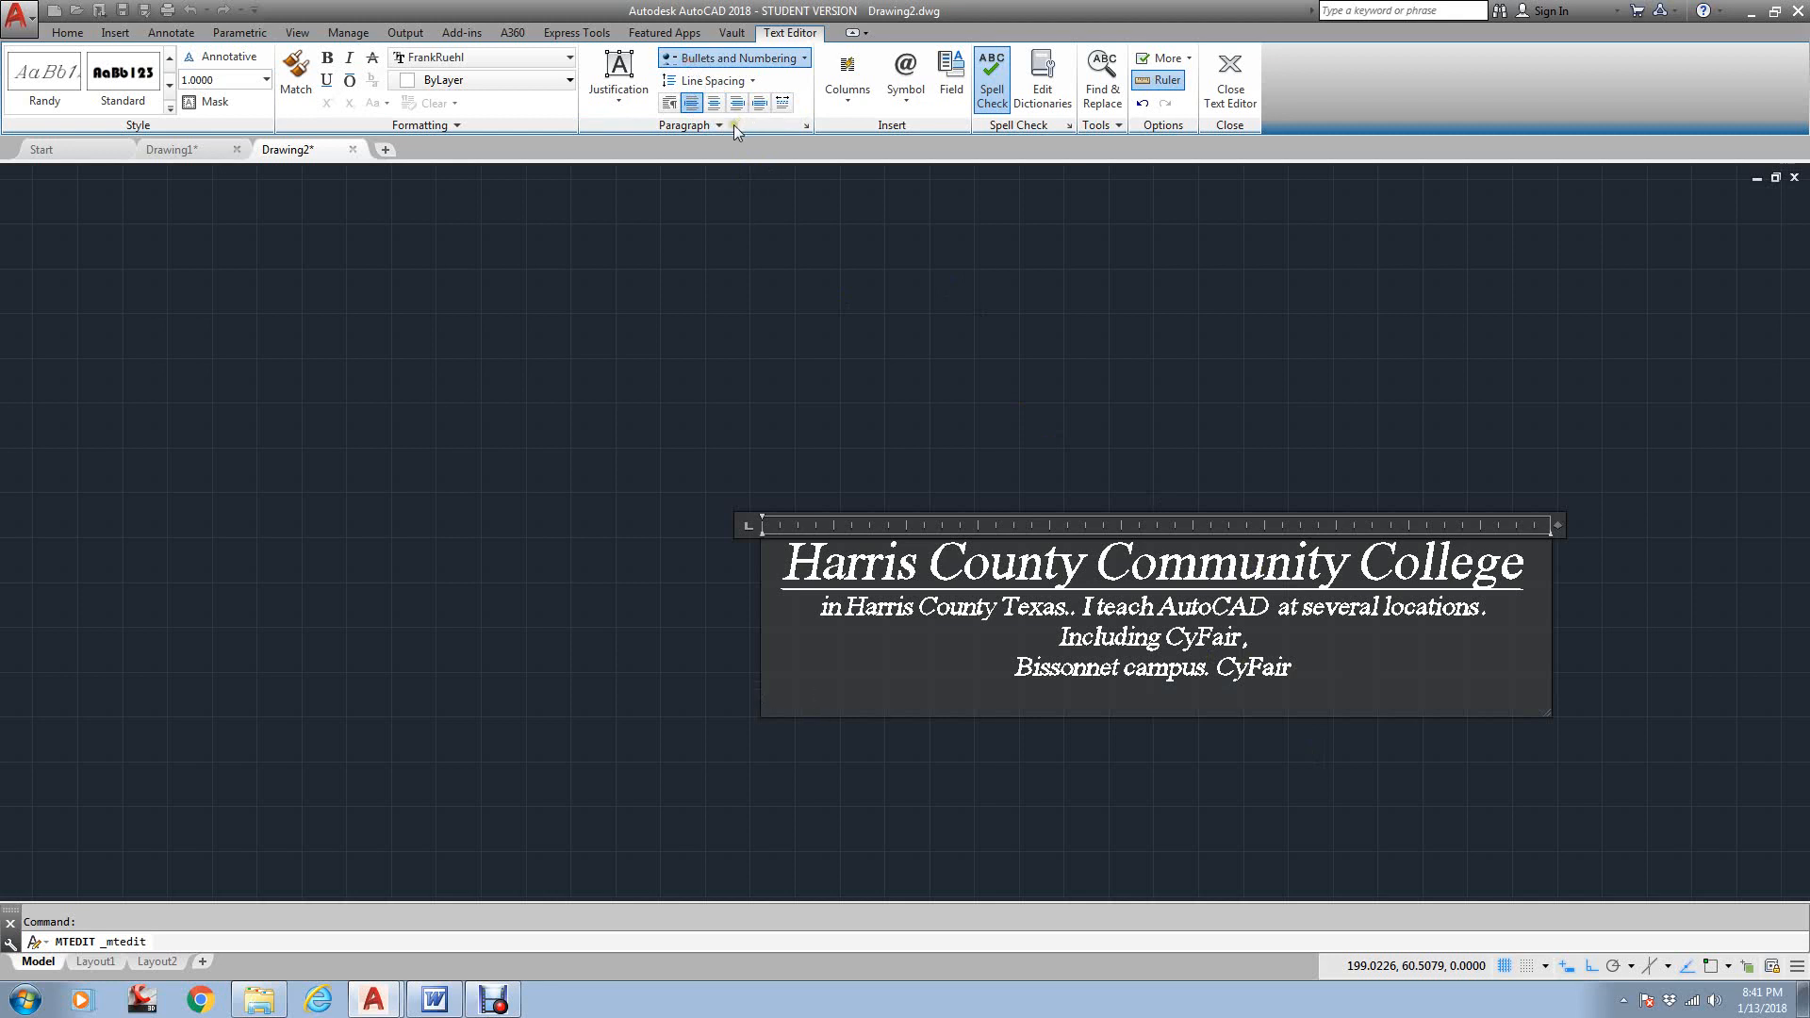
Add a numbered list of eight 'asdf' placeholder entries under the paragraph and close the editor
click(727, 59)
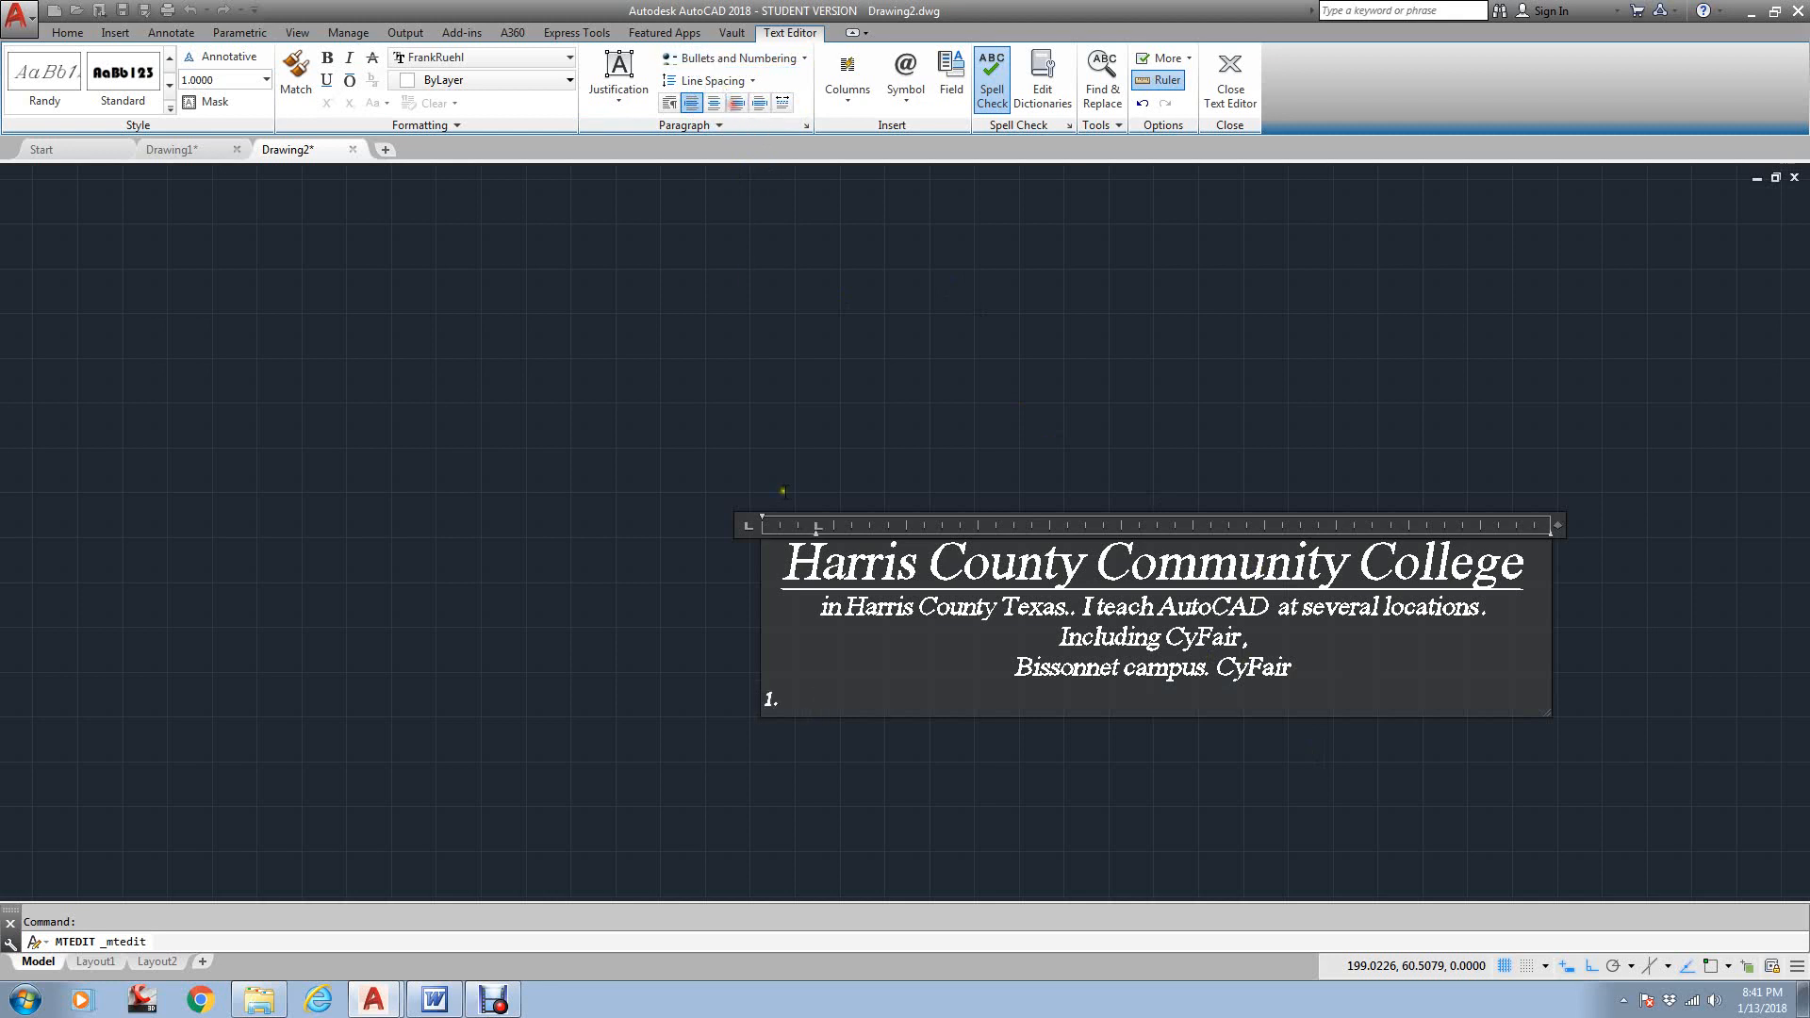
text(asdfsaasdf)
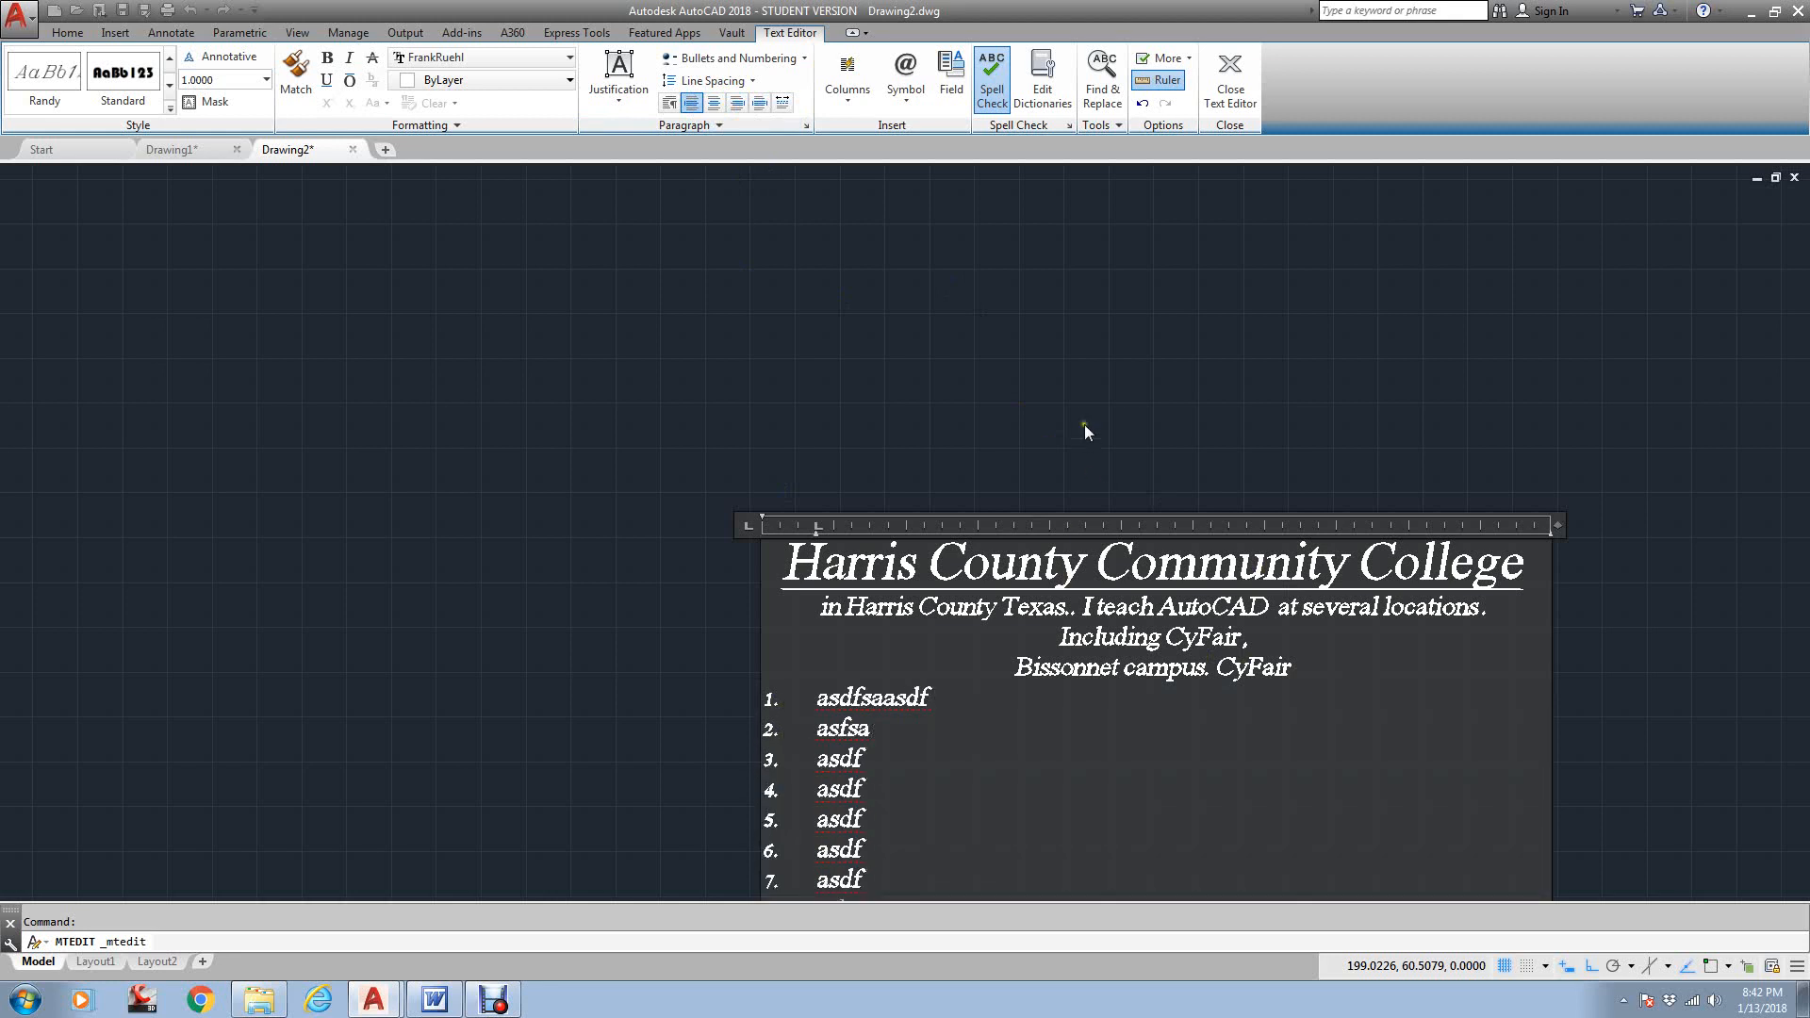
click(1229, 79)
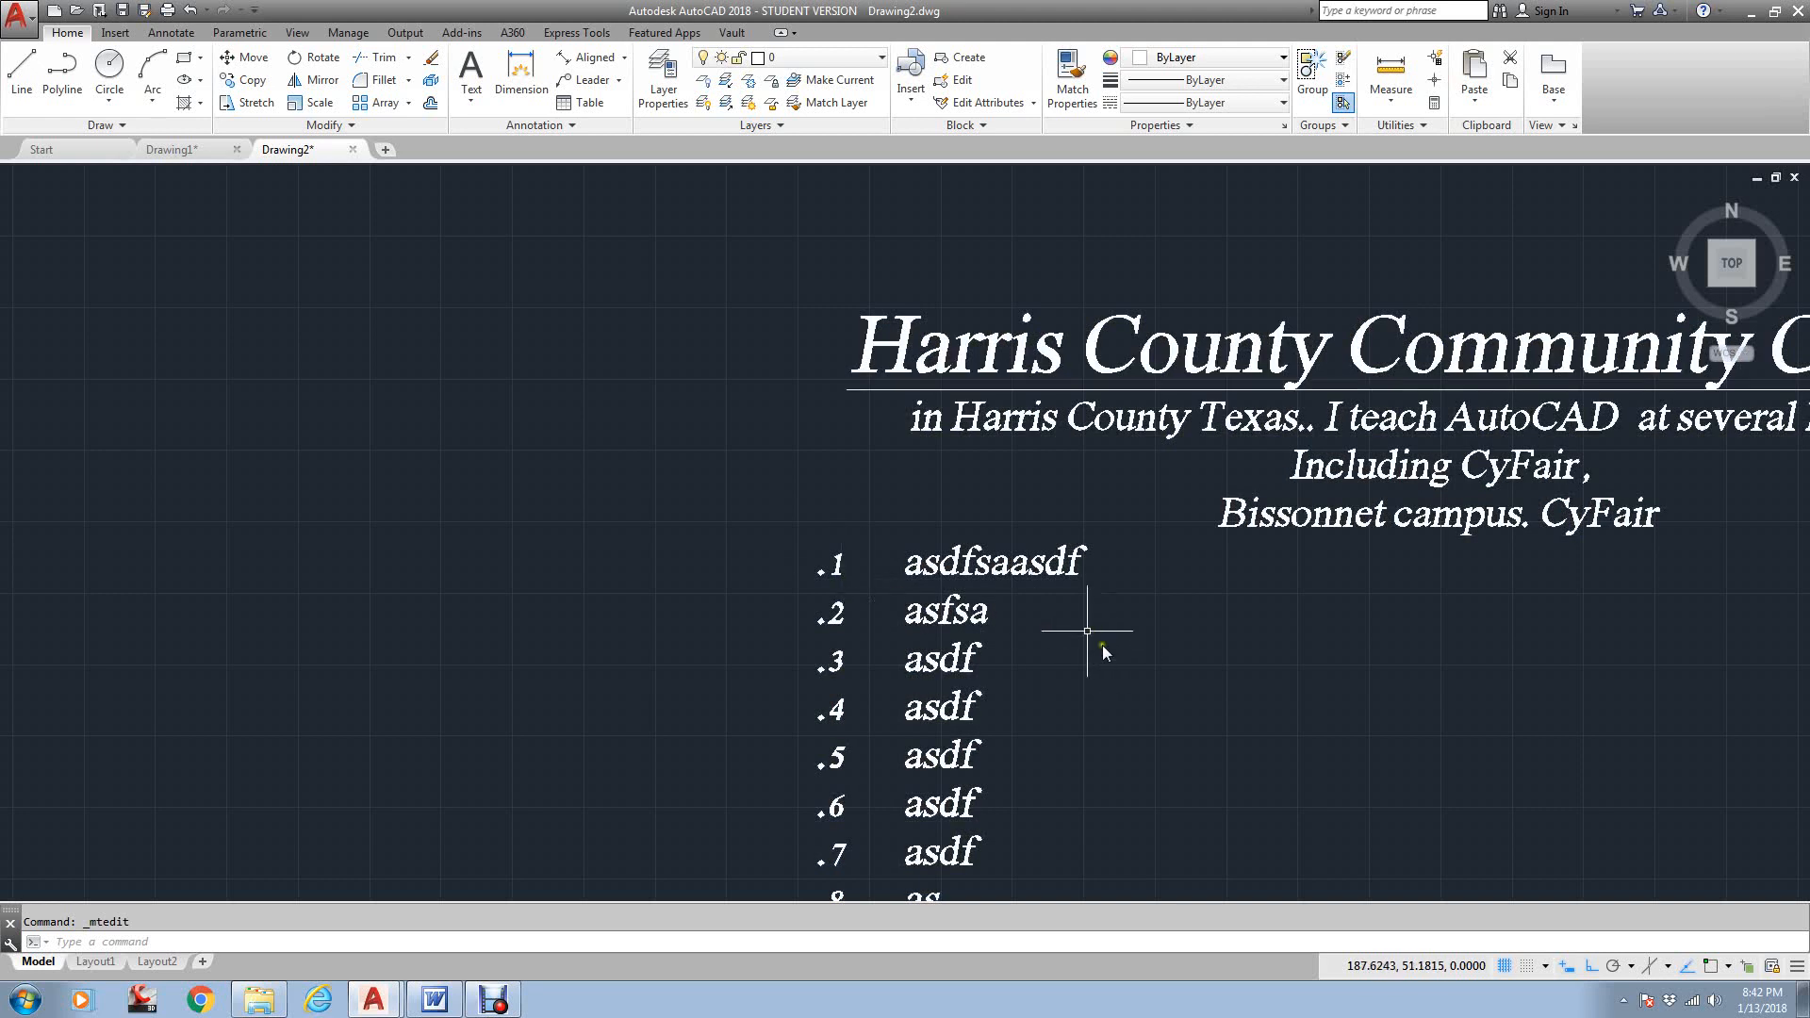
scroll(down, 3)
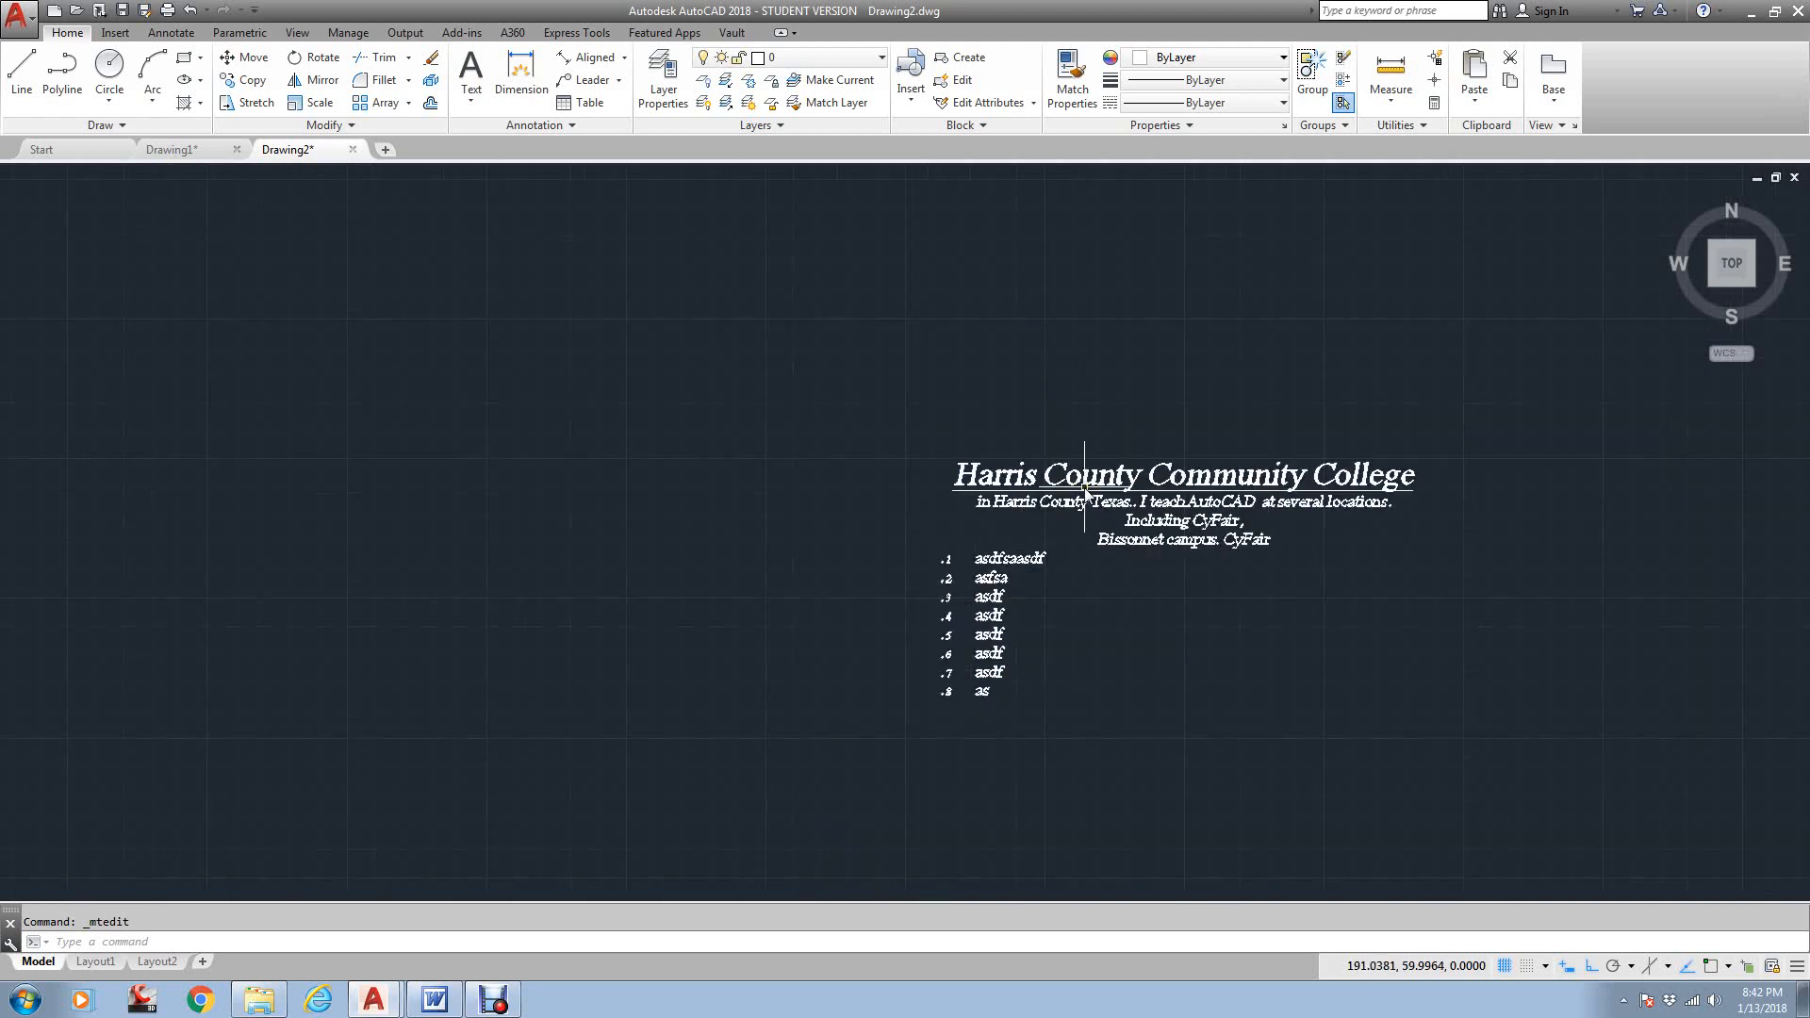